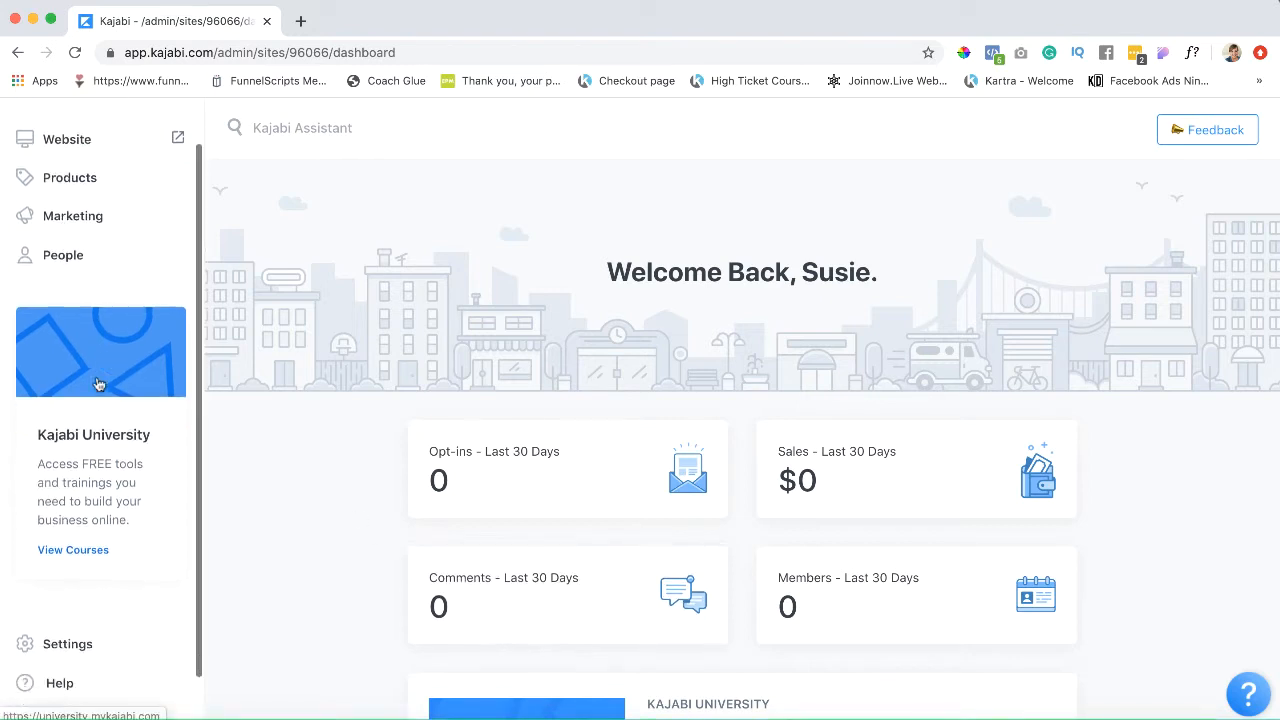
Go to the site's Settings from the welcome dashboard sidebar.
scroll(down, 3)
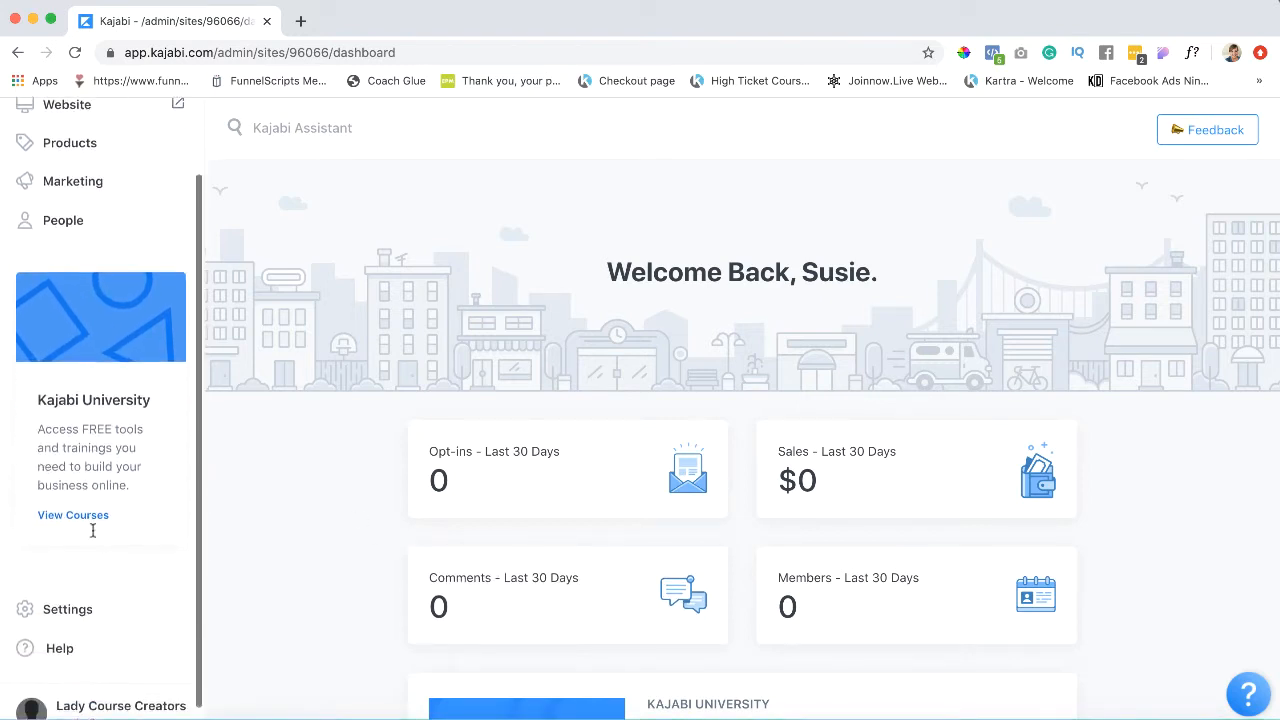
click(68, 608)
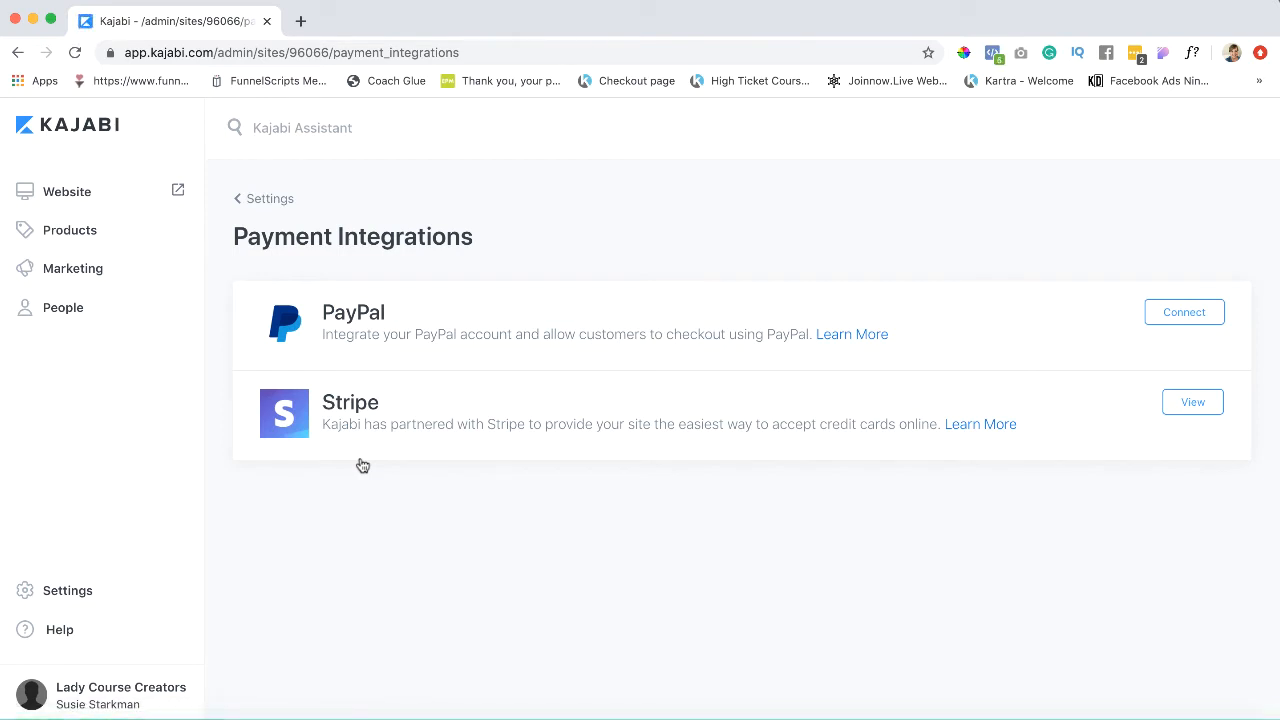
mouse_move(390, 320)
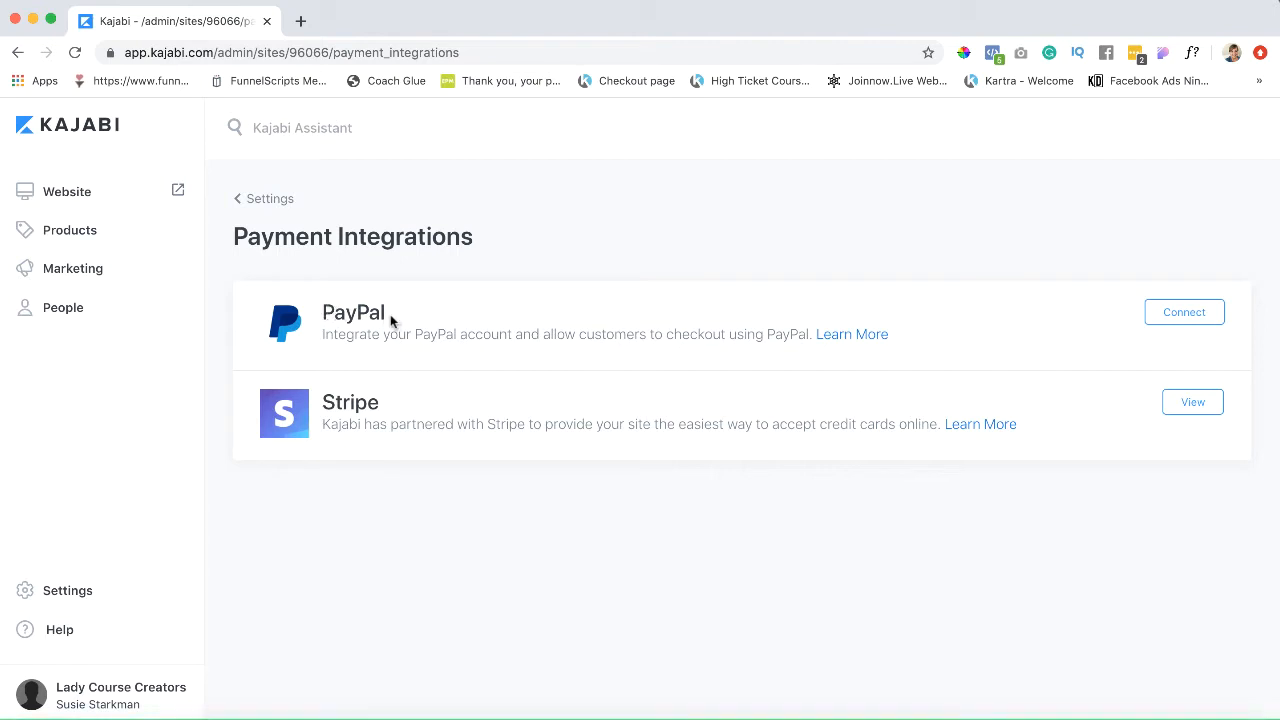
double_click(352, 312)
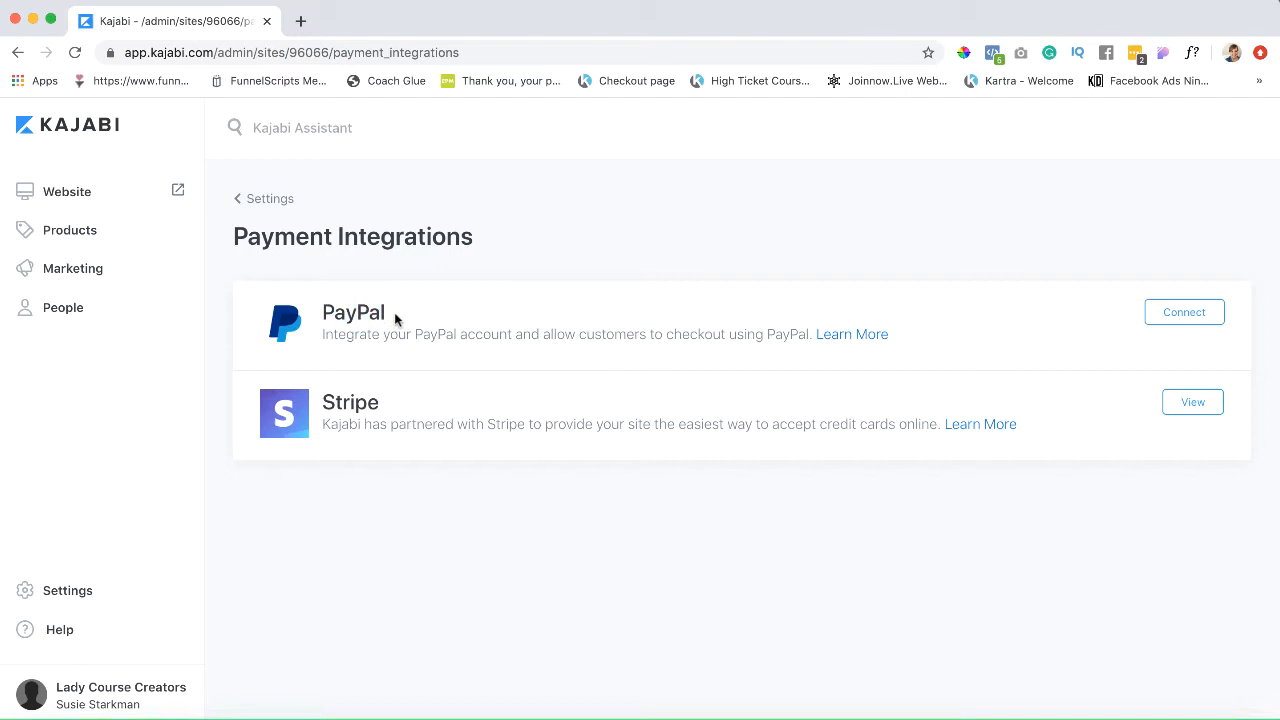
mouse_move(390, 320)
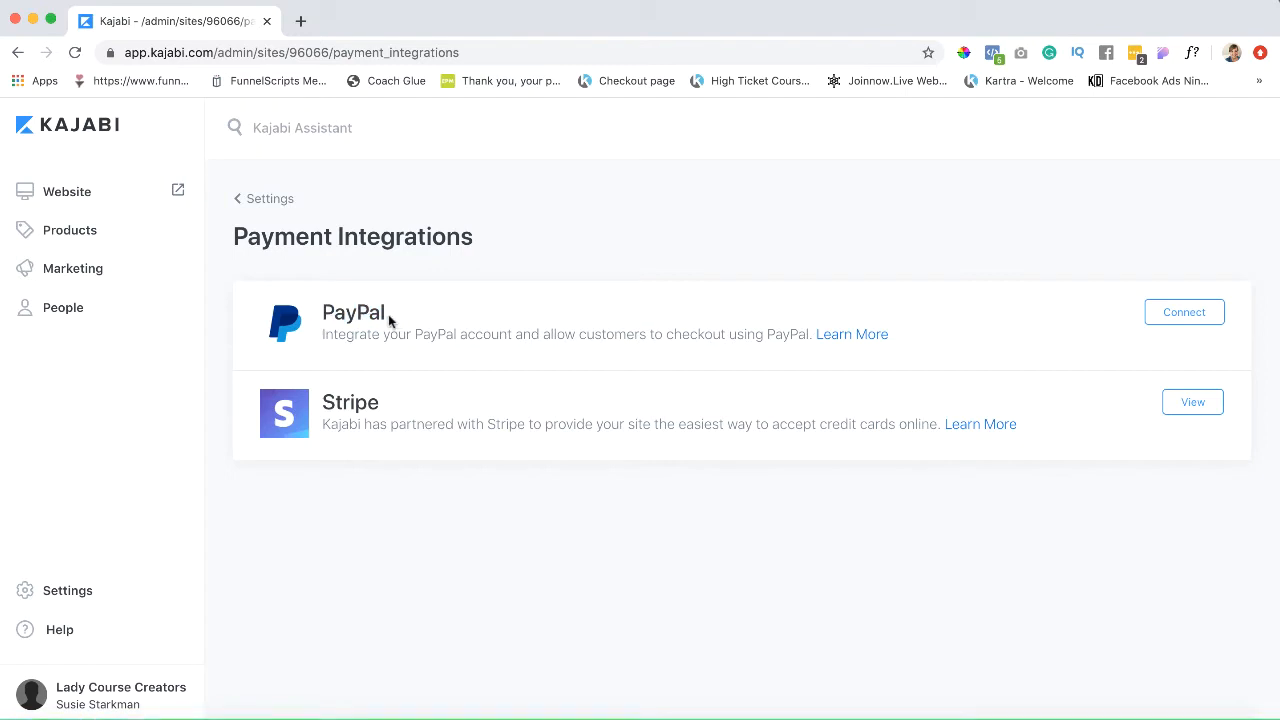
mouse_move(380, 352)
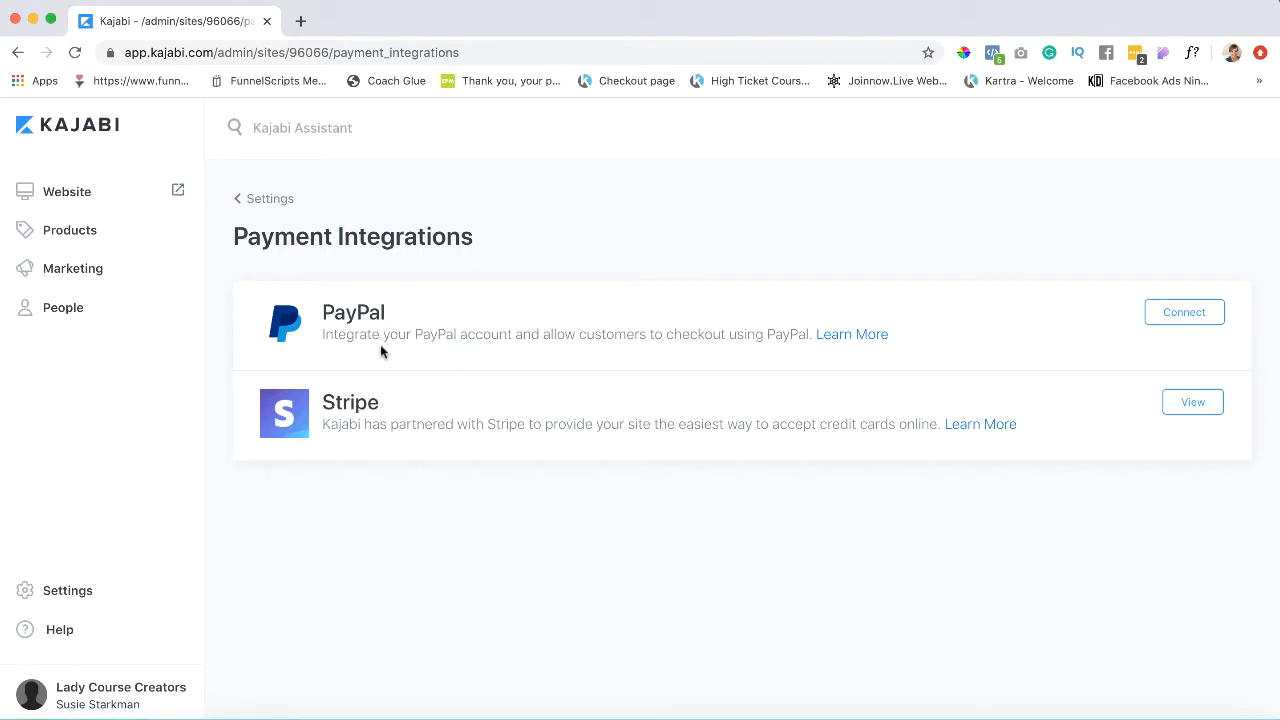
mouse_move(336, 400)
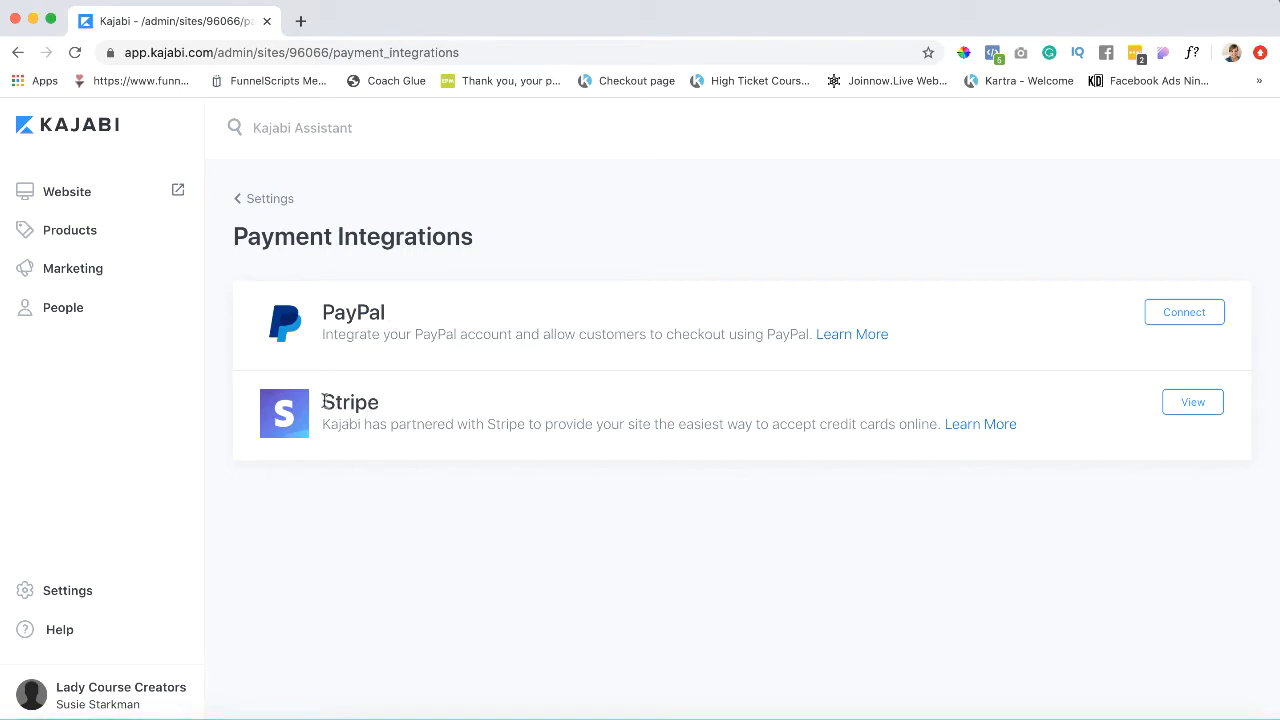
mouse_move(380, 408)
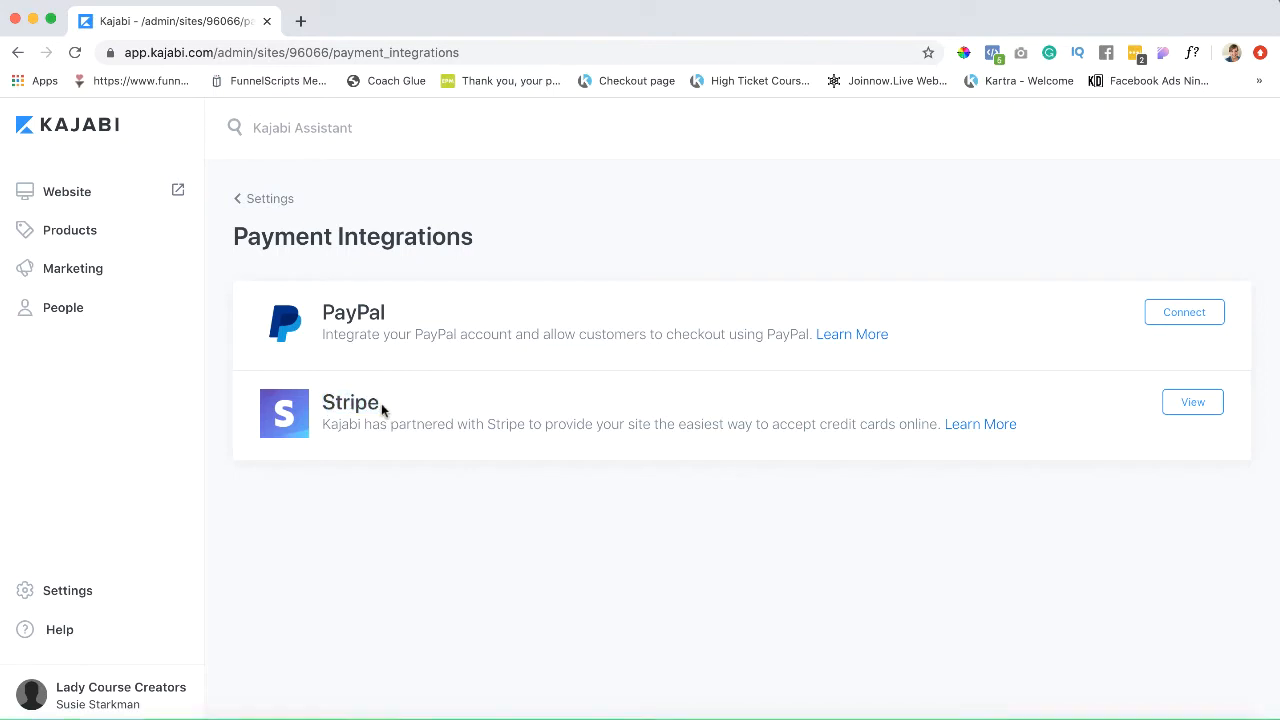
mouse_move(388, 312)
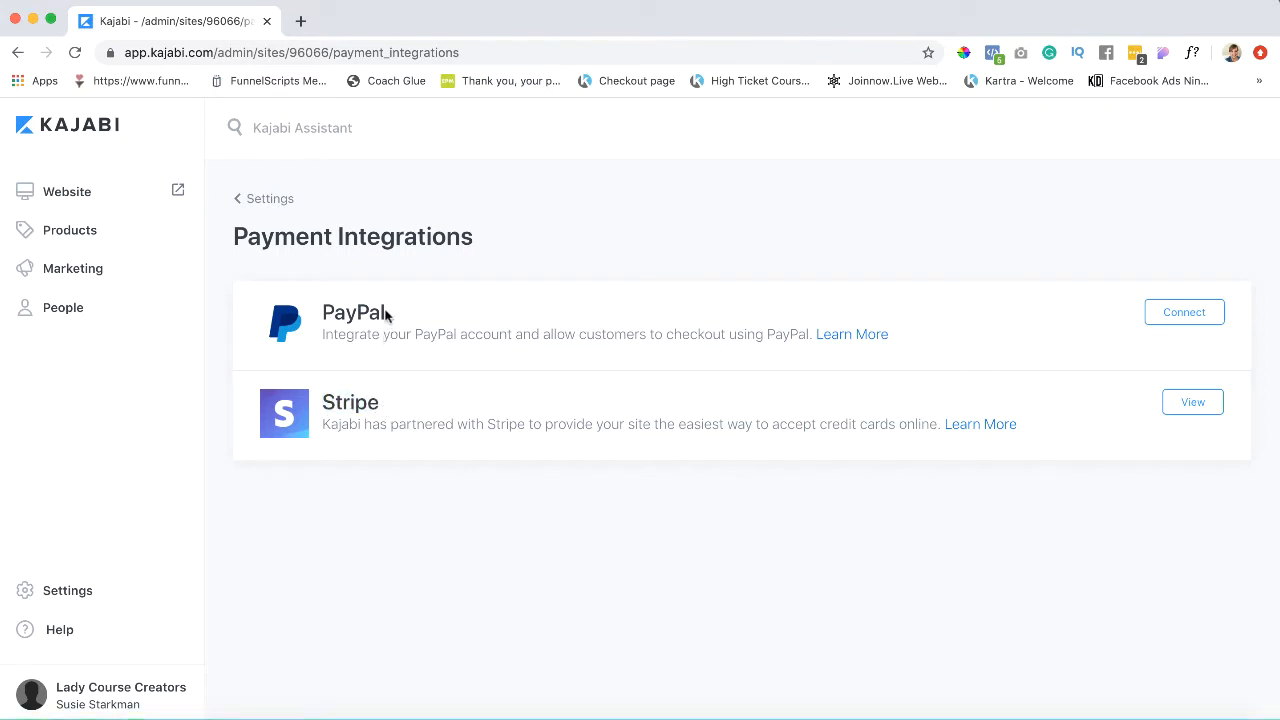
mouse_move(360, 412)
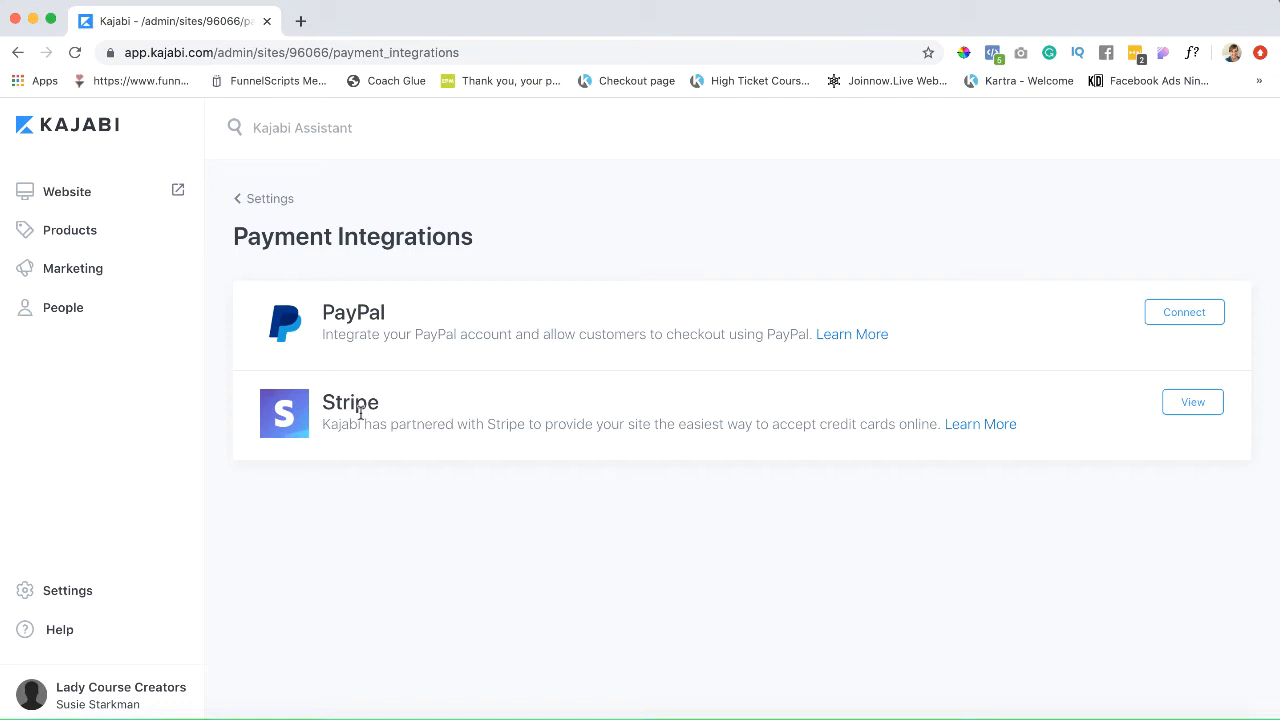
mouse_move(358, 442)
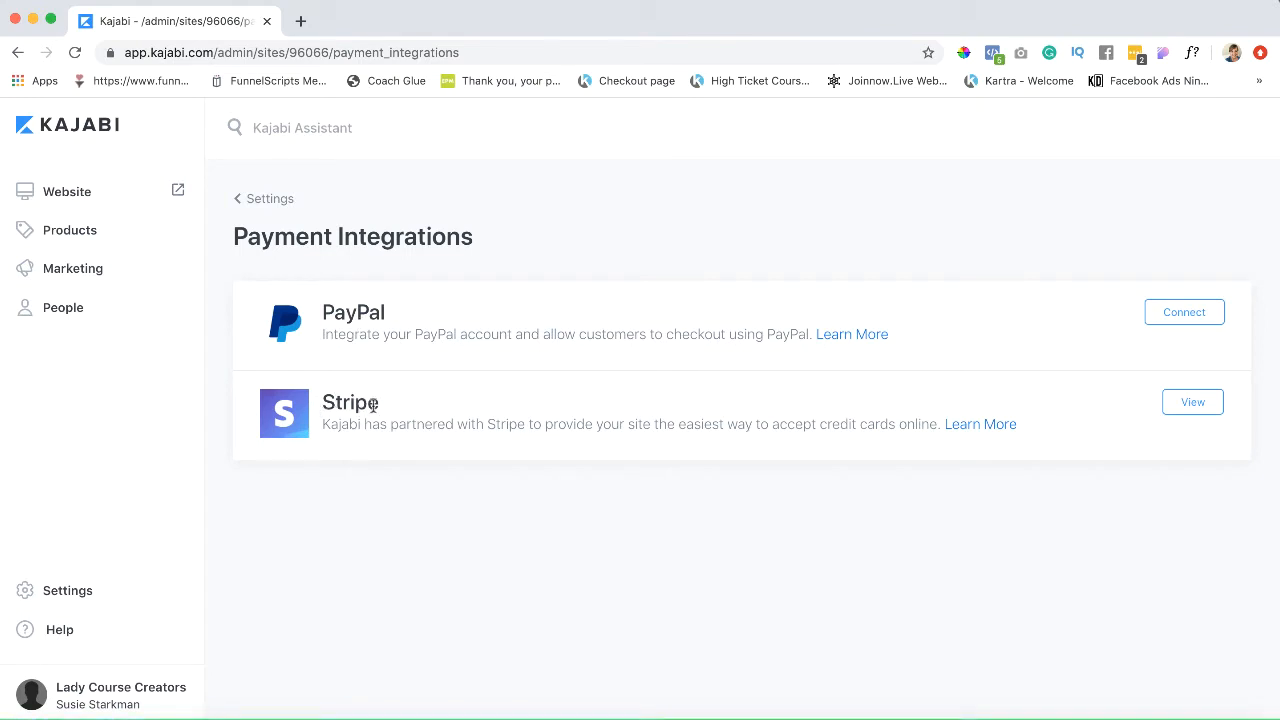
mouse_move(934, 410)
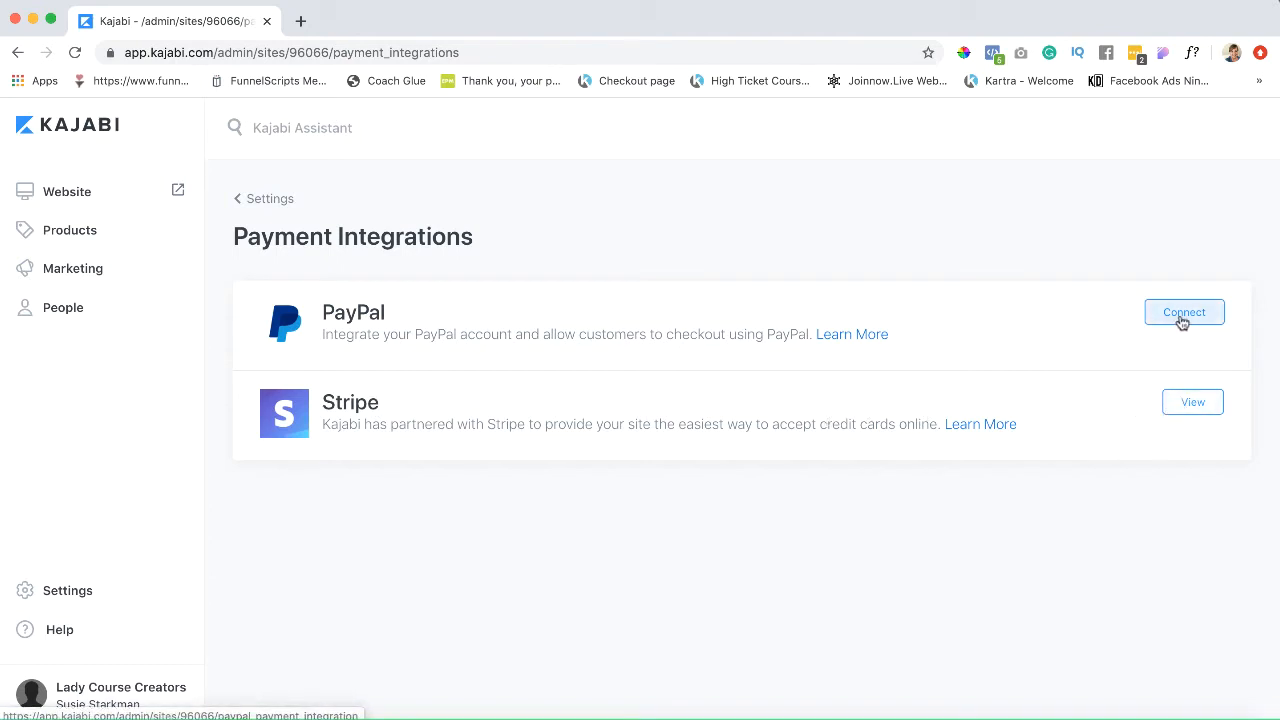
Bring up the PayPal connection page with its email, client and secret fields.
click(1184, 312)
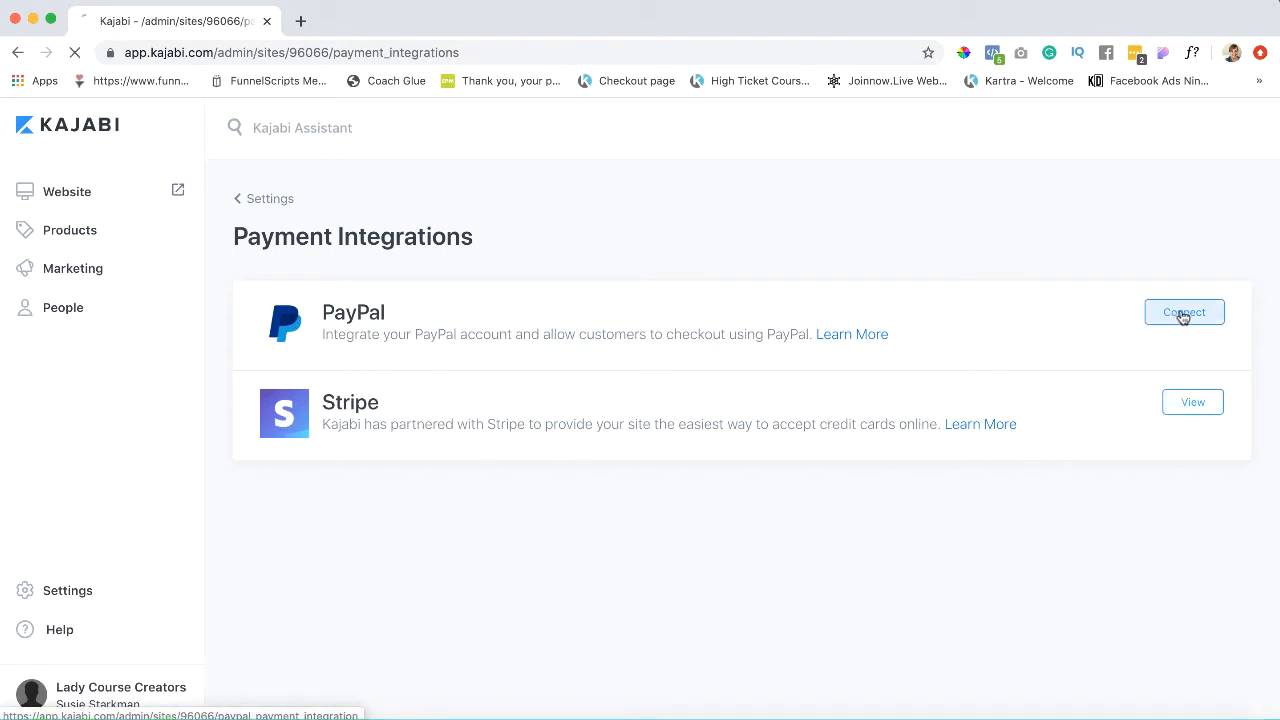
click(1184, 312)
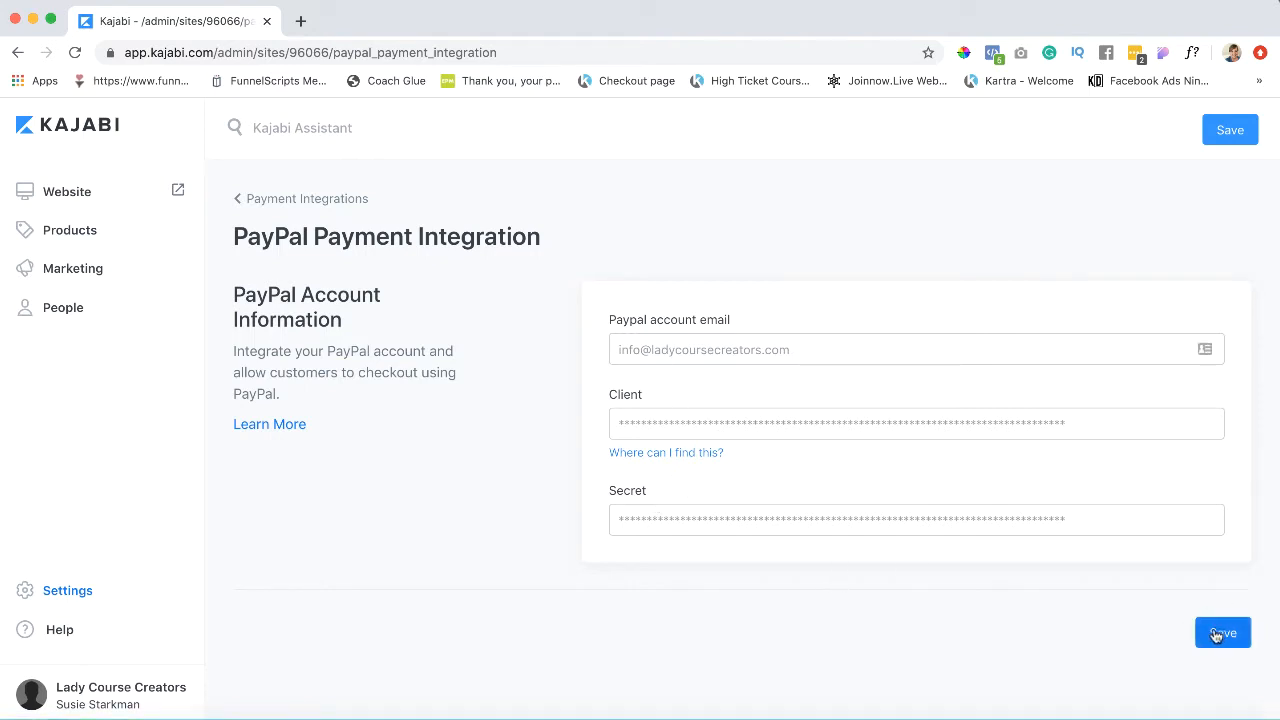
mouse_move(18, 52)
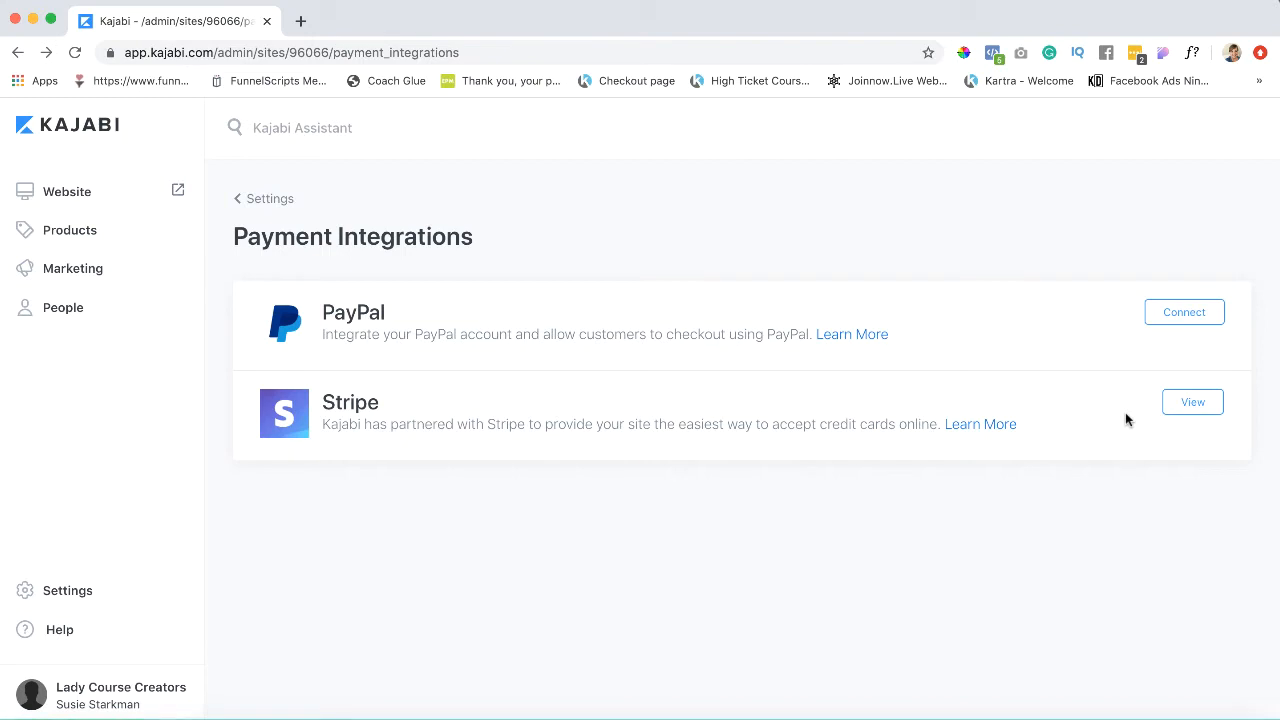
mouse_move(330, 310)
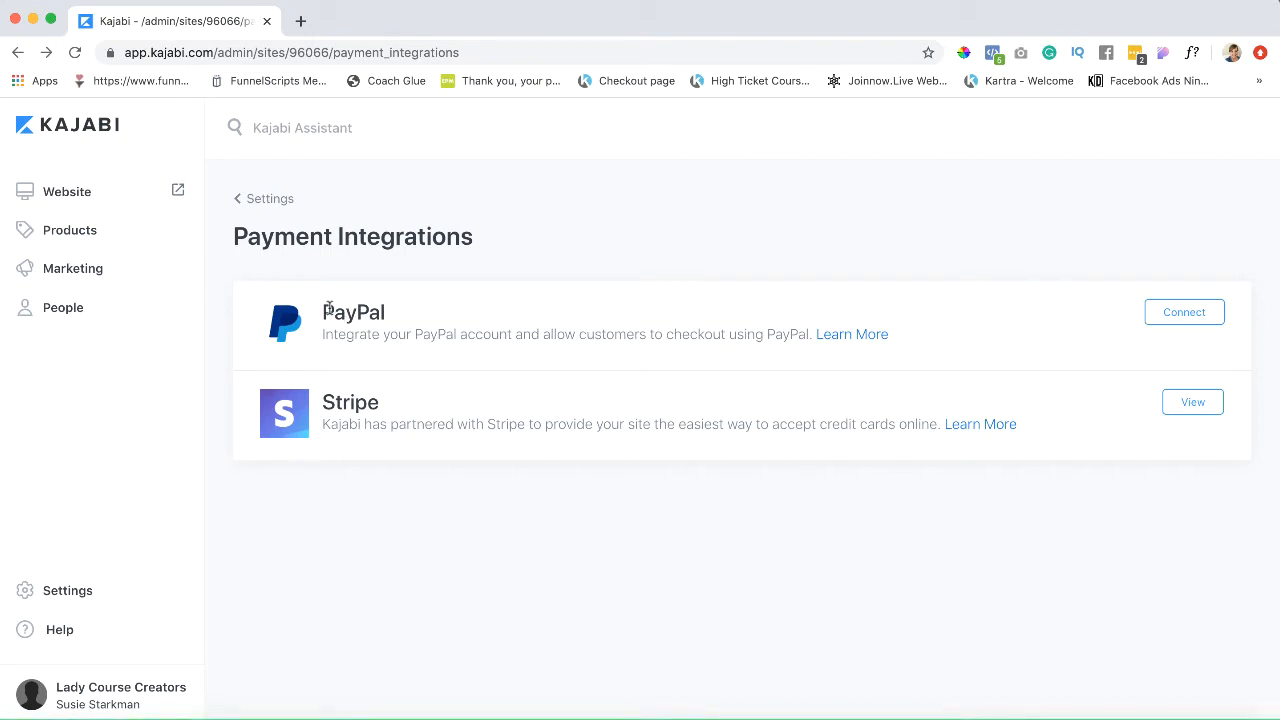
mouse_move(218, 544)
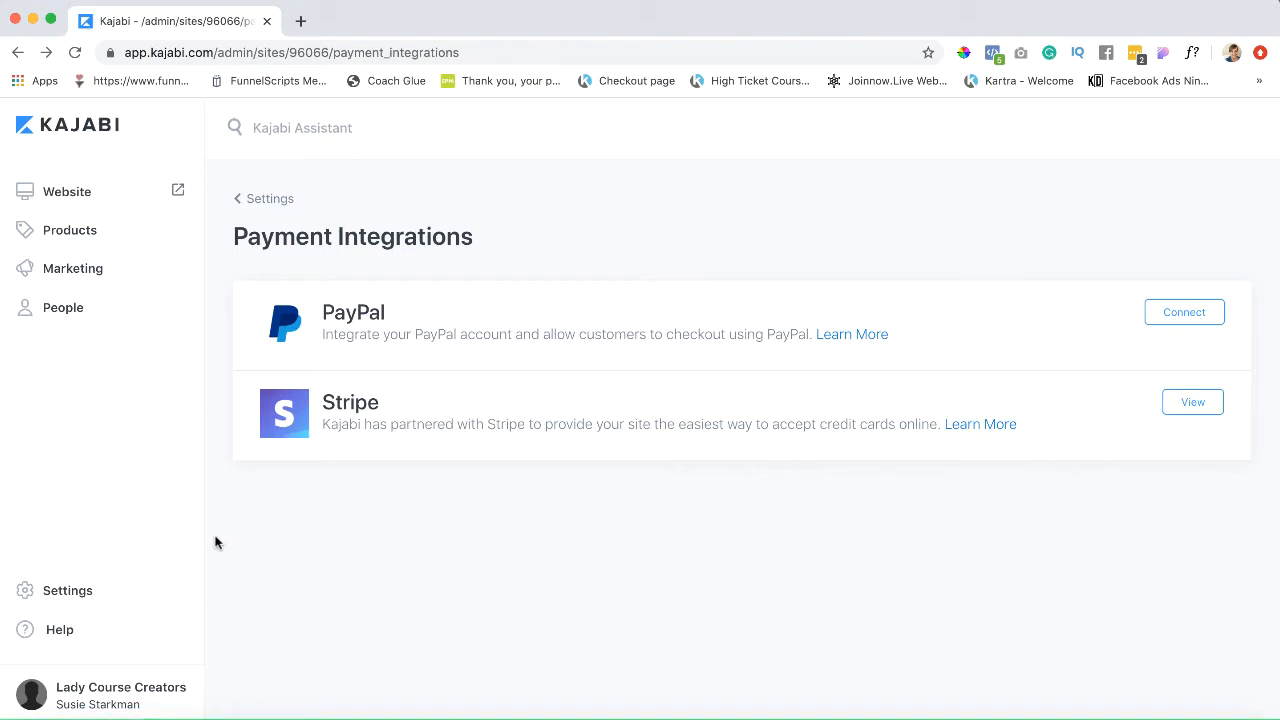
mouse_move(214, 538)
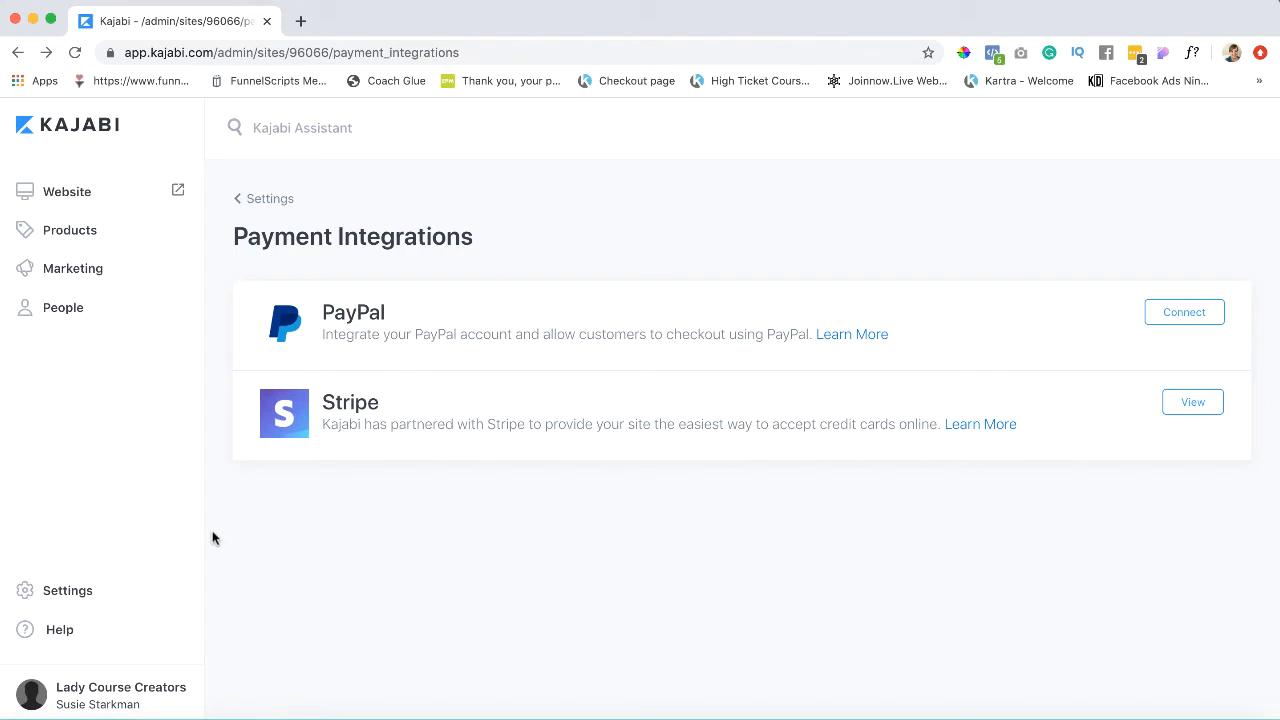
mouse_move(70, 230)
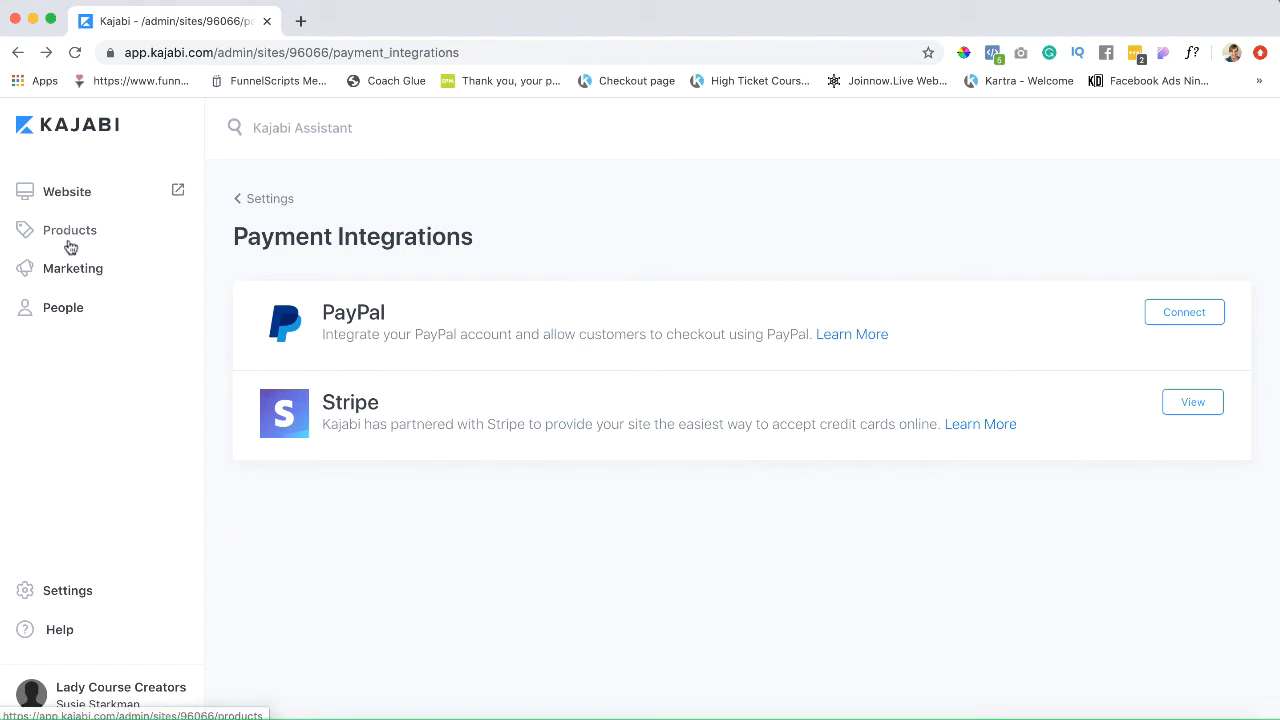
Go to the Products section of the sidebar.
click(70, 230)
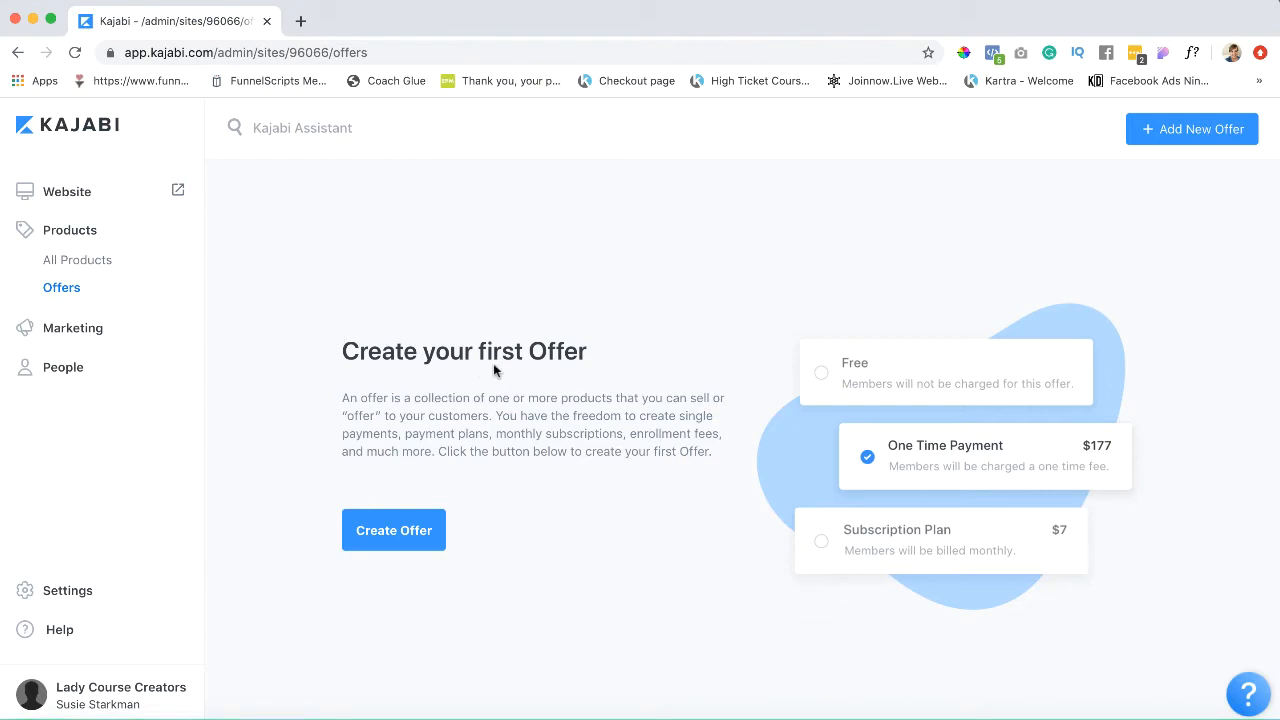
mouse_move(486, 584)
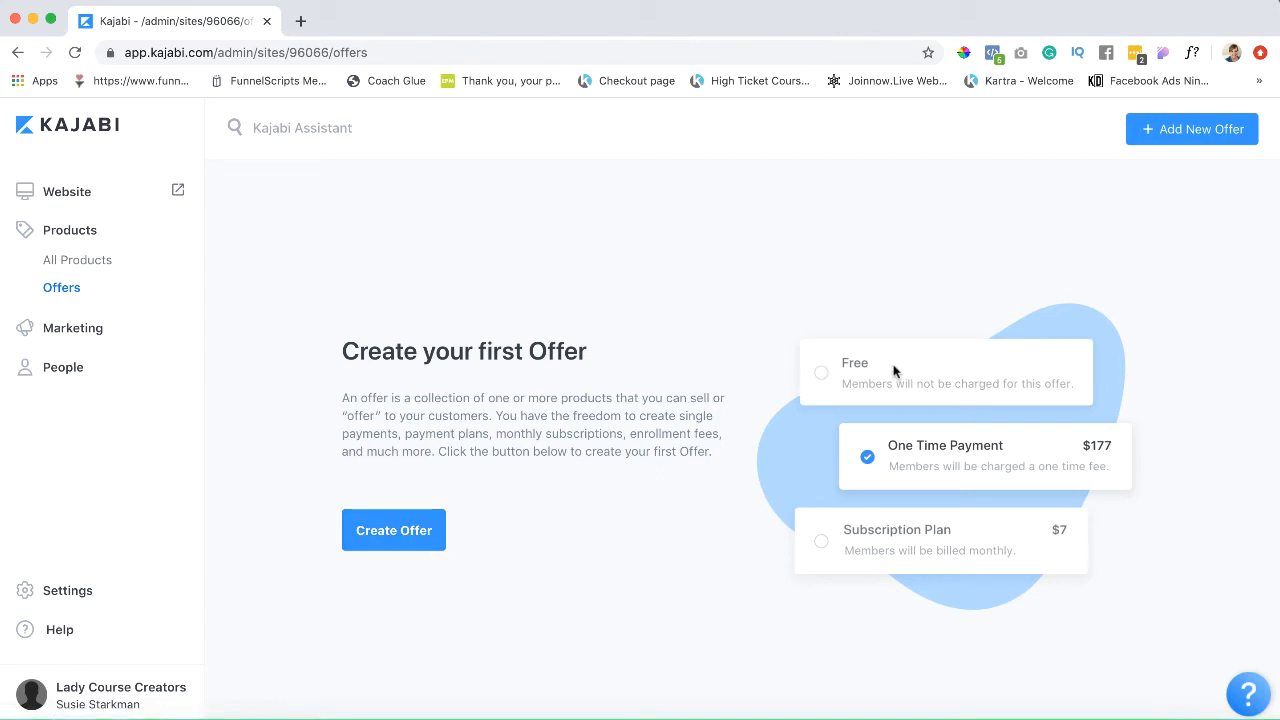
mouse_move(990, 452)
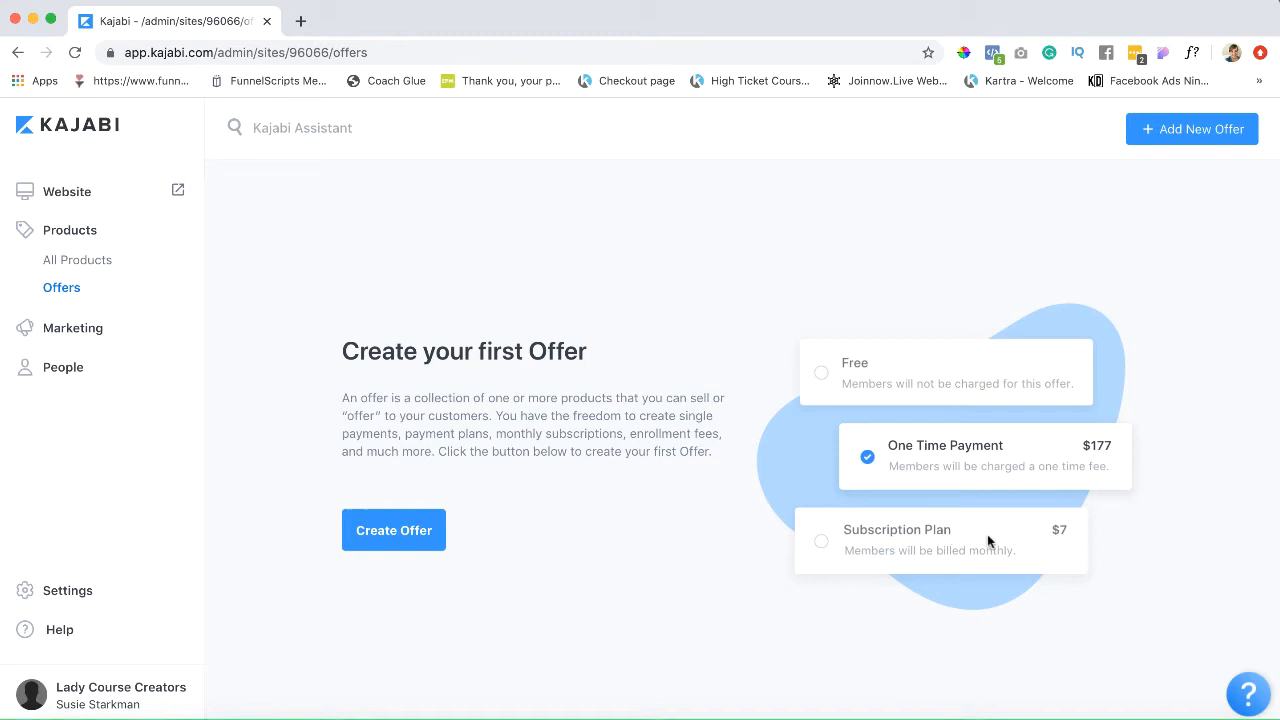
mouse_move(528, 620)
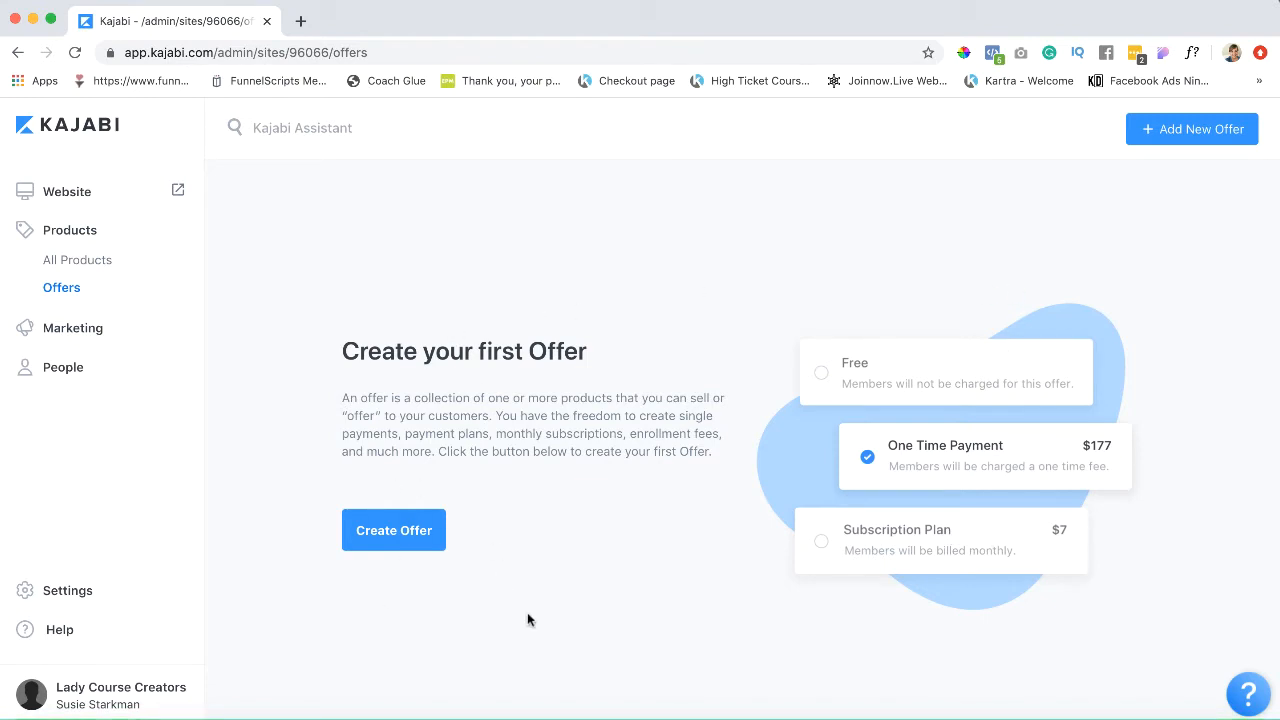
mouse_move(728, 344)
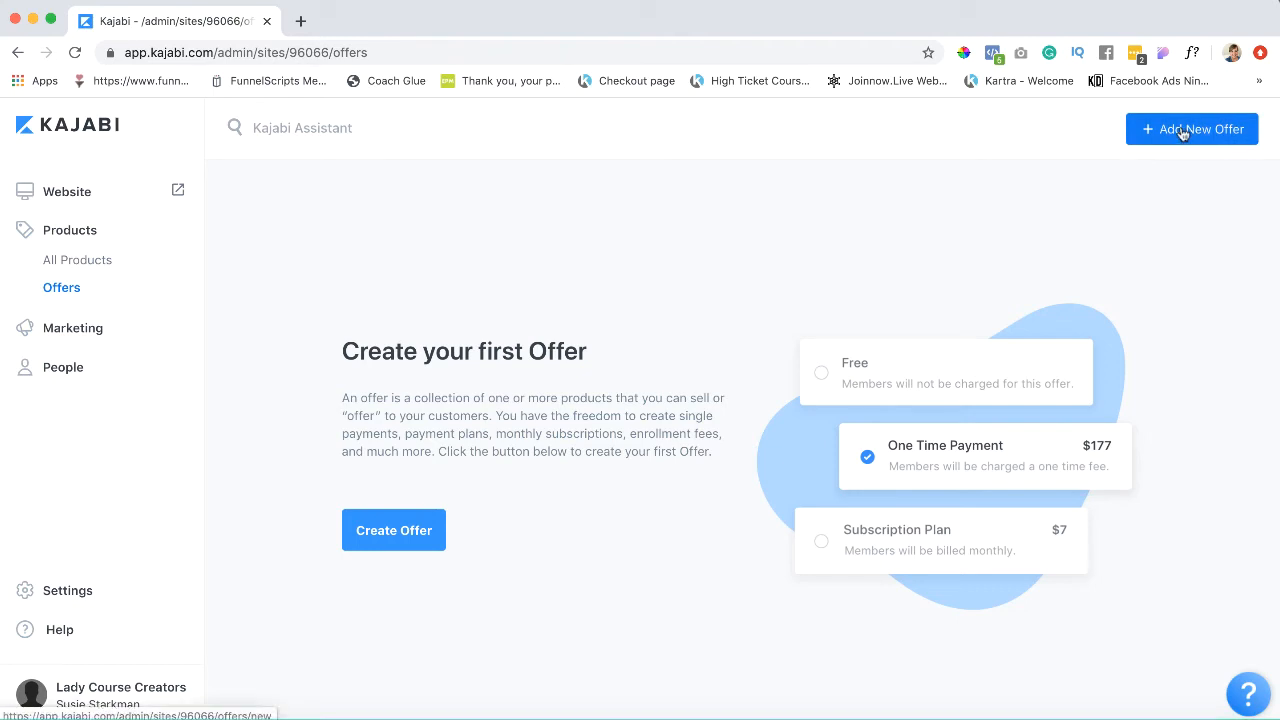
mouse_move(544, 388)
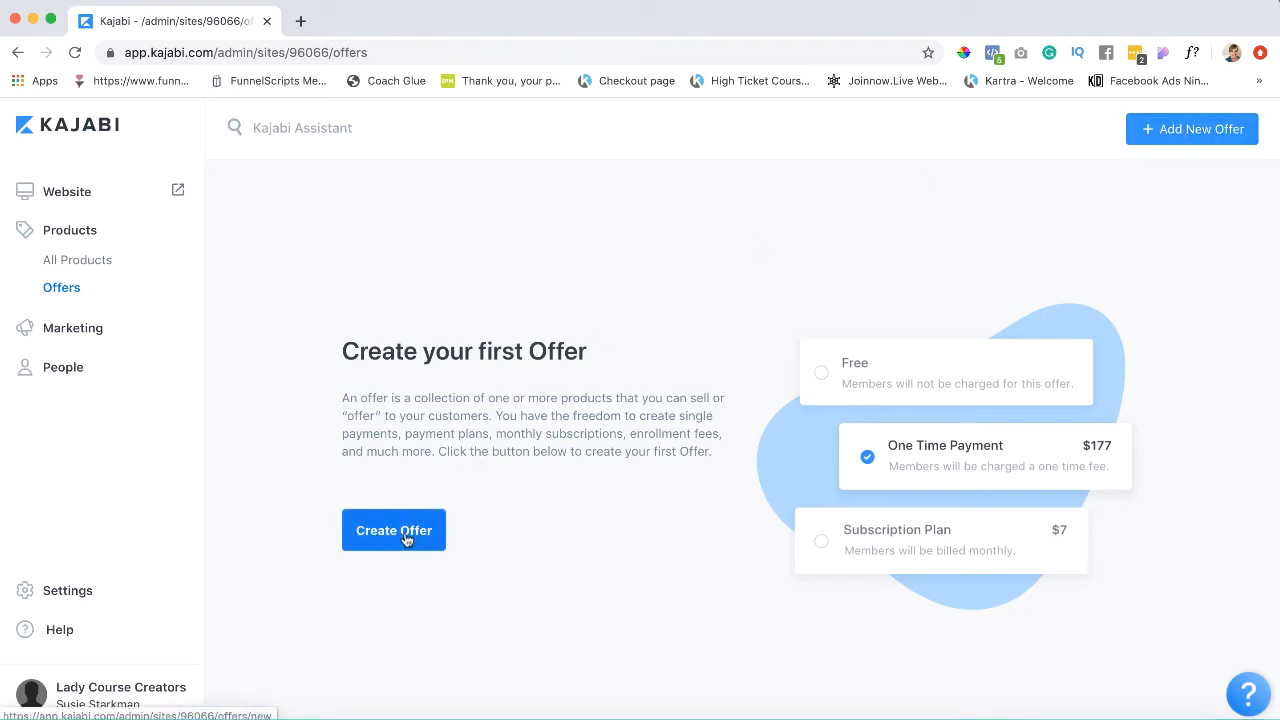
Start a new offer titled 'Awesome Course Offer' for My Awesome Course at 49.00 USD.
click(392, 530)
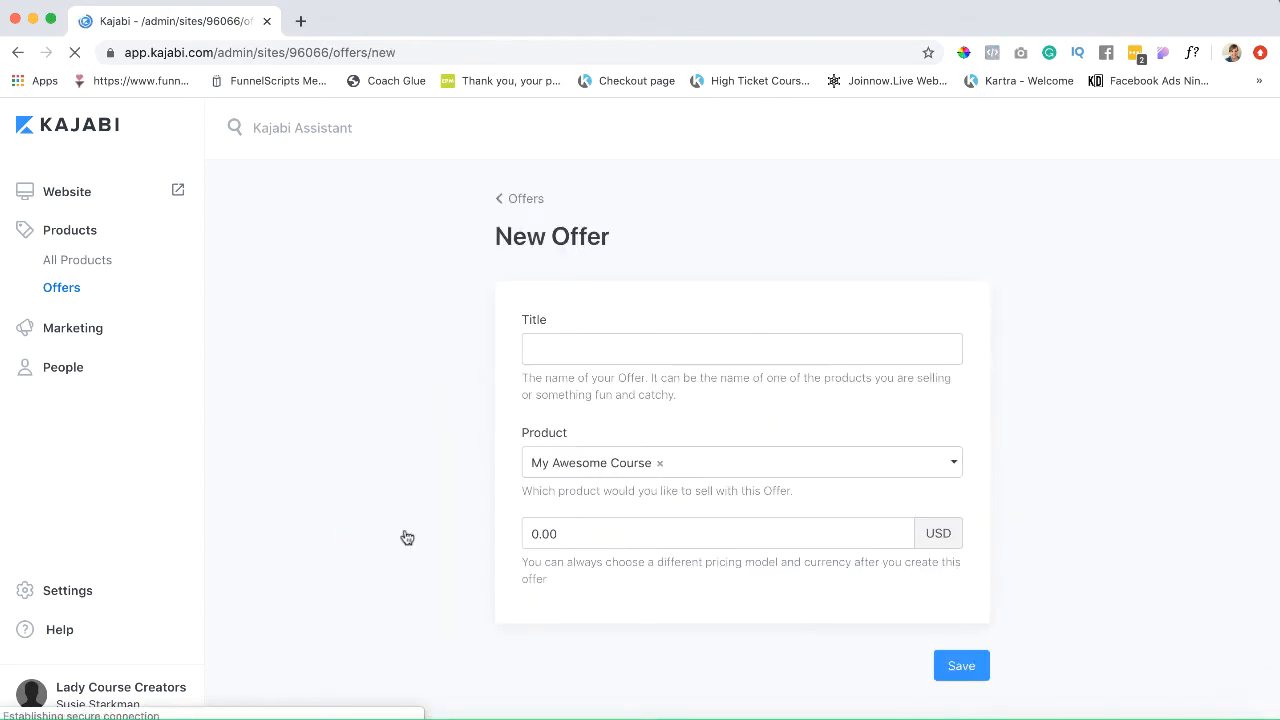
click(740, 348)
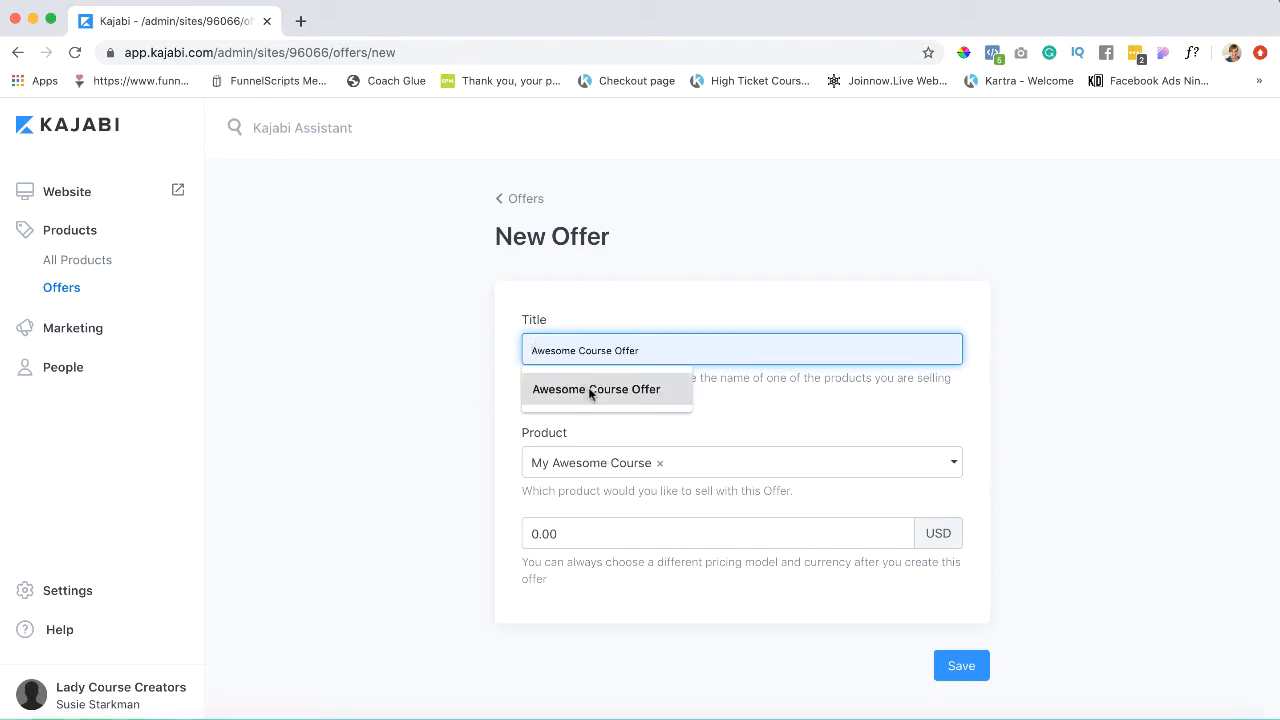
click(596, 388)
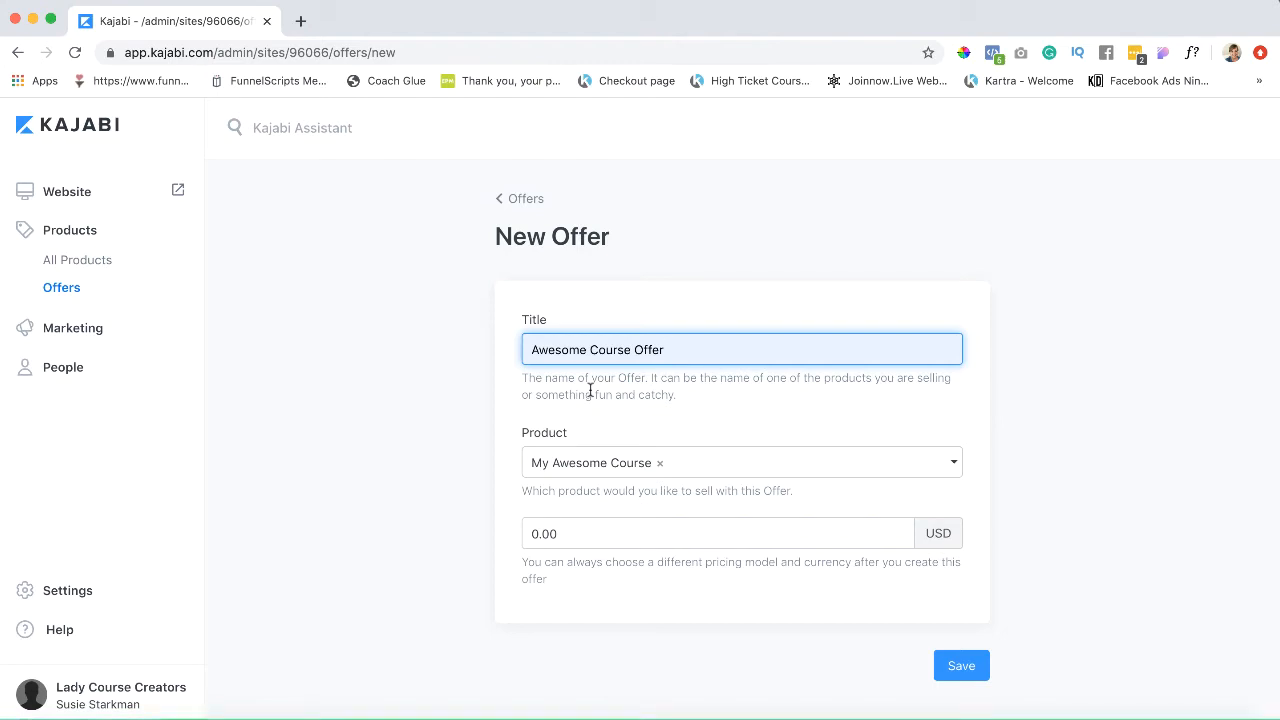
mouse_move(688, 464)
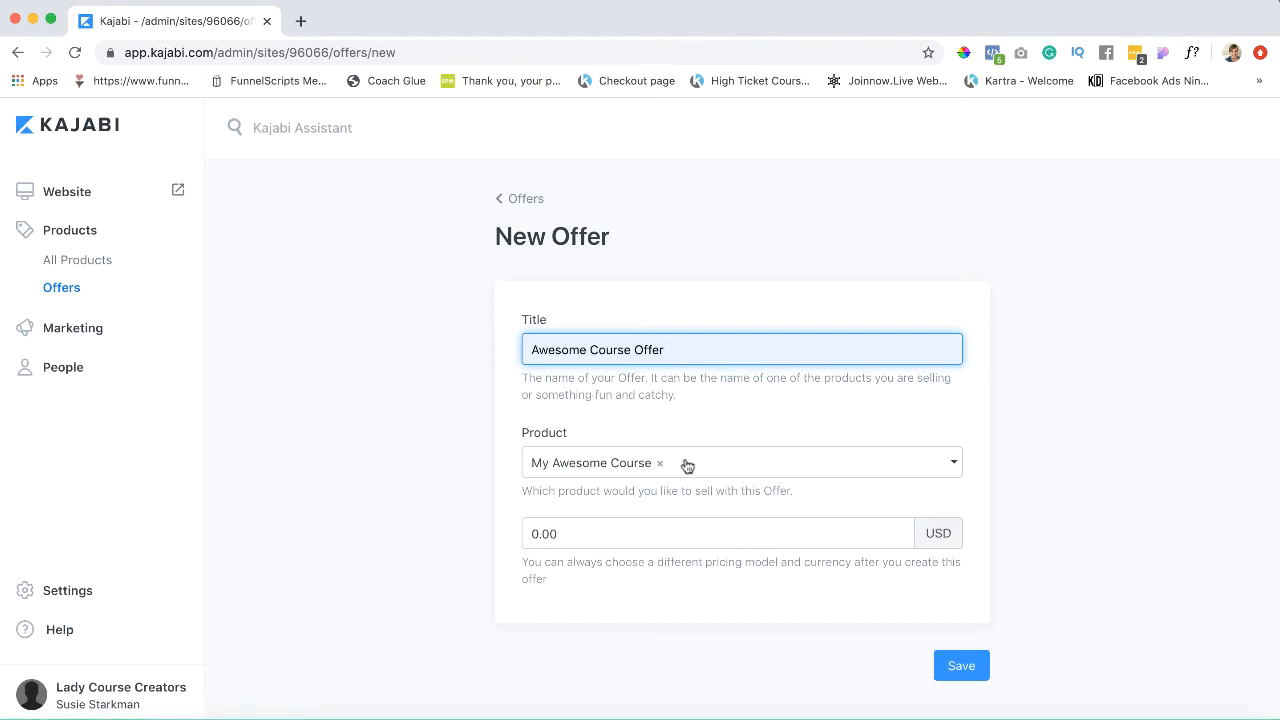
click(740, 462)
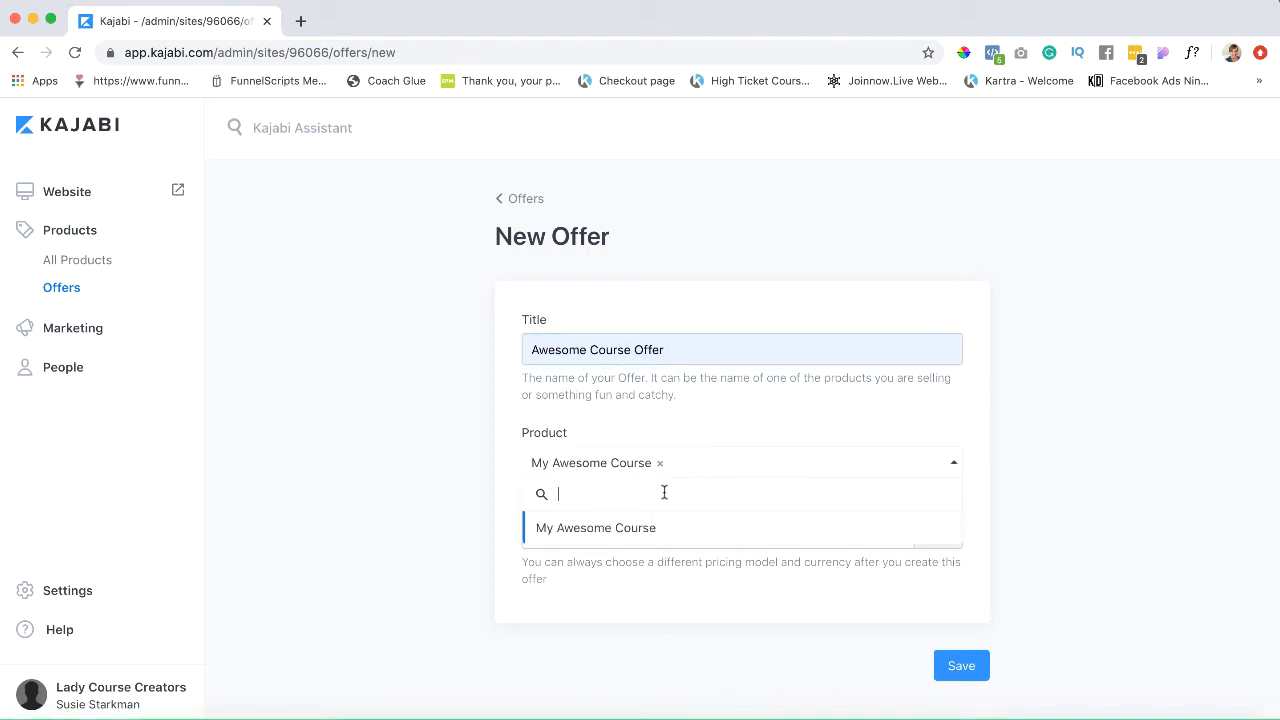
mouse_move(670, 532)
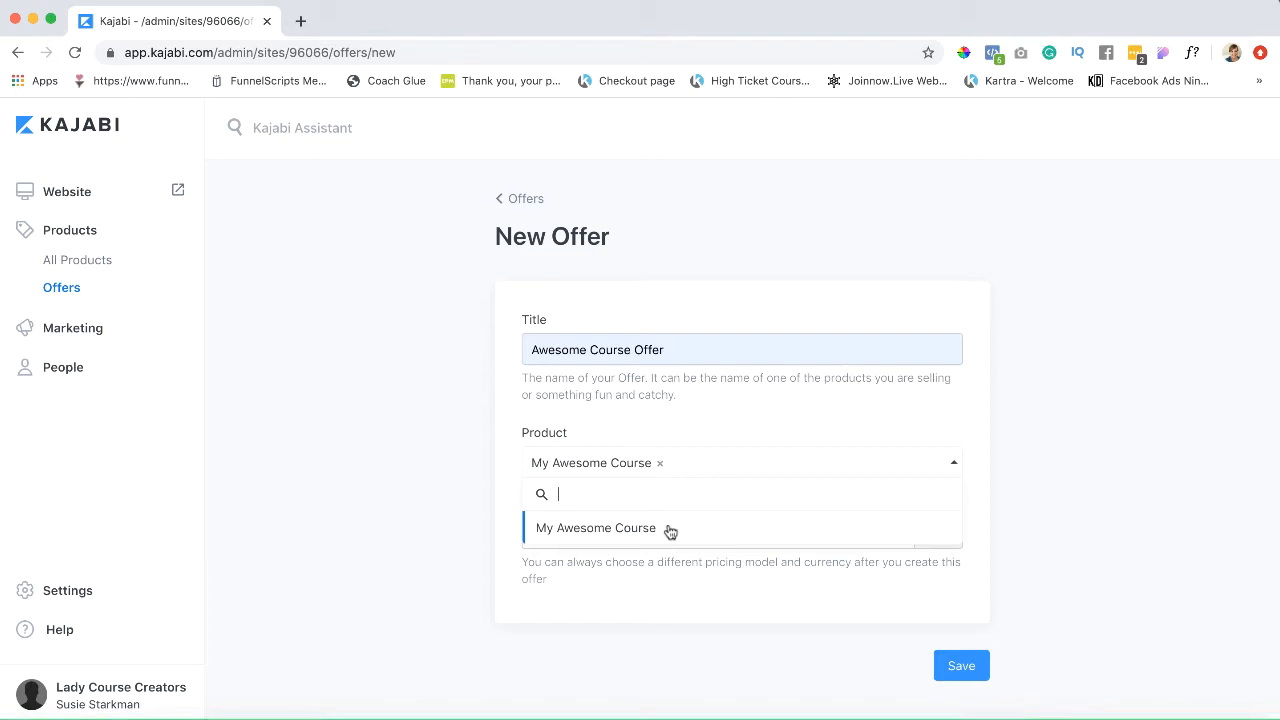
mouse_move(822, 464)
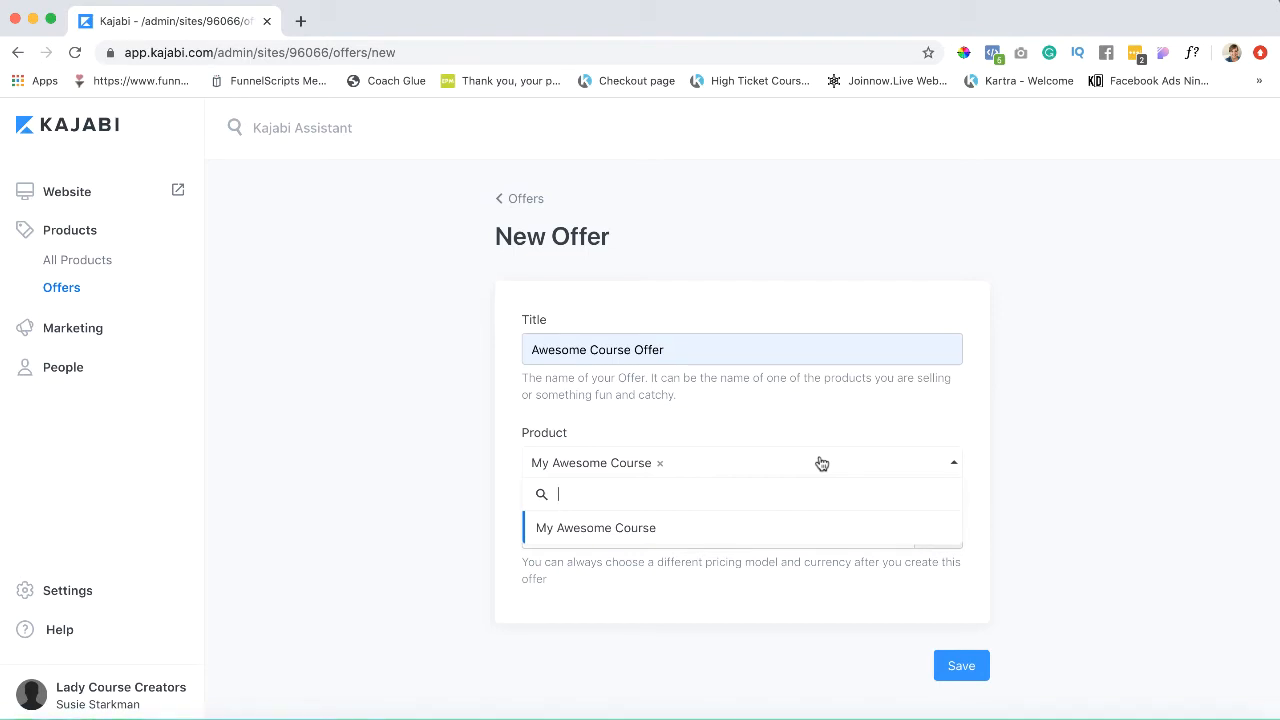
mouse_move(404, 390)
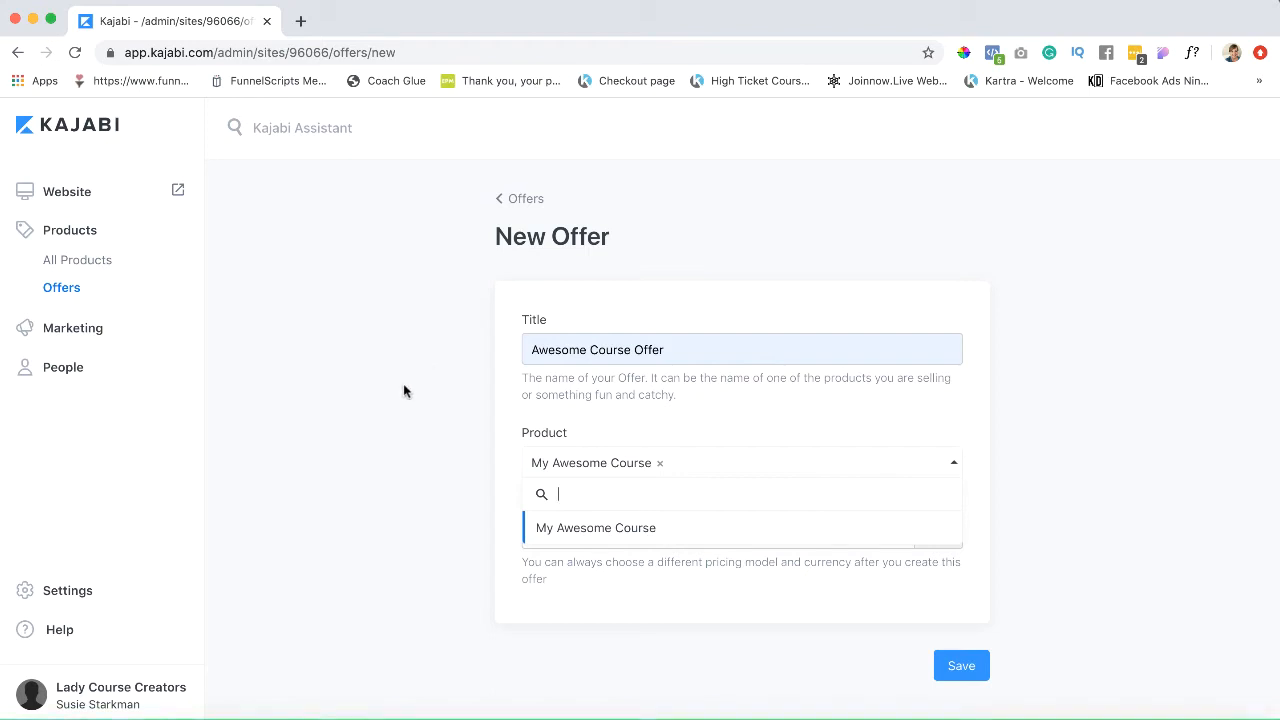
click(596, 528)
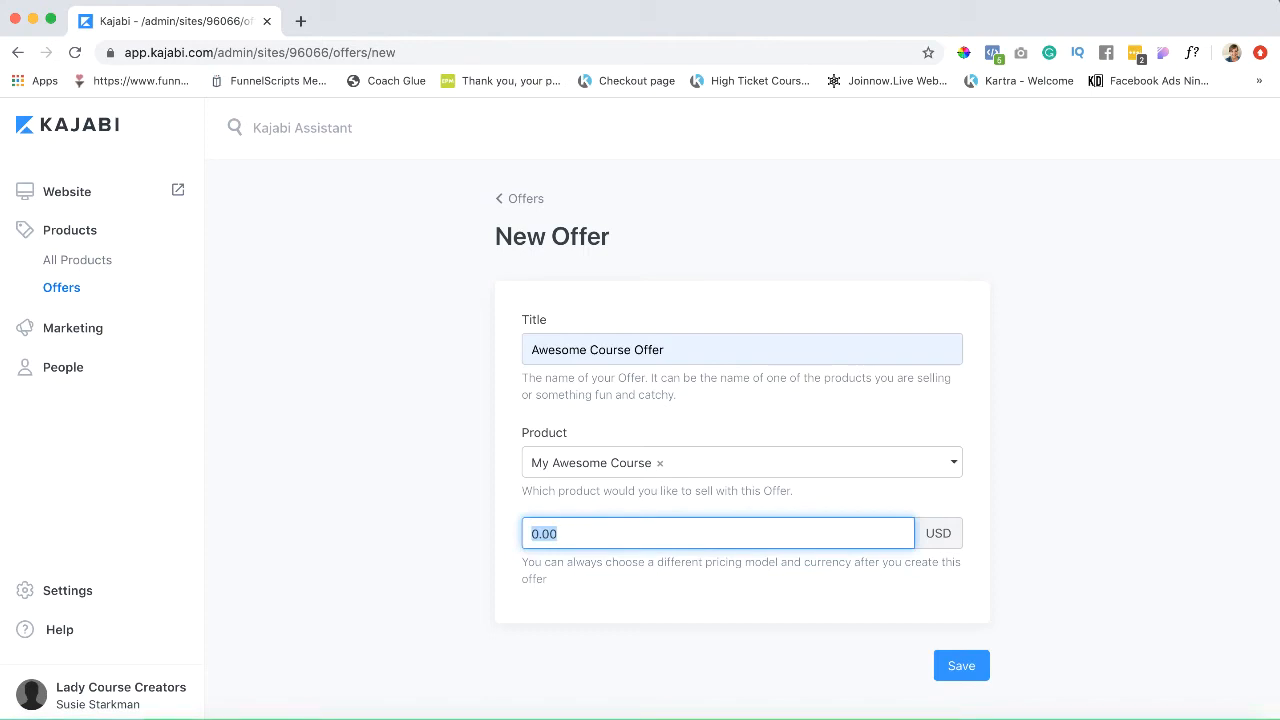
text(49.00)
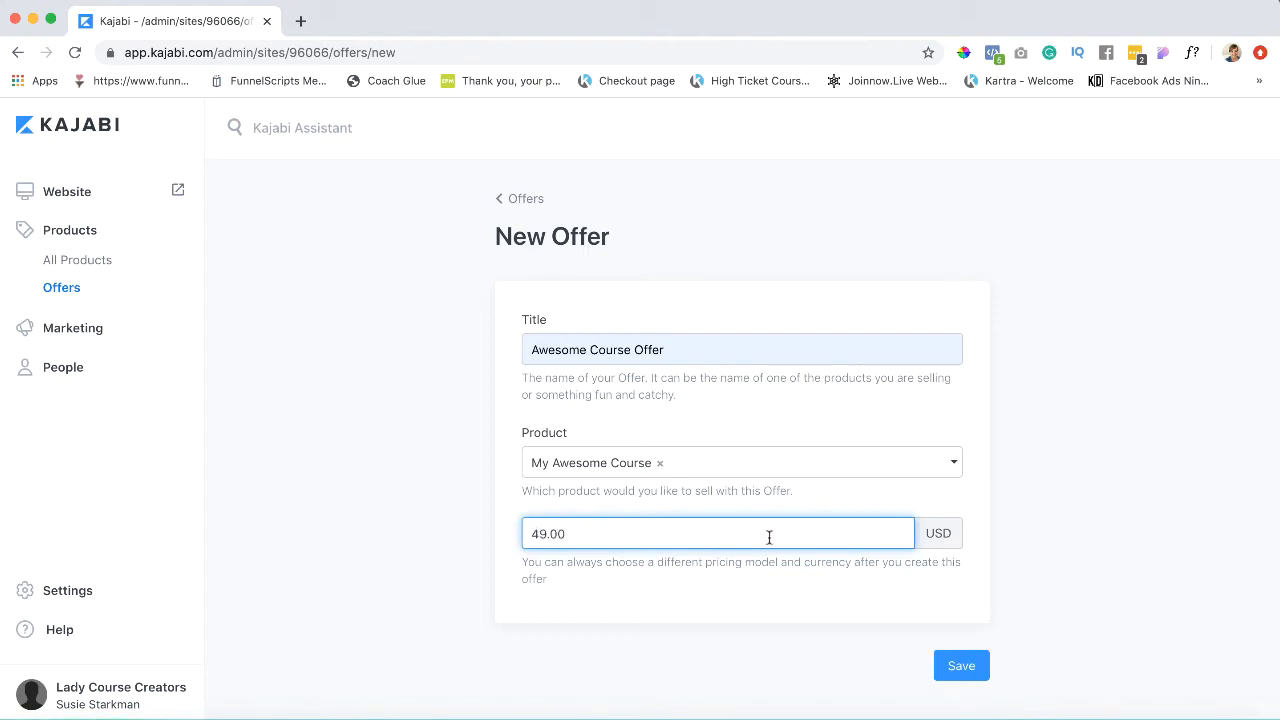
Save the offer and enter the description 'this is the offer for My a'.
click(960, 664)
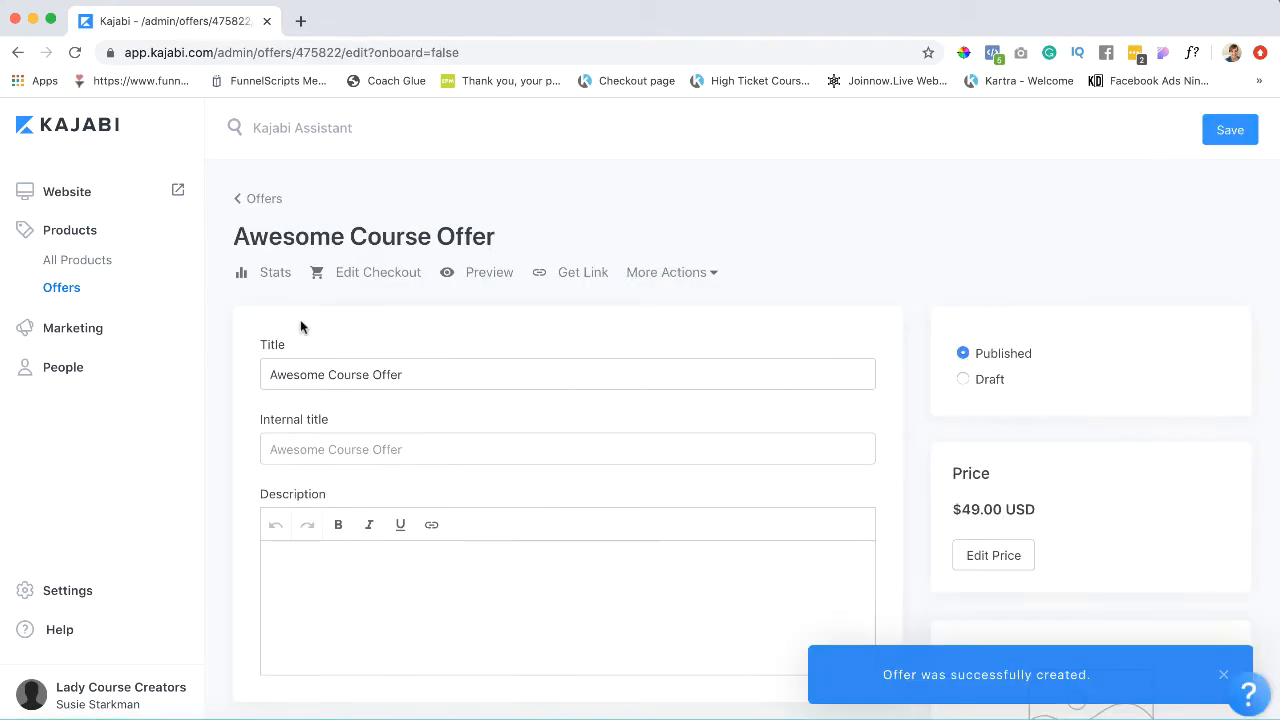
mouse_move(398, 252)
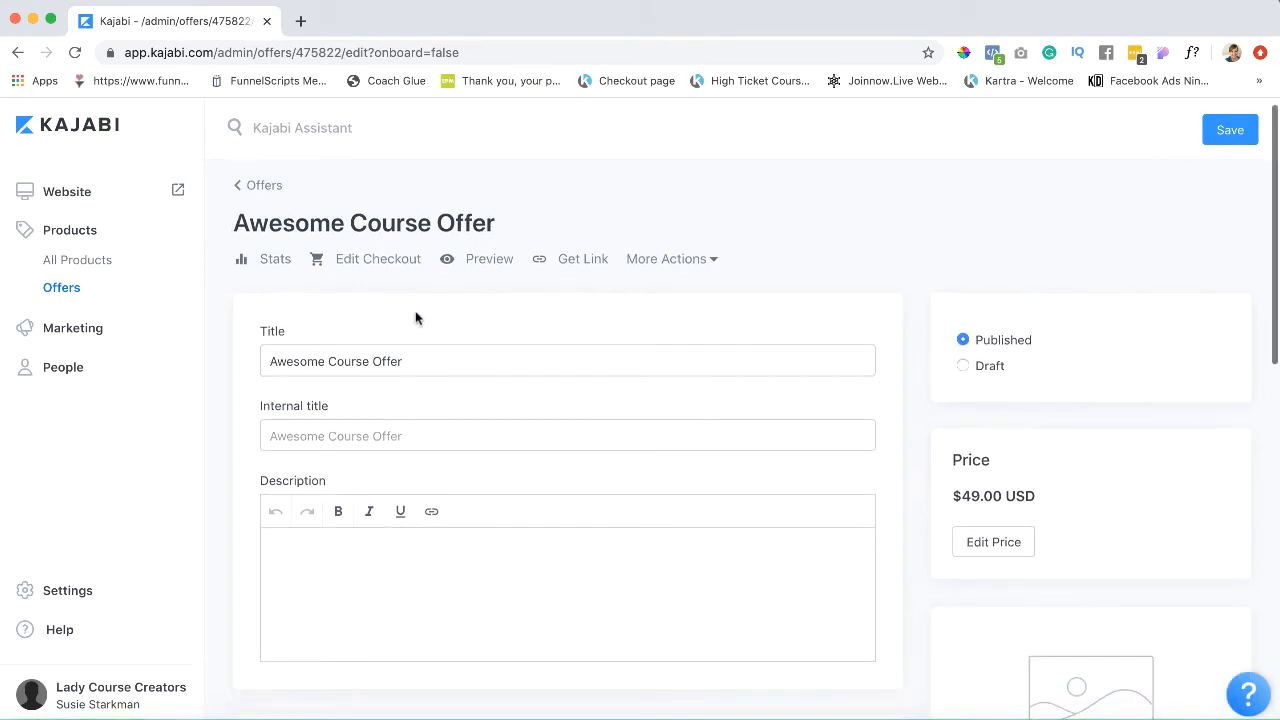
mouse_move(454, 410)
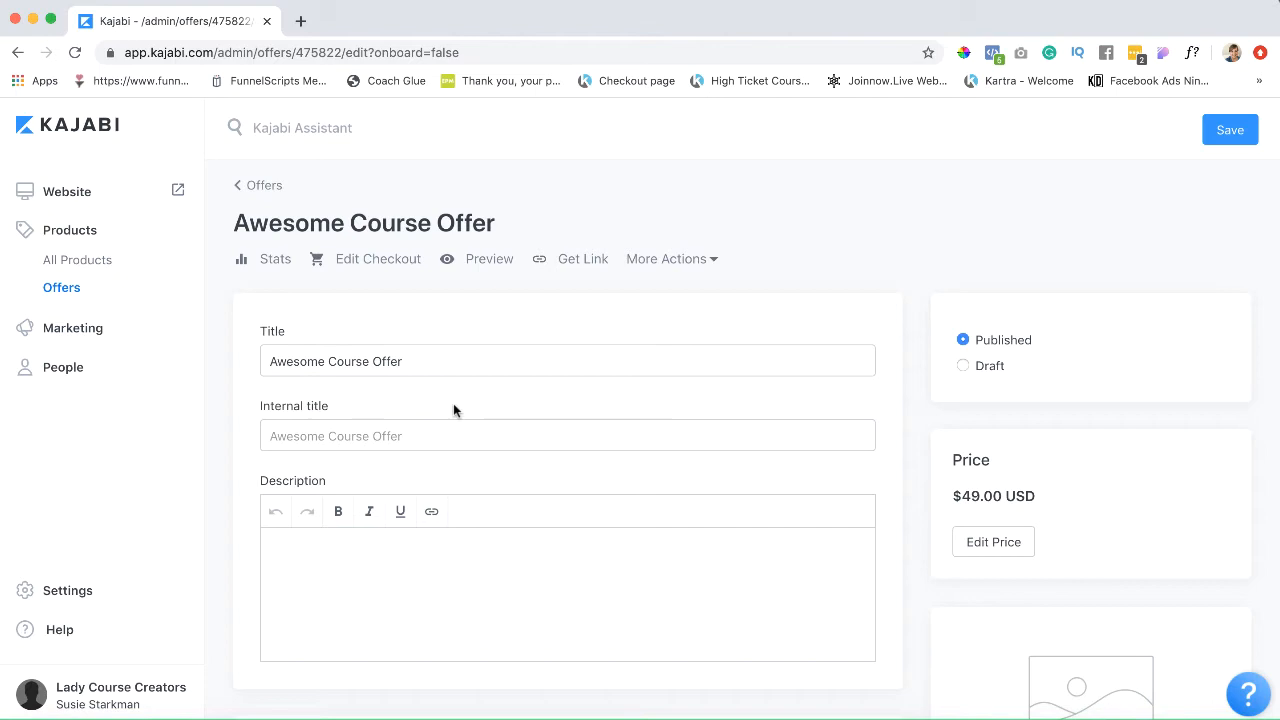
scroll(down, 3)
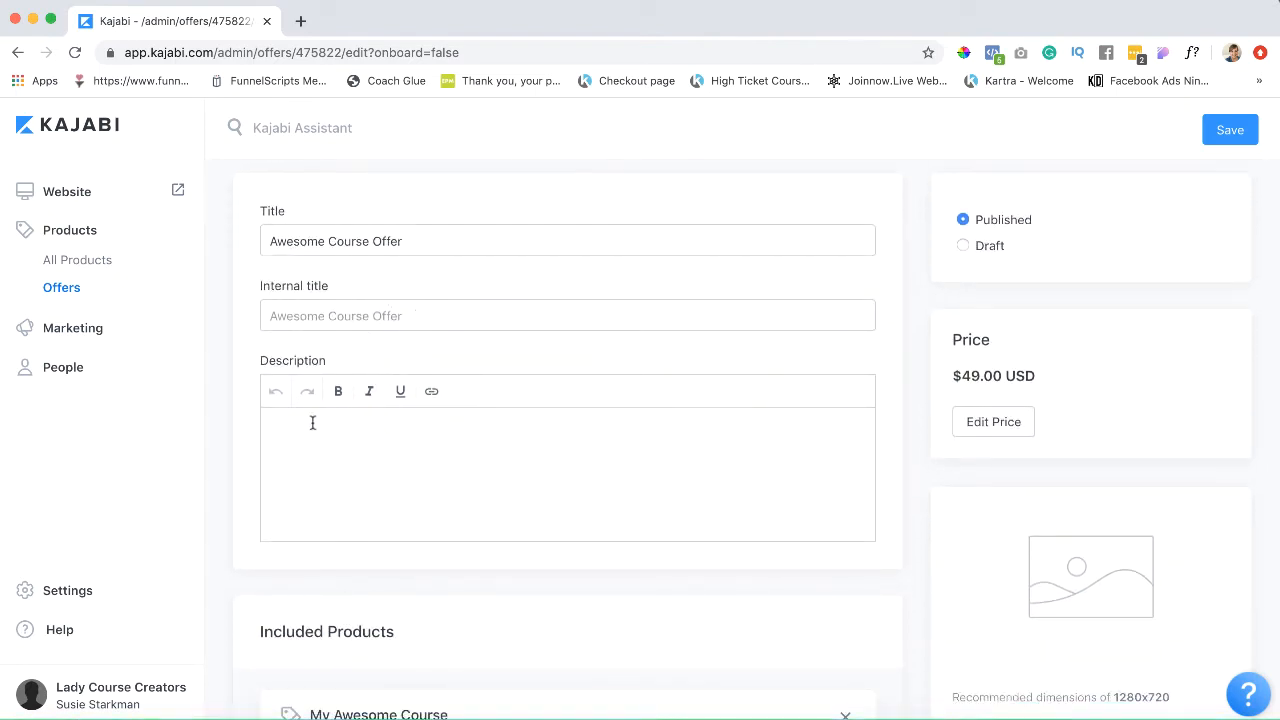
text(this is the offer for My awesome coures)
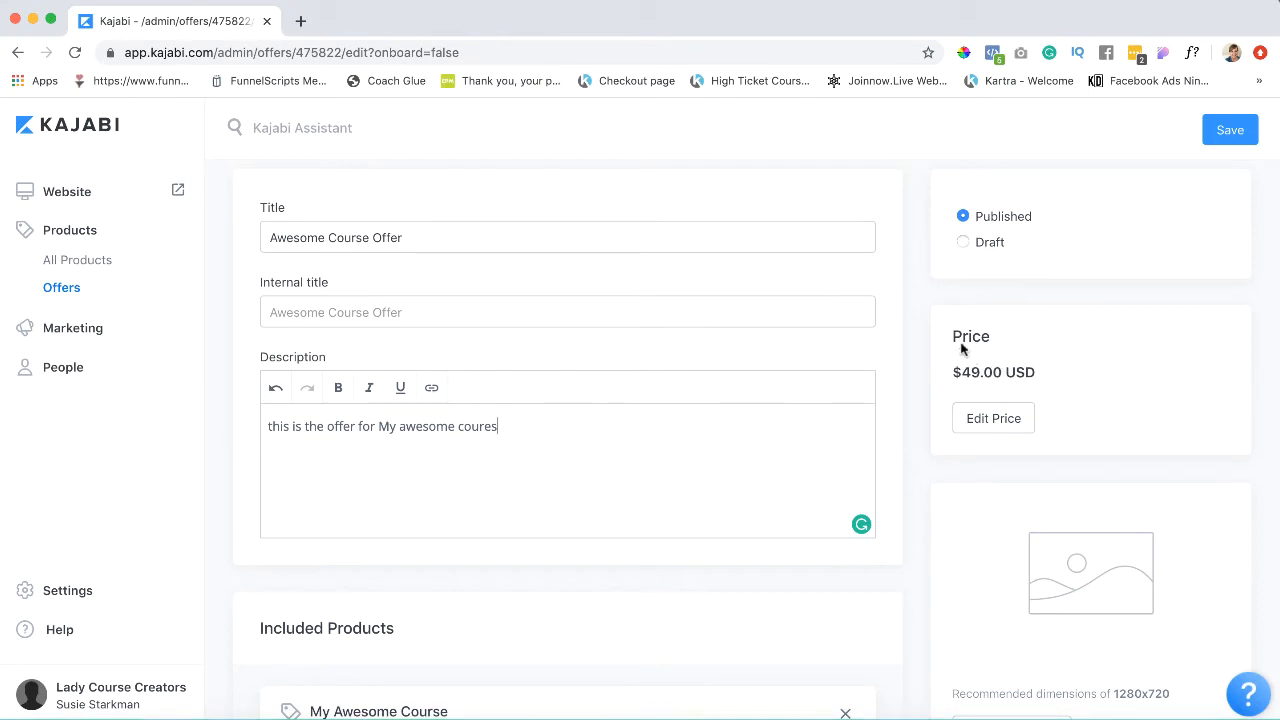
scroll(down, 3)
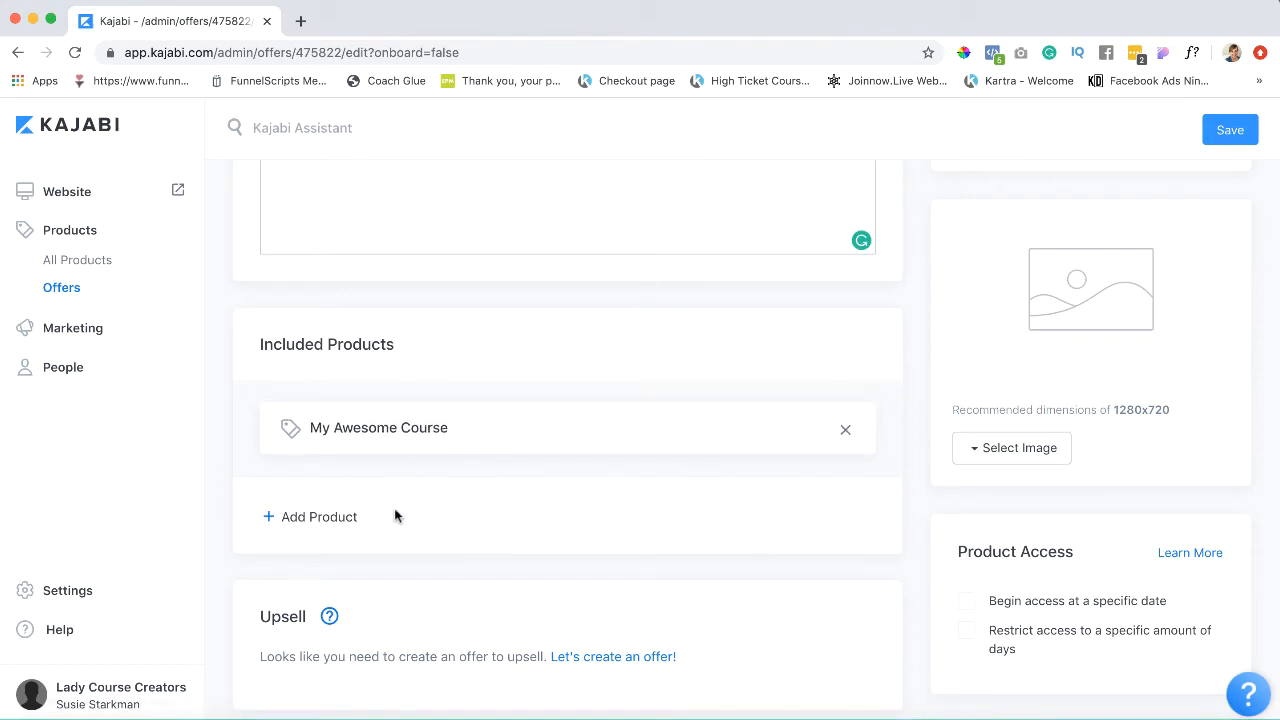
scroll(down, 3)
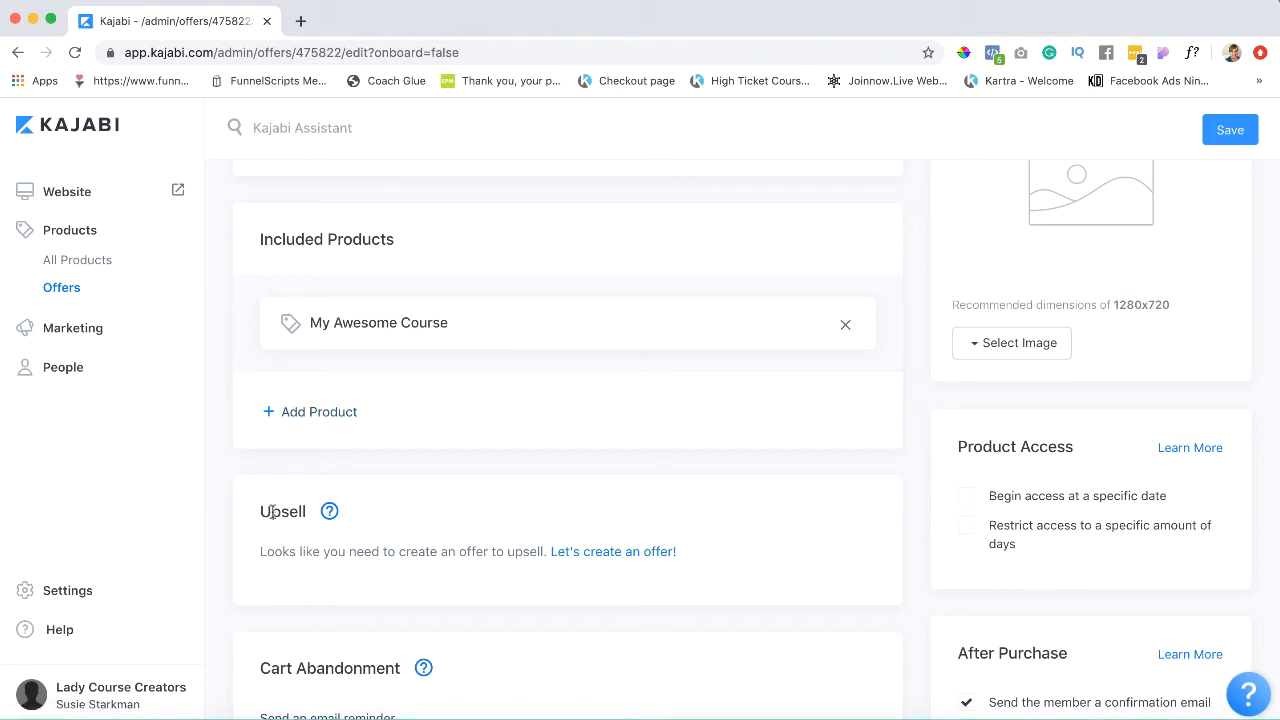
mouse_move(444, 584)
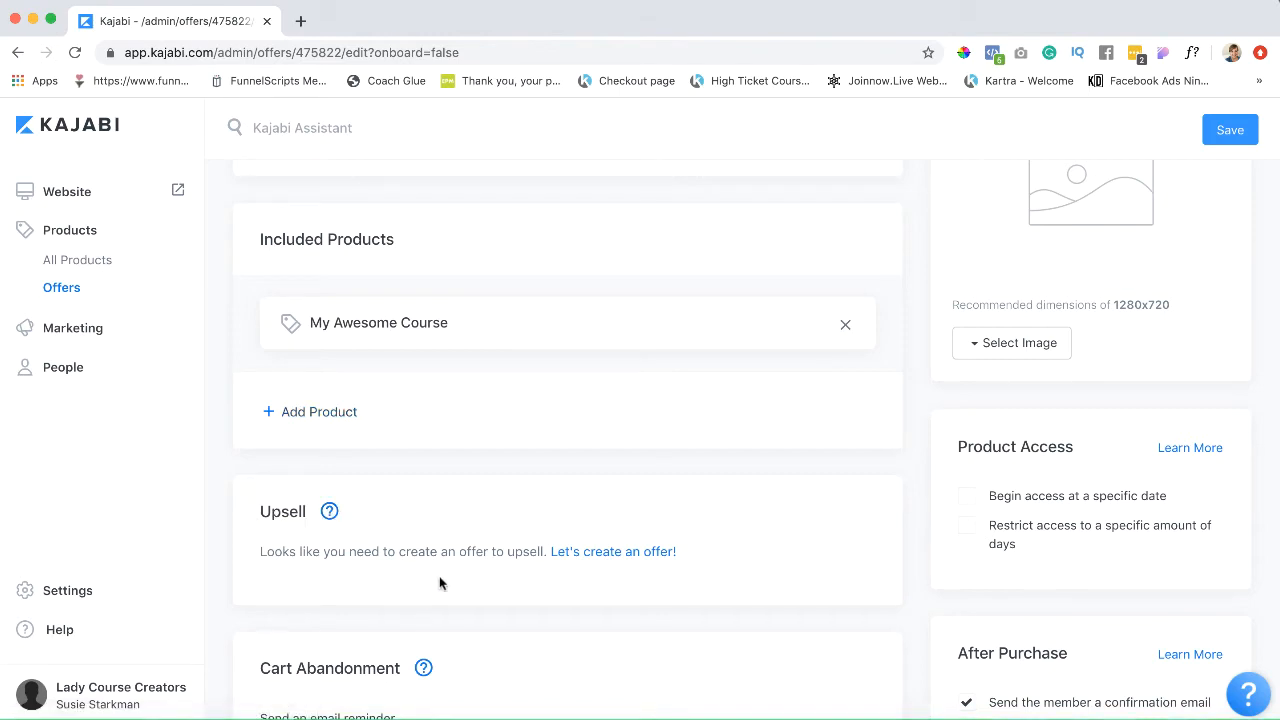
Scroll the offer editor down to the Cart Abandonment reminder section.
scroll(down, 3)
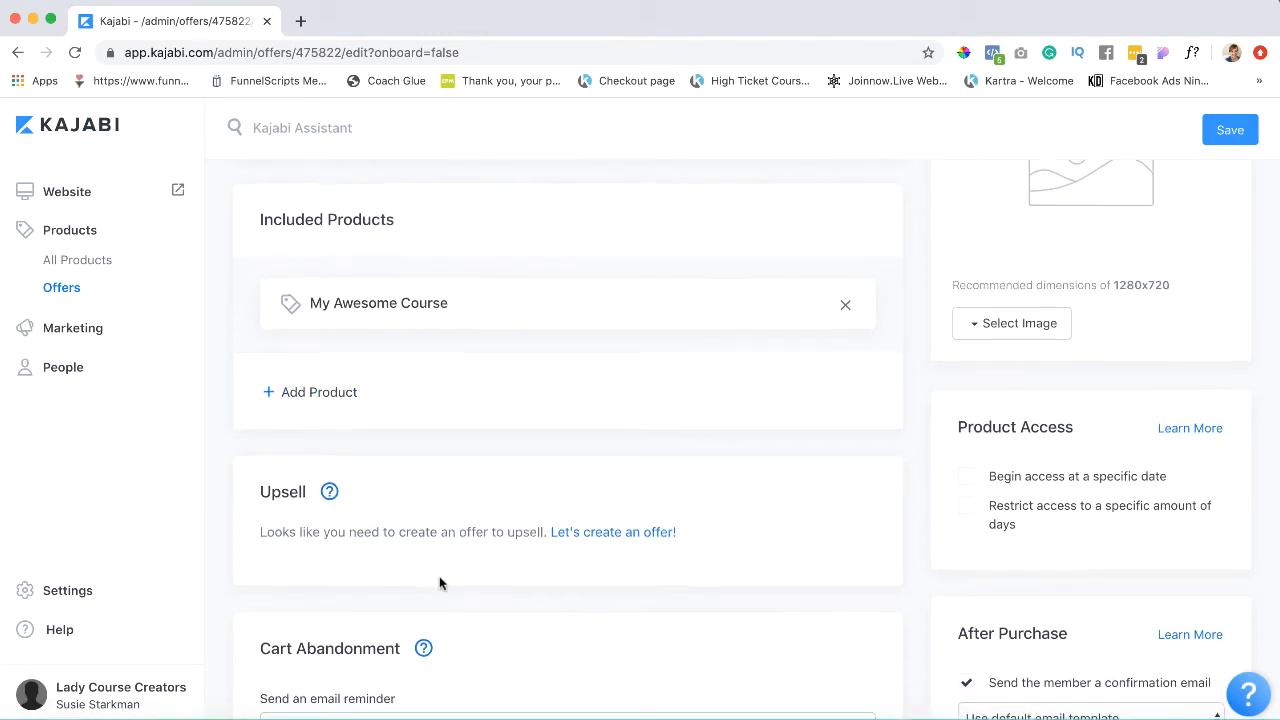
scroll(down, 3)
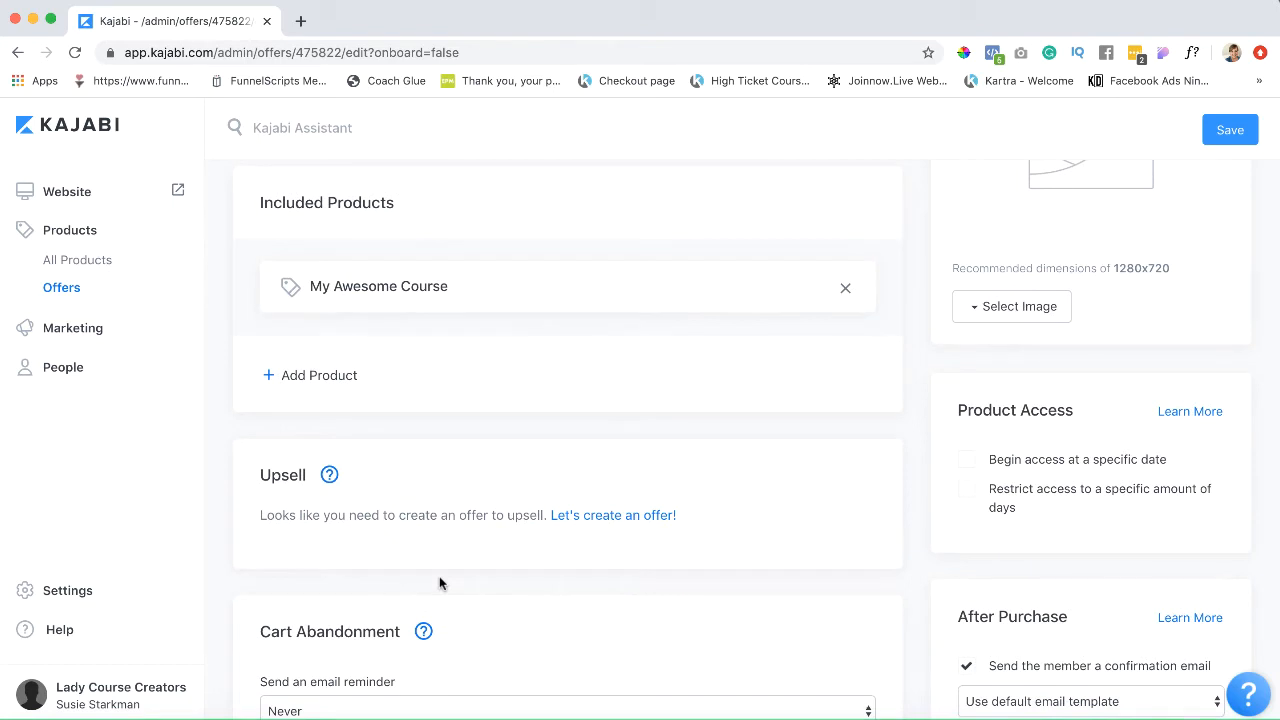
mouse_move(450, 492)
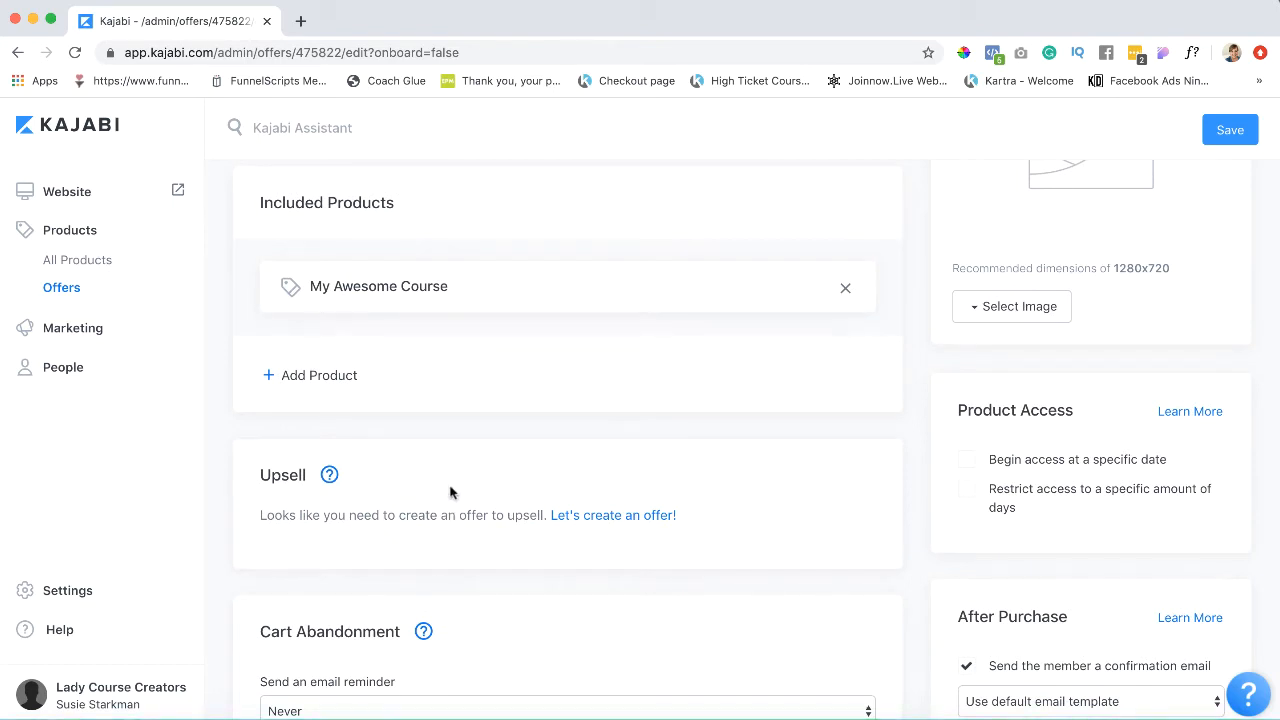
scroll(down, 3)
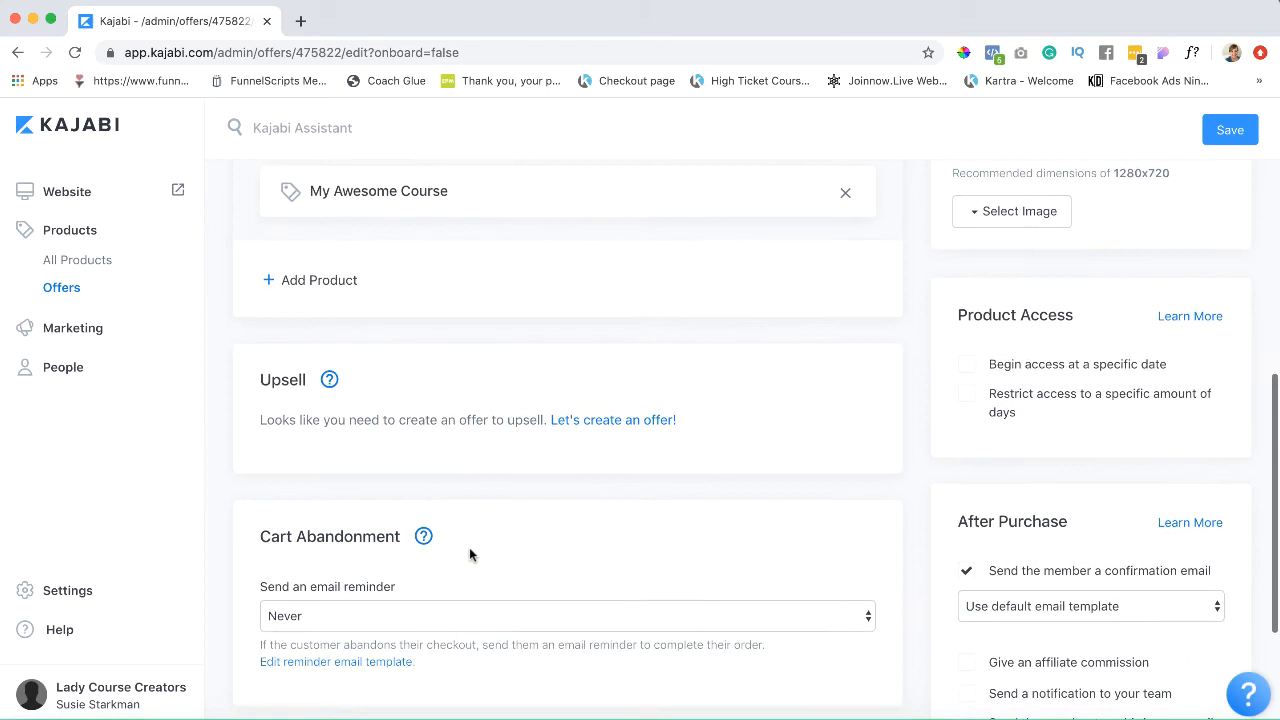
scroll(down, 3)
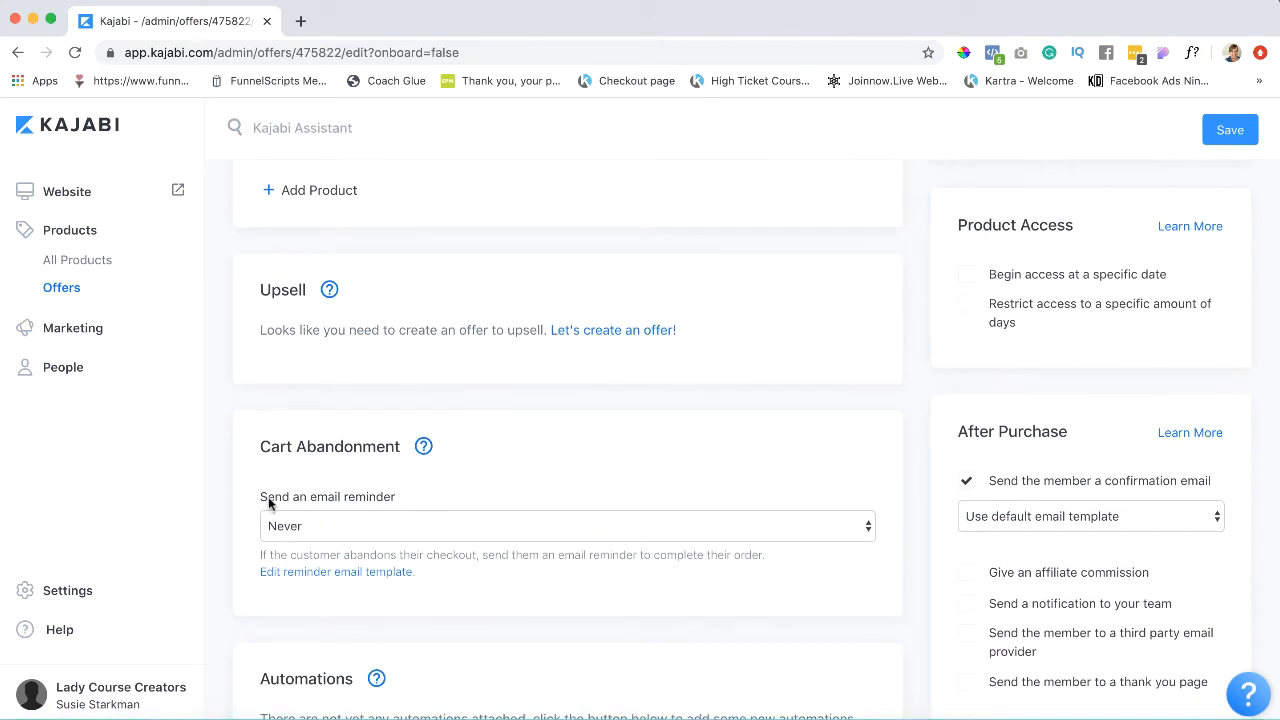
mouse_move(296, 498)
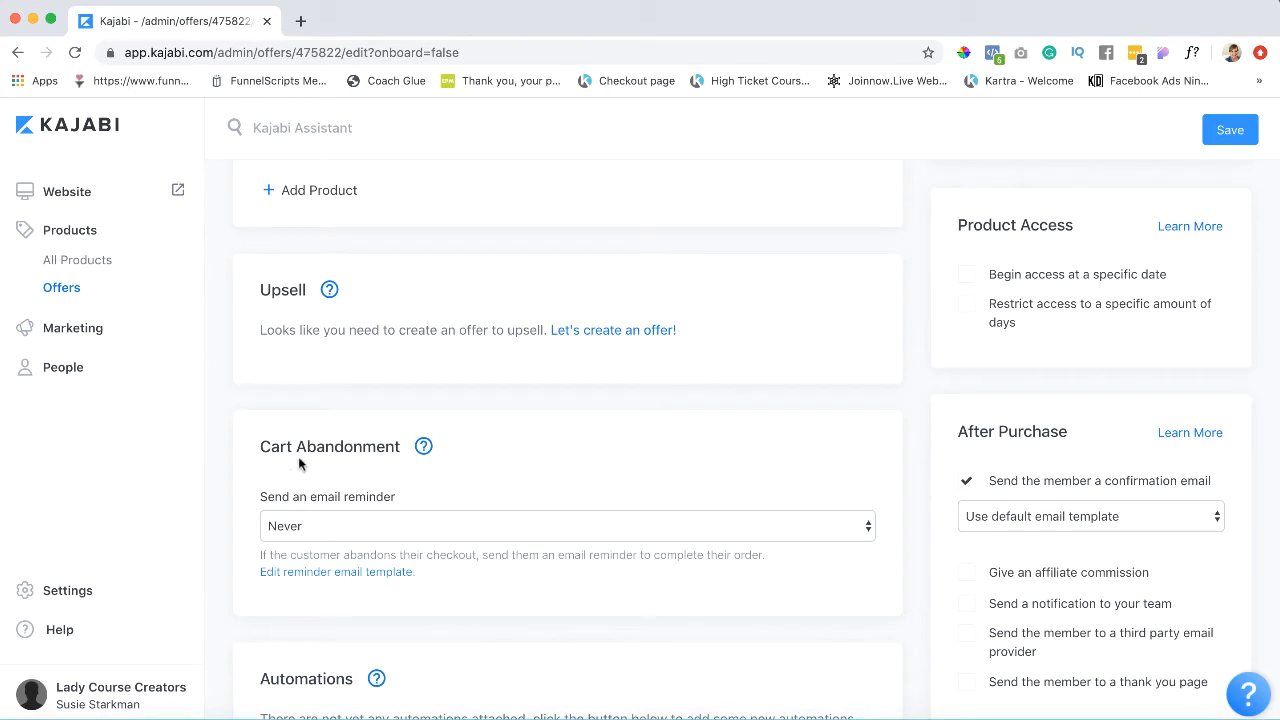
mouse_move(416, 496)
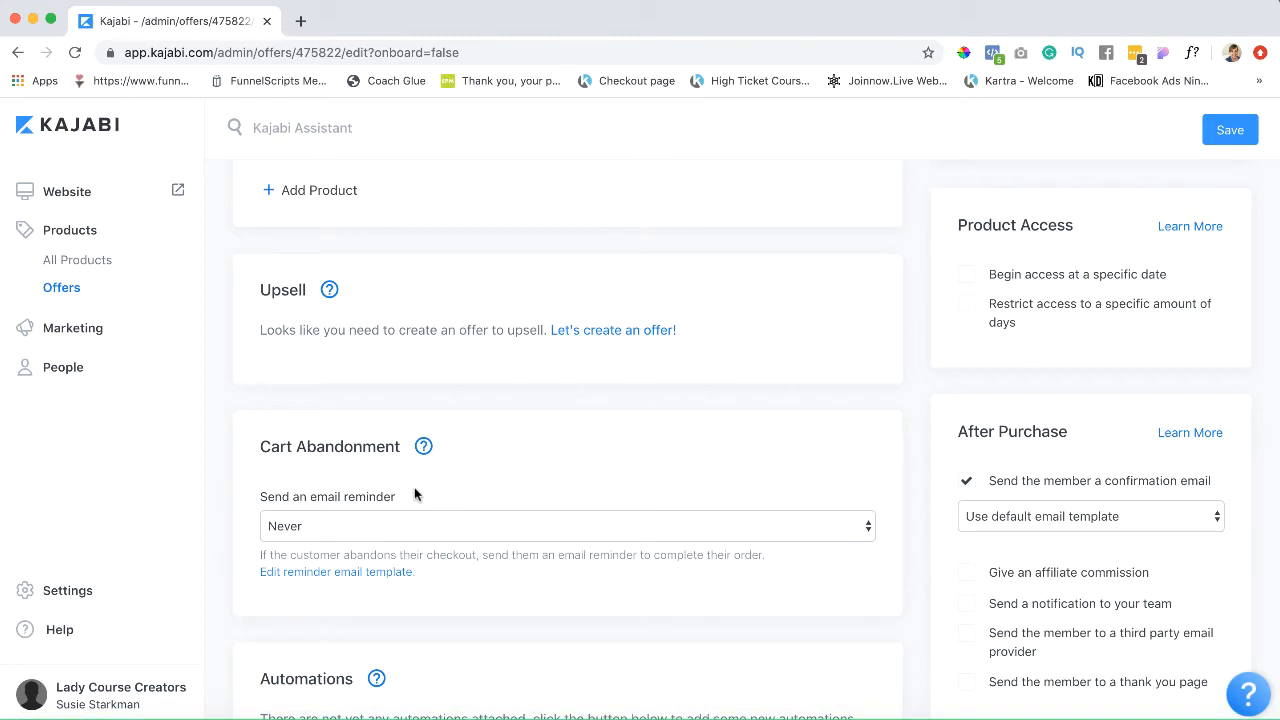
mouse_move(264, 518)
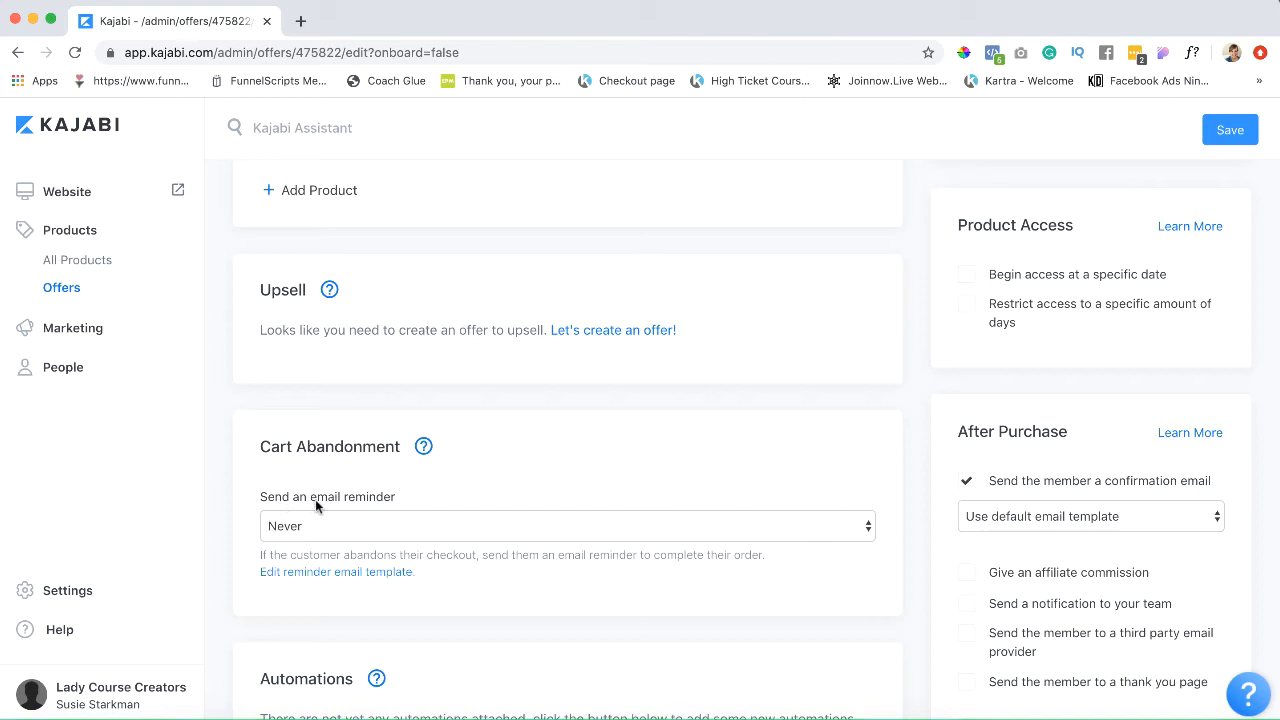
mouse_move(340, 508)
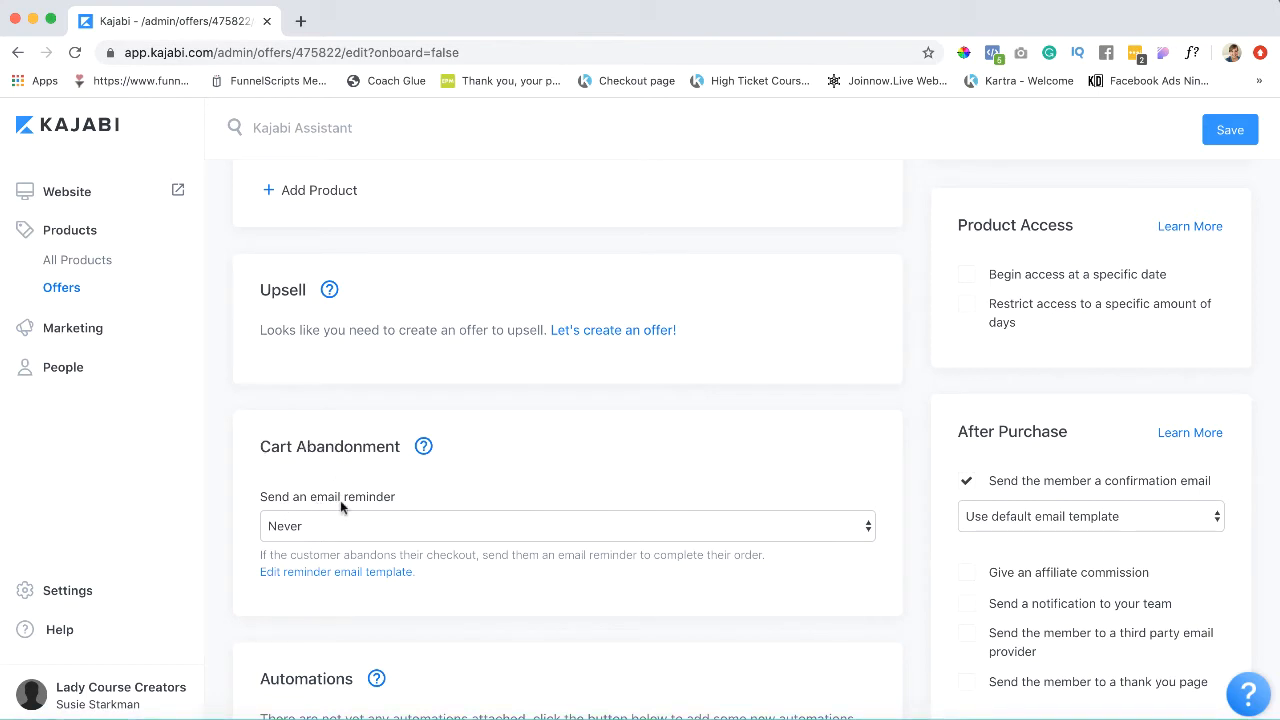
click(564, 524)
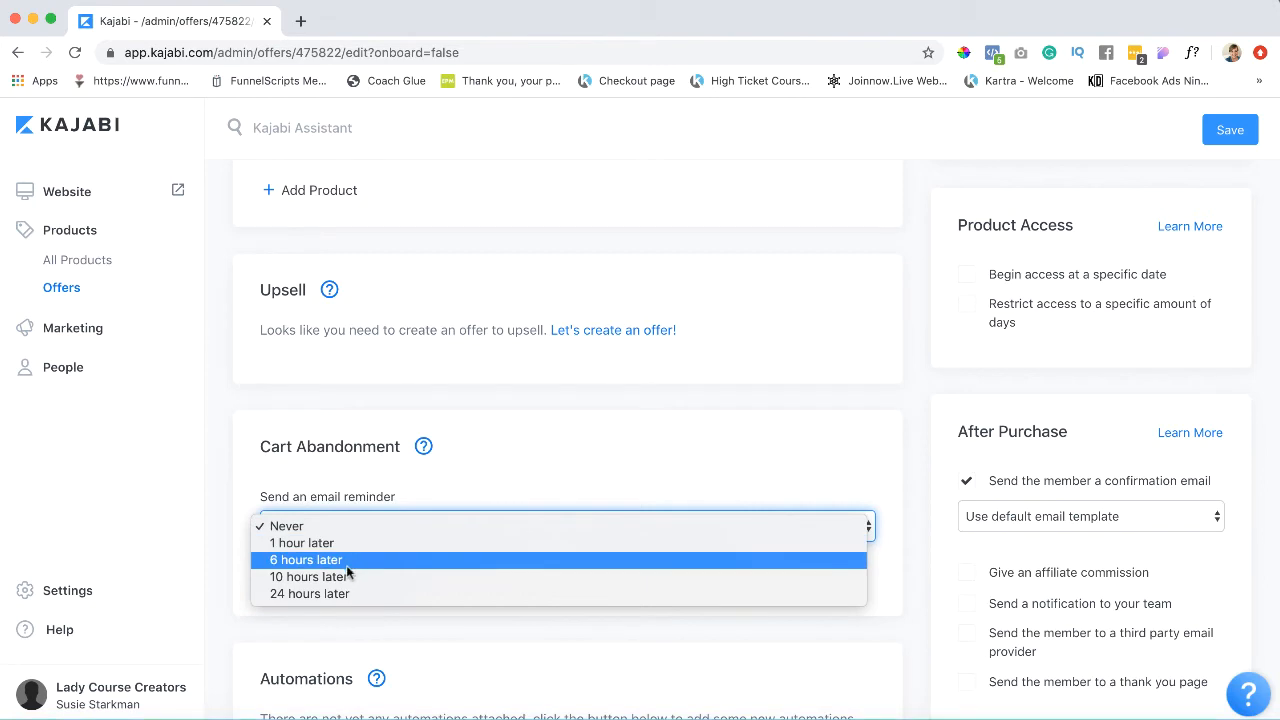
mouse_move(304, 542)
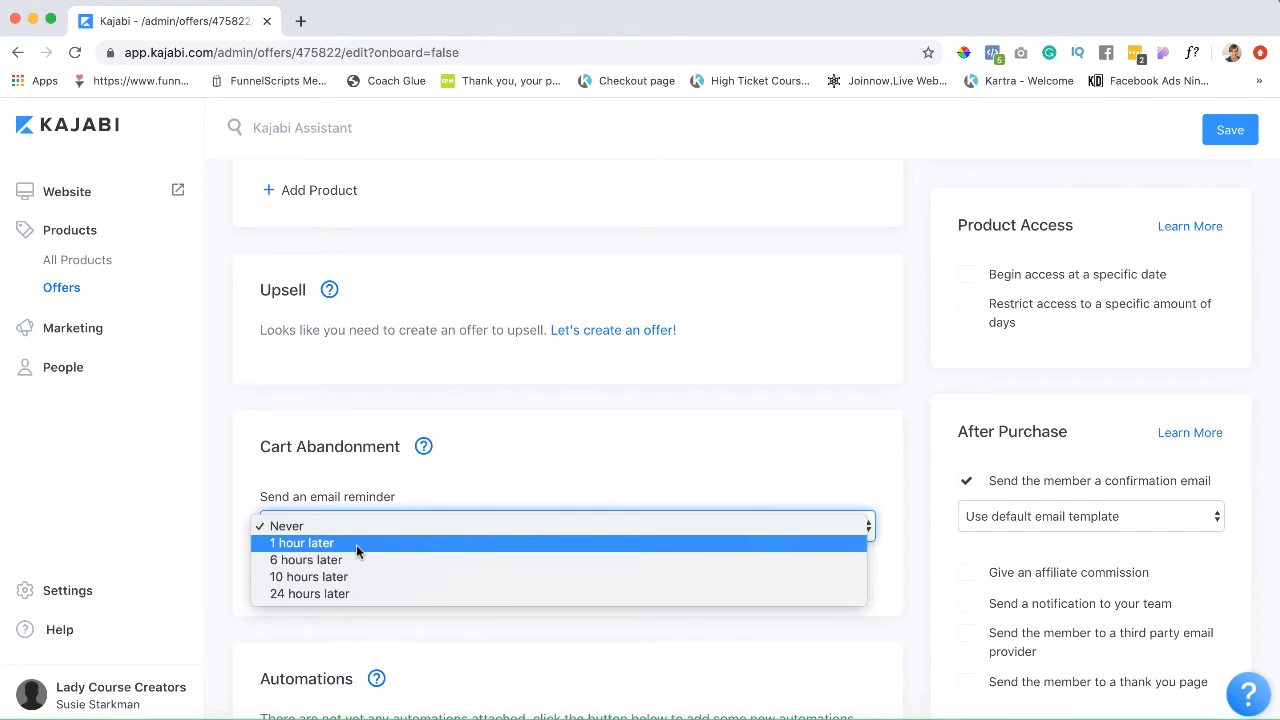
mouse_move(304, 560)
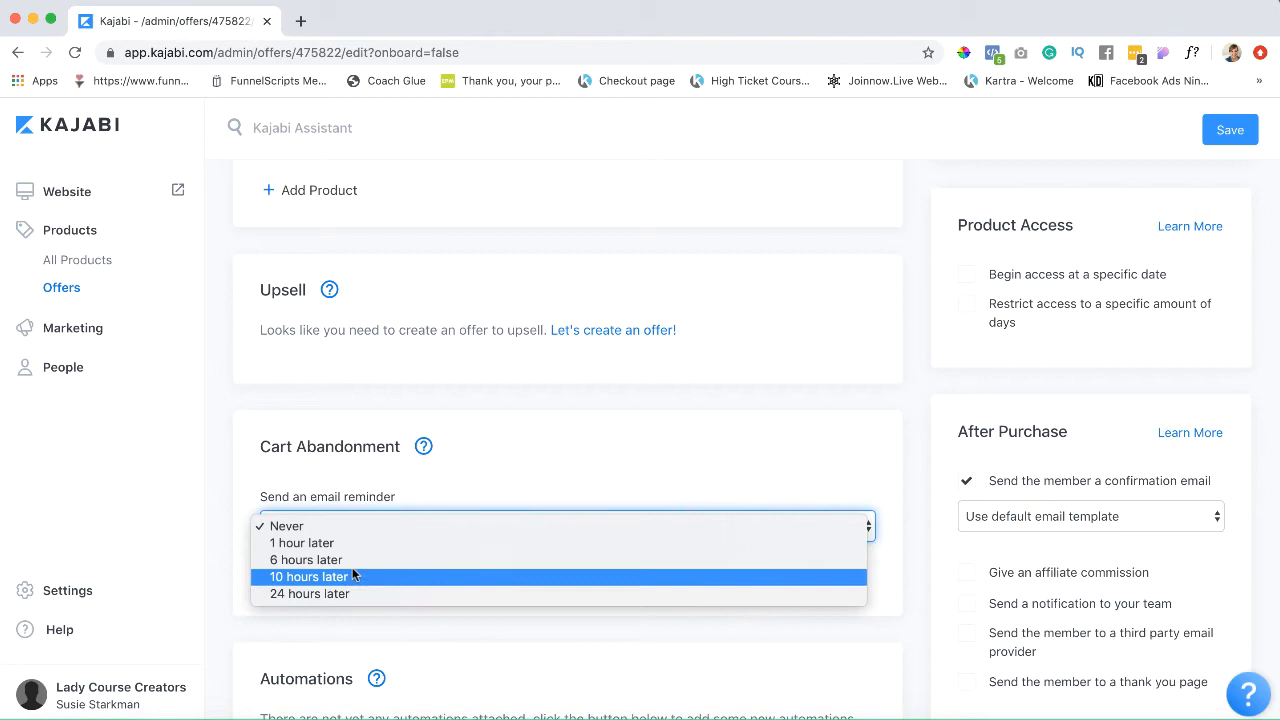
mouse_move(306, 560)
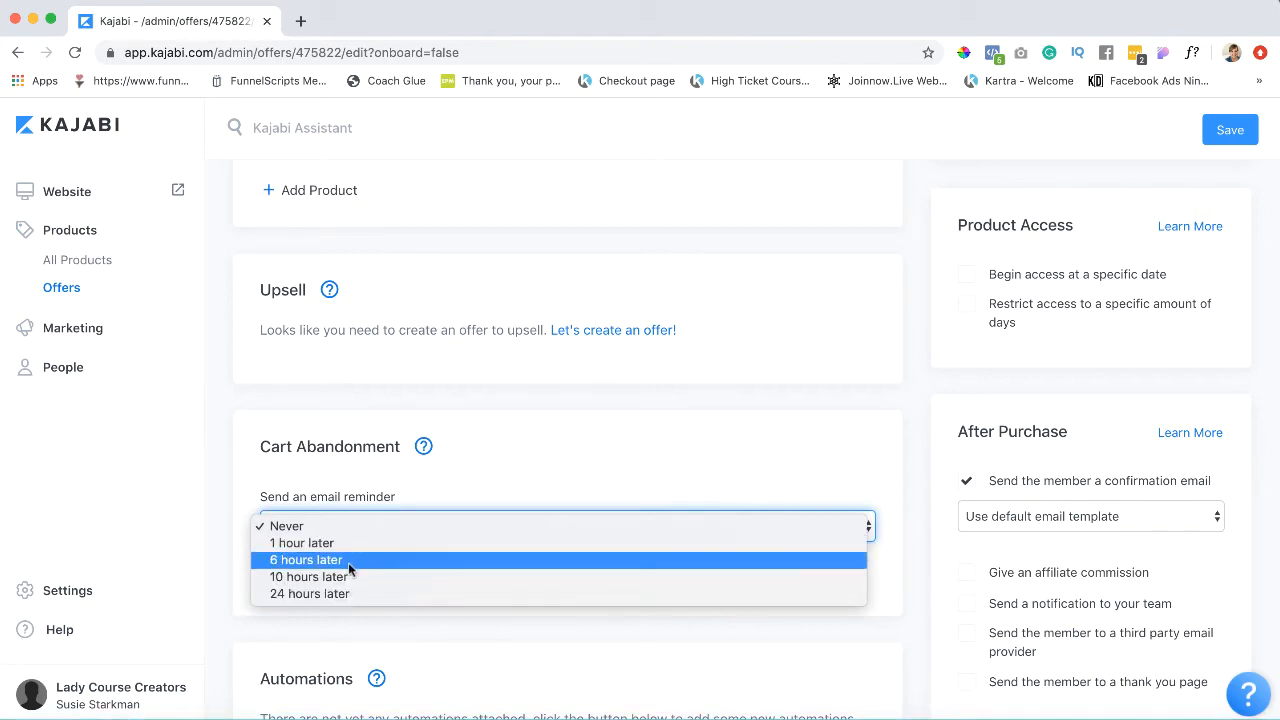
mouse_move(388, 558)
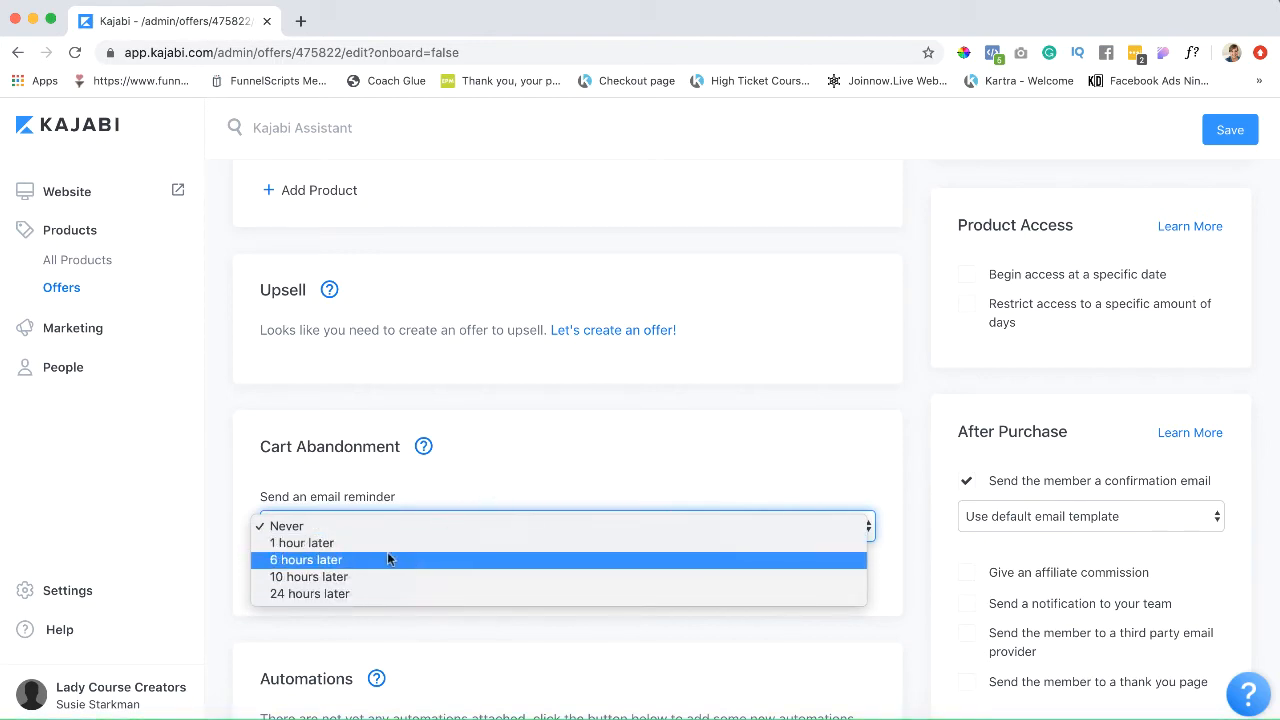
mouse_move(310, 592)
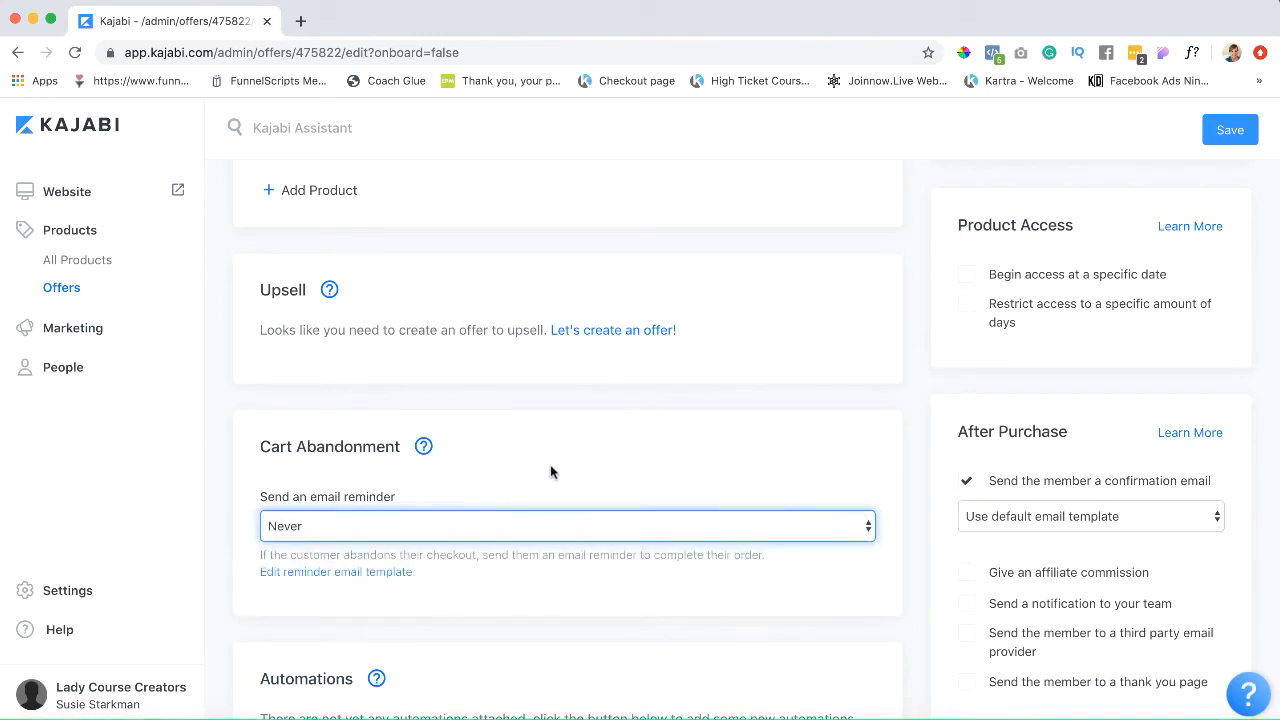
scroll(down, 3)
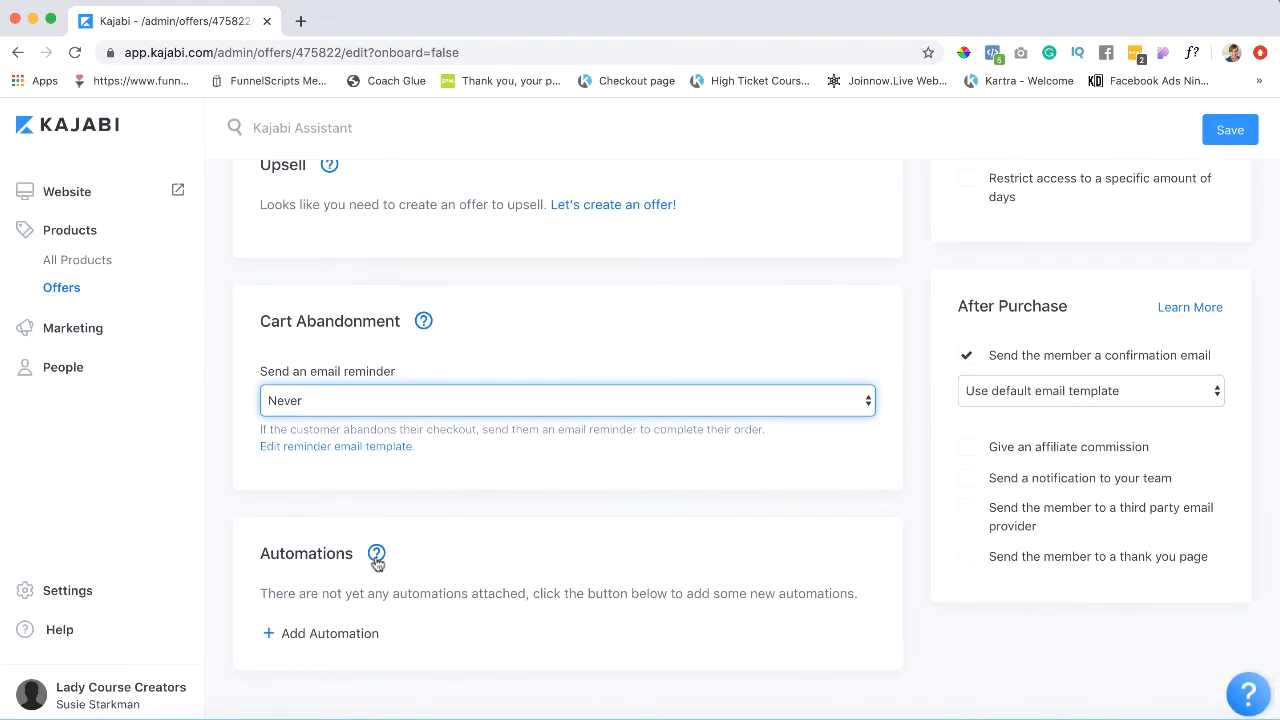
mouse_move(270, 632)
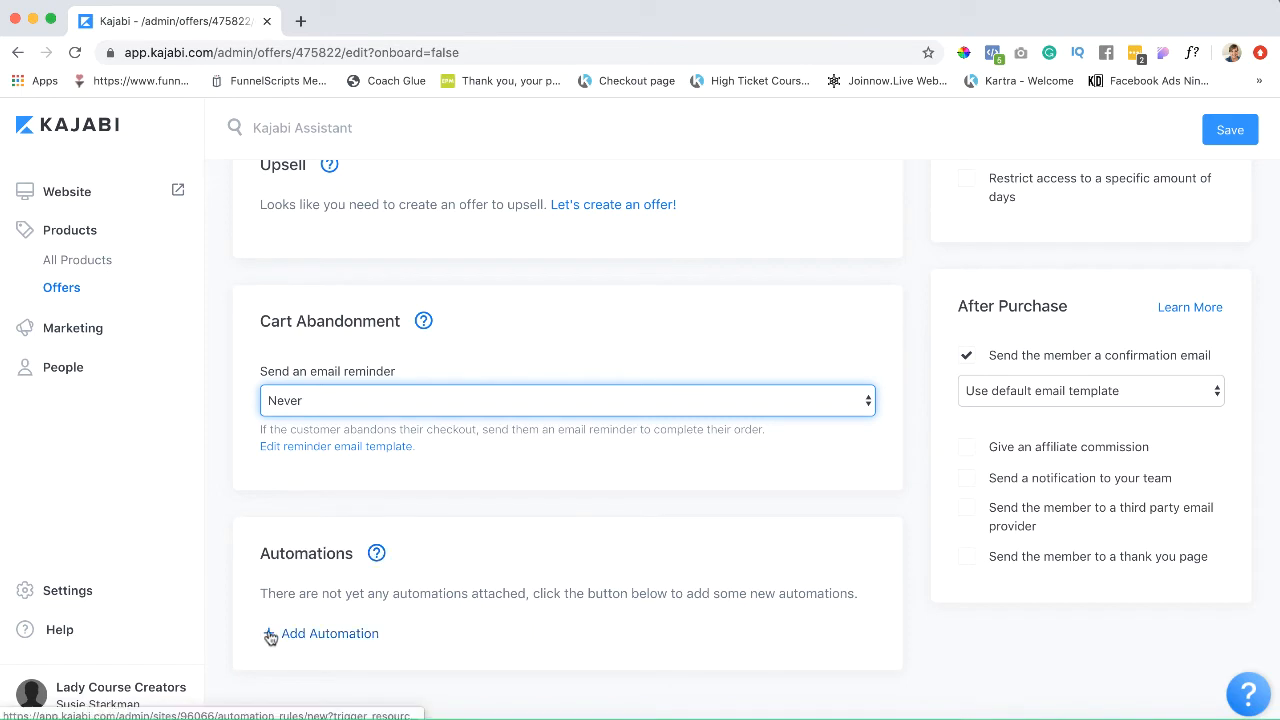
mouse_move(456, 628)
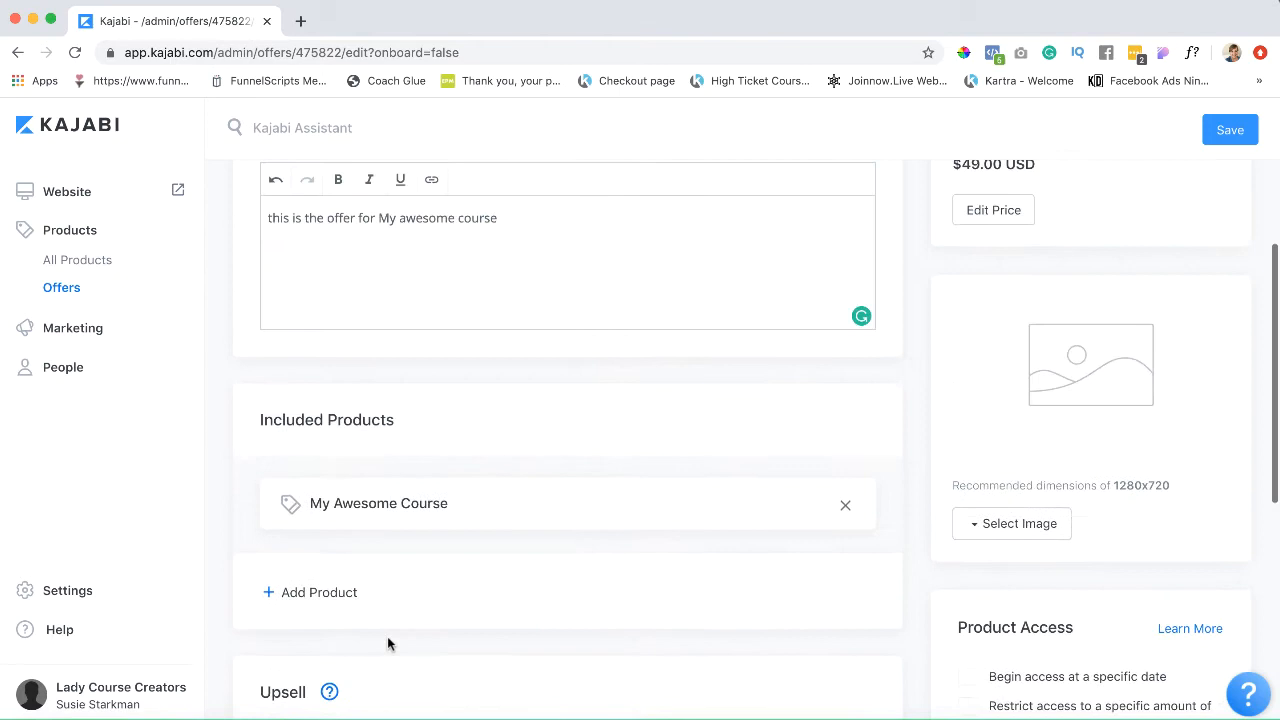
Set the Lady Course Creators logo from recent files as the offer image.
scroll(up, 3)
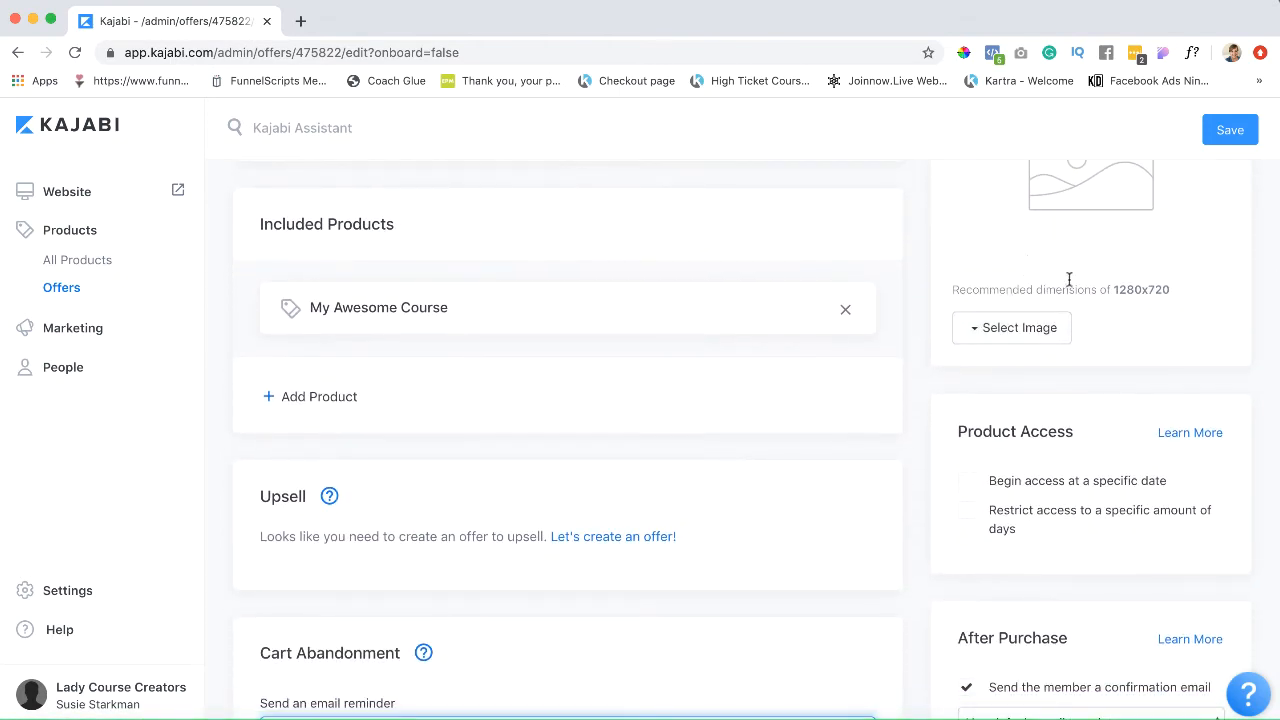
click(1012, 328)
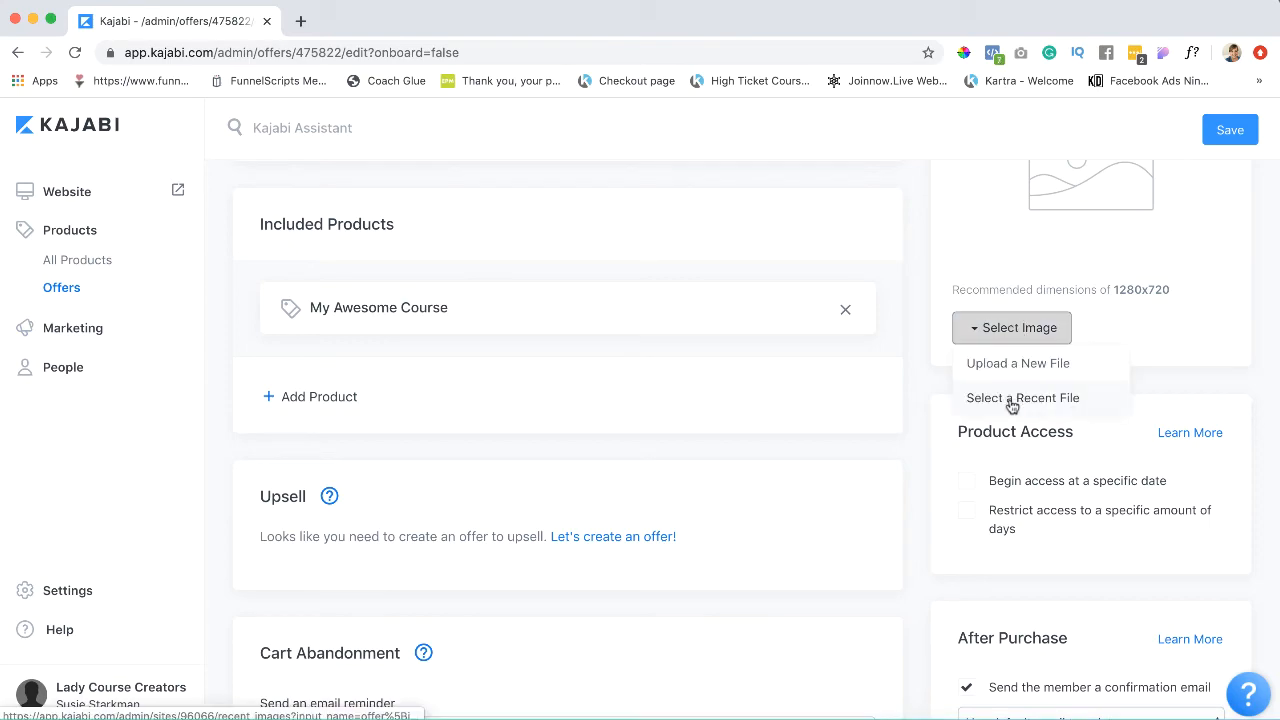
click(1022, 396)
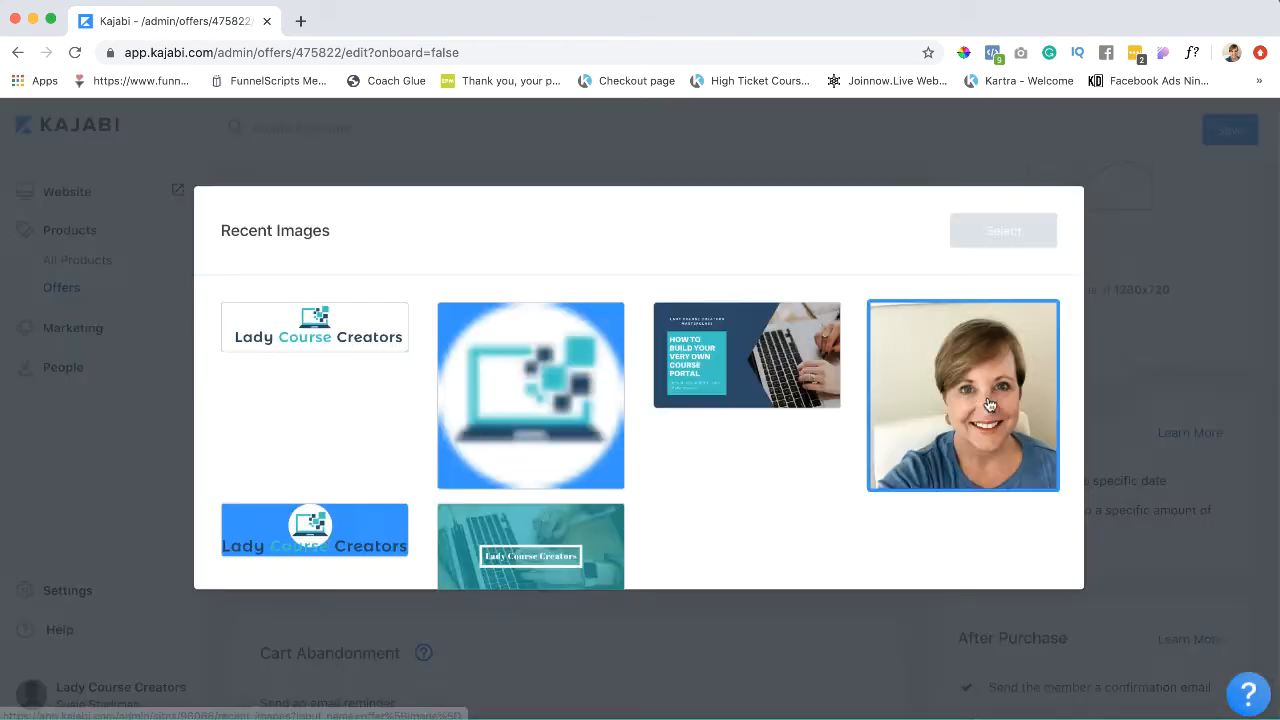
click(314, 328)
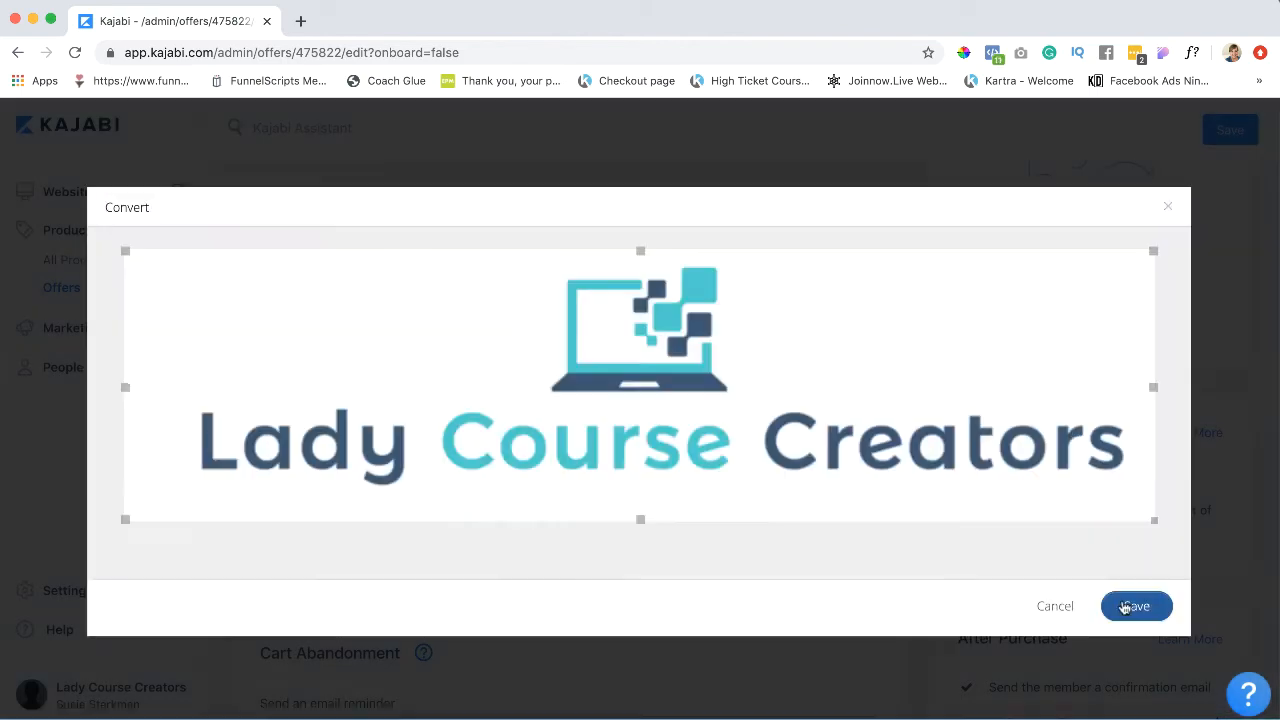
click(1136, 606)
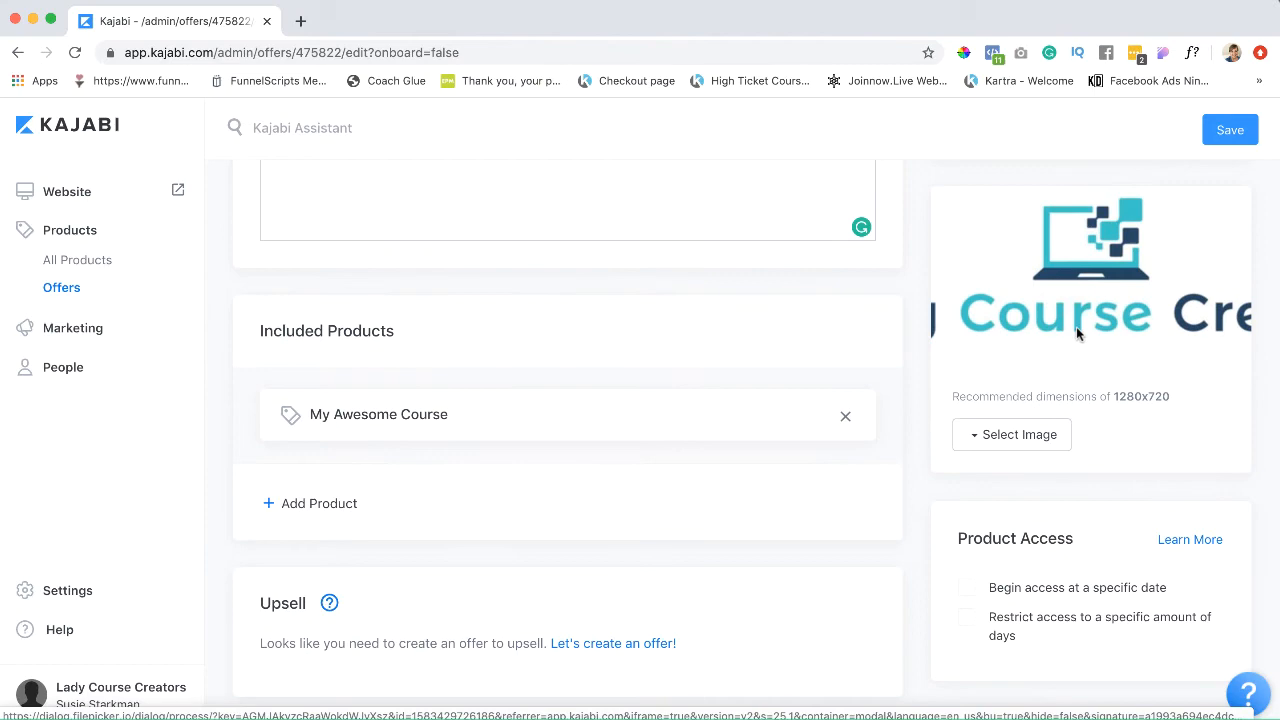
scroll(down, 3)
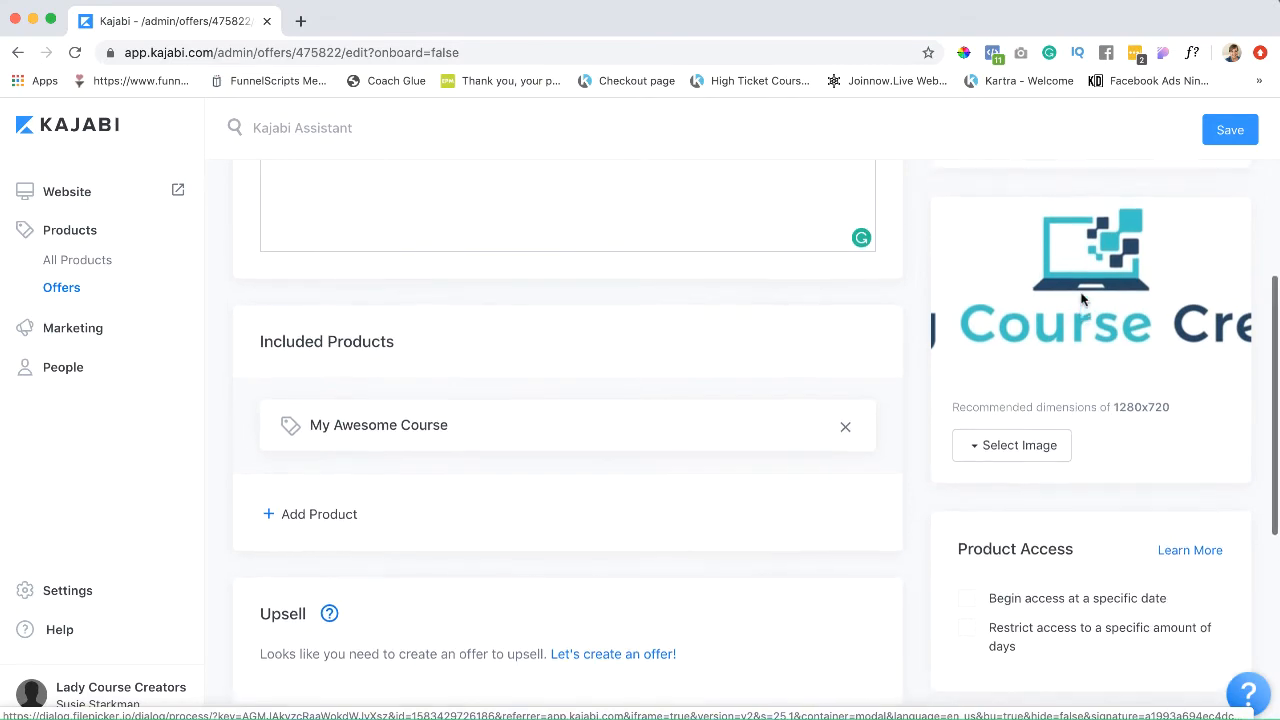
scroll(down, 3)
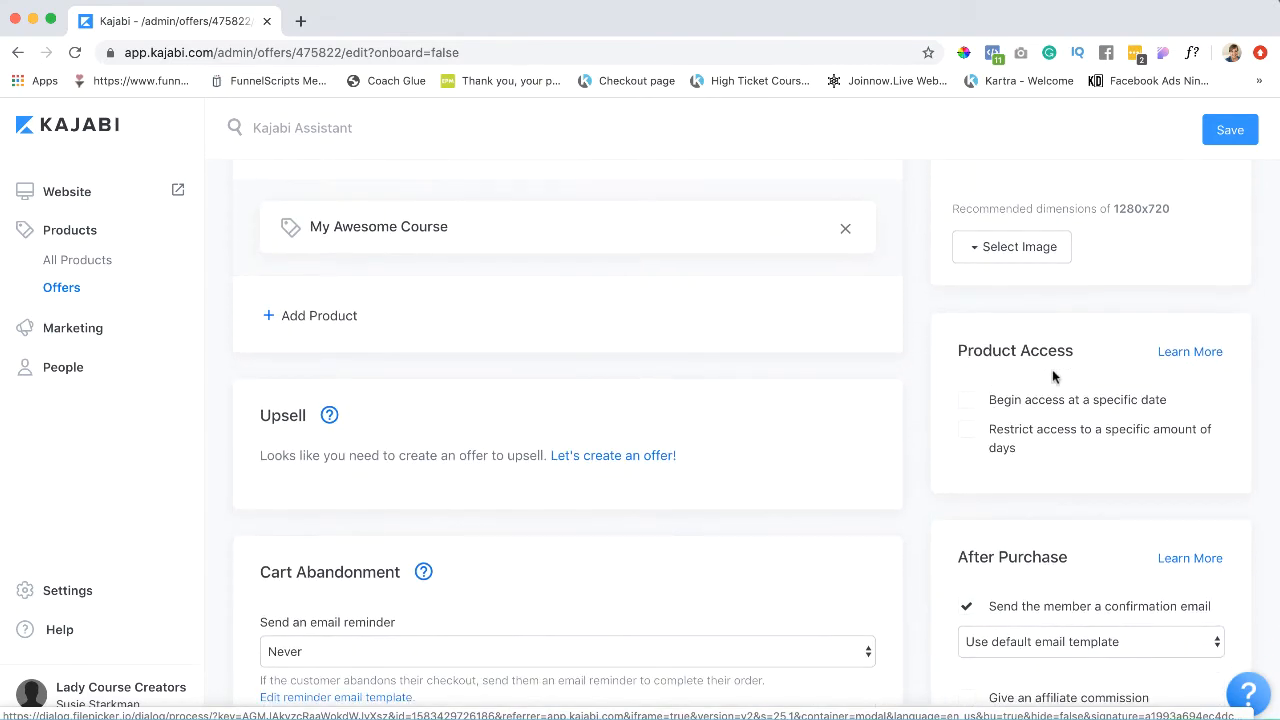
mouse_move(1108, 368)
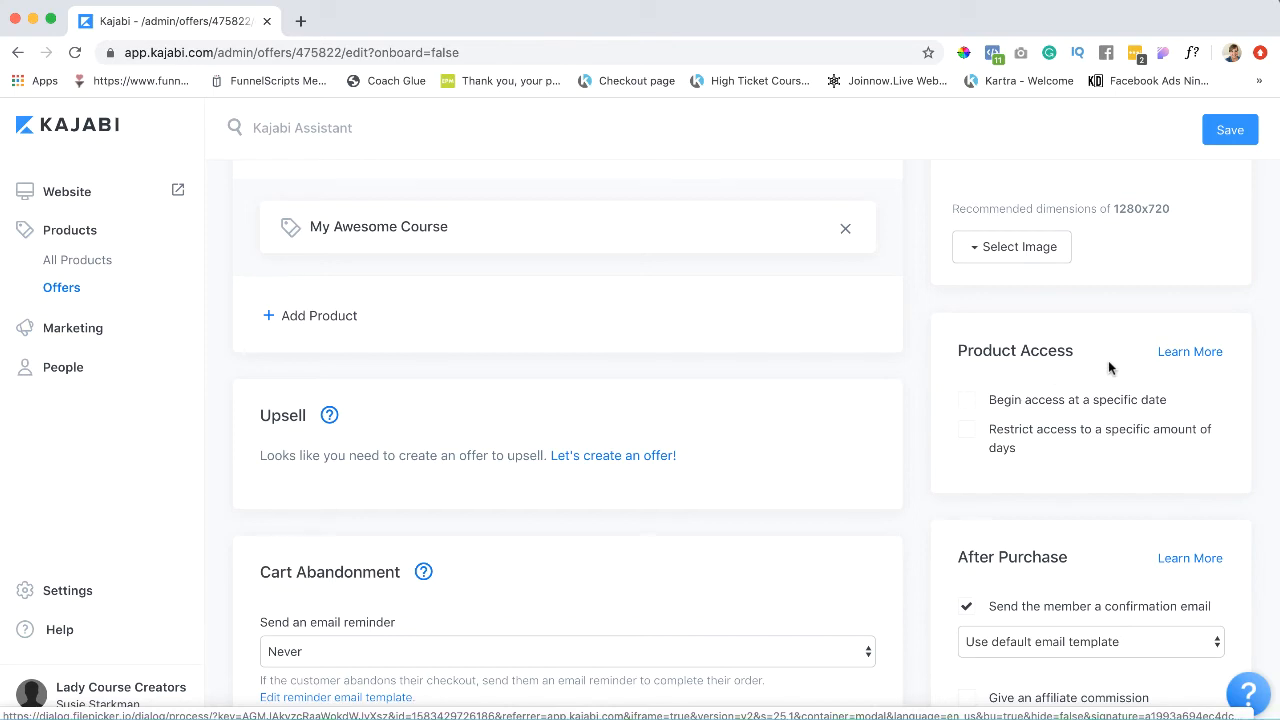
mouse_move(988, 368)
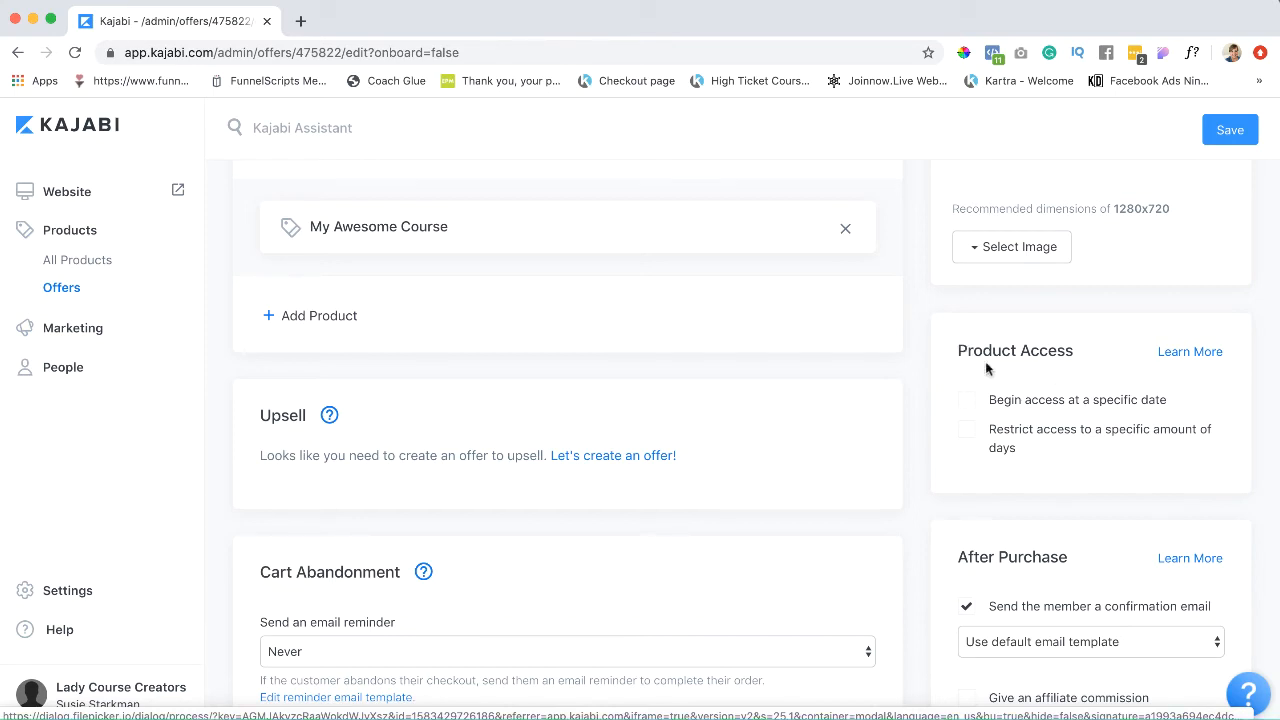
Make product access begin on the specific date March 5, 2020.
click(968, 400)
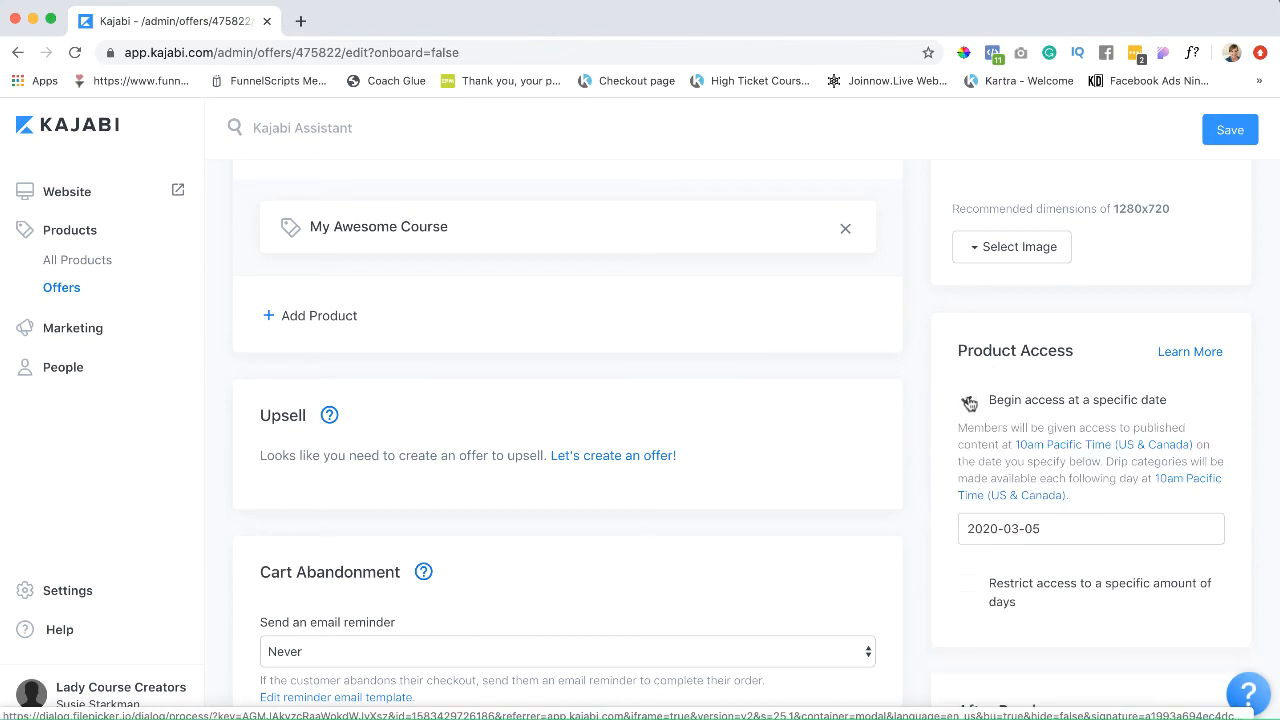
click(968, 400)
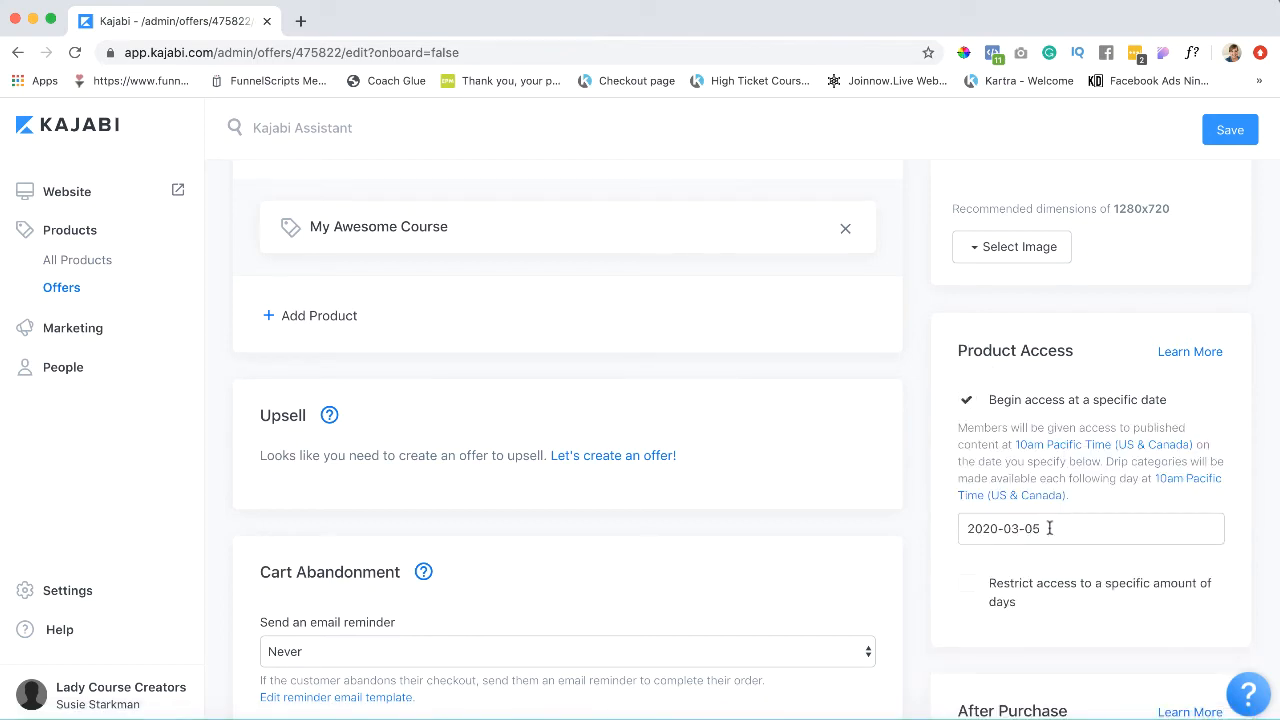
click(968, 584)
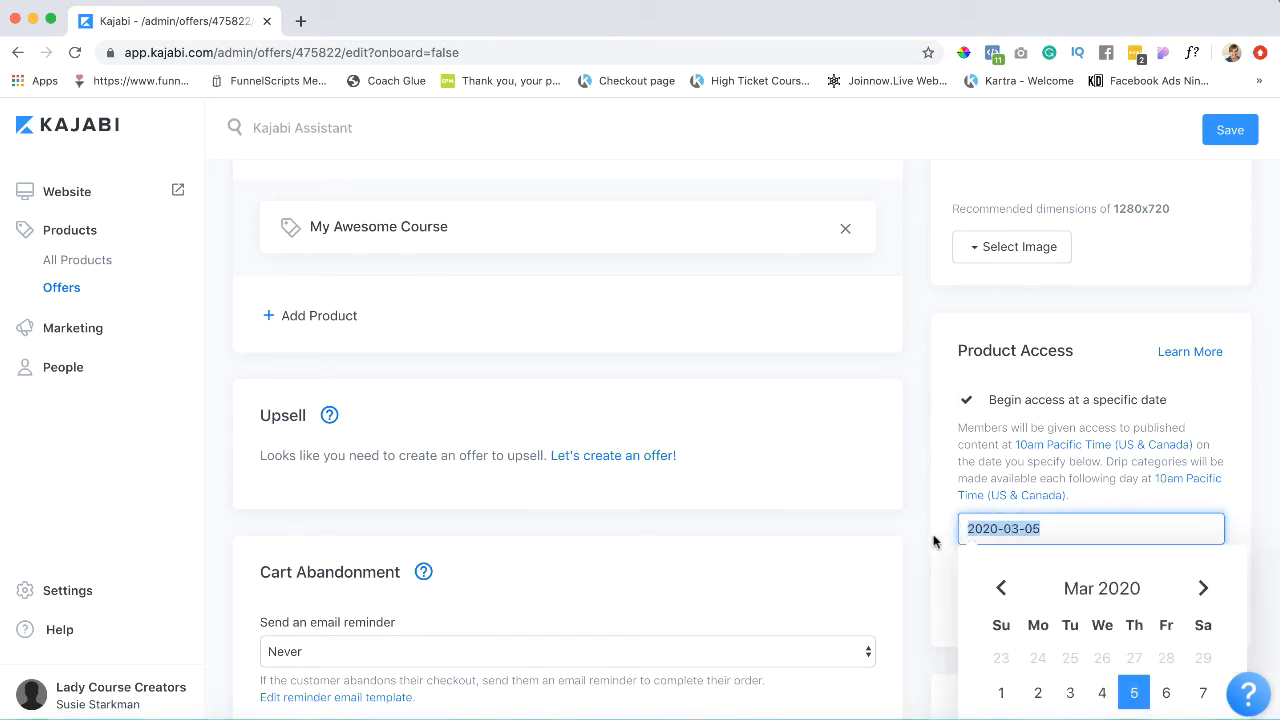
click(1068, 528)
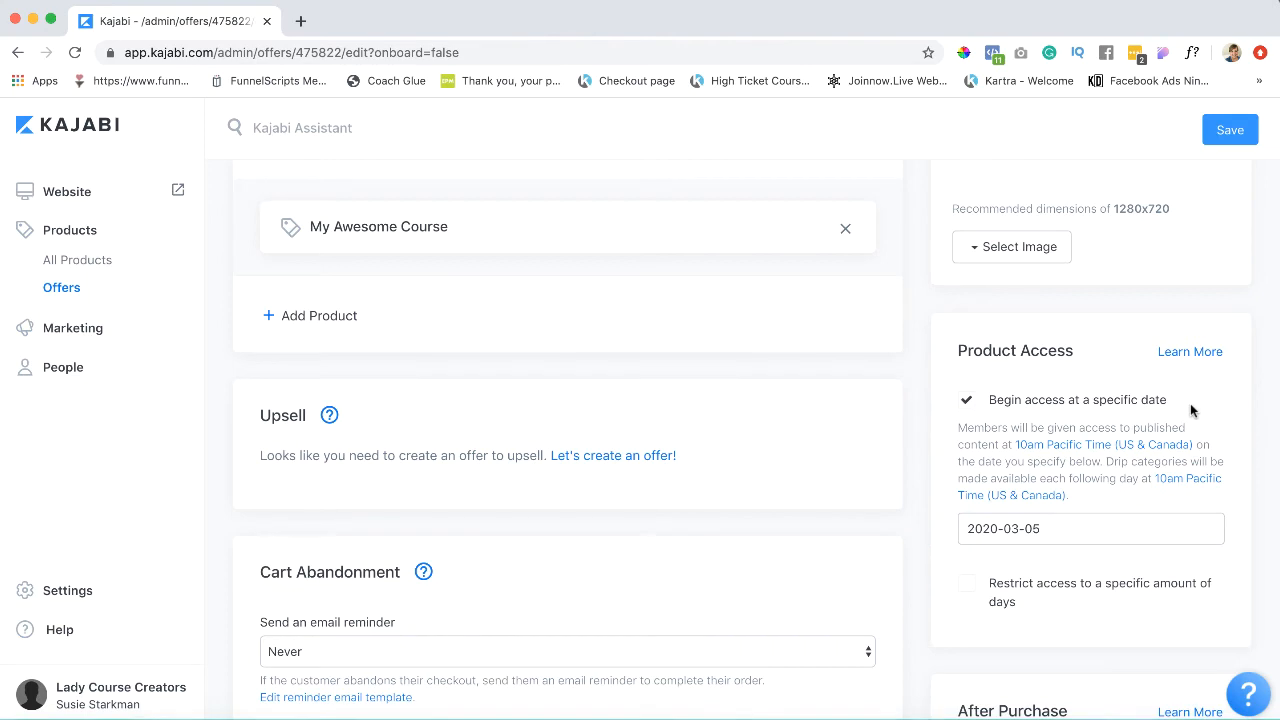
mouse_move(1012, 496)
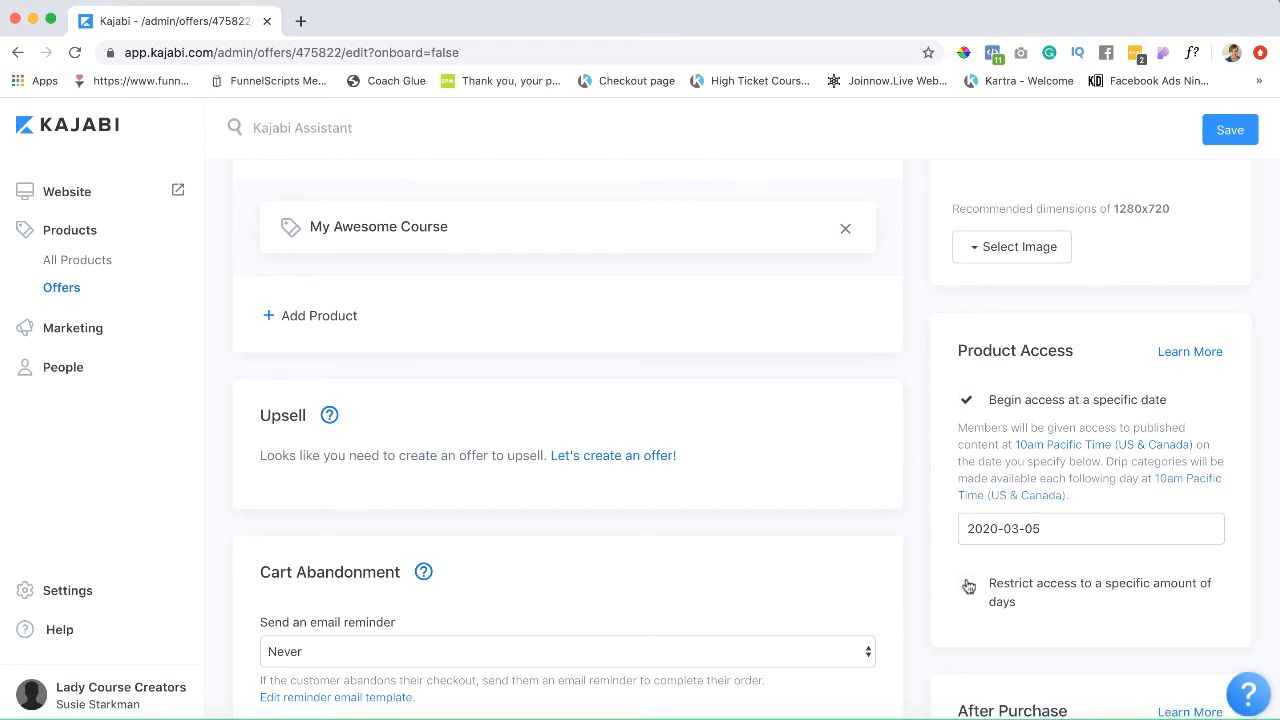
Restrict product access to 14 days and switch off the specific start date.
click(968, 586)
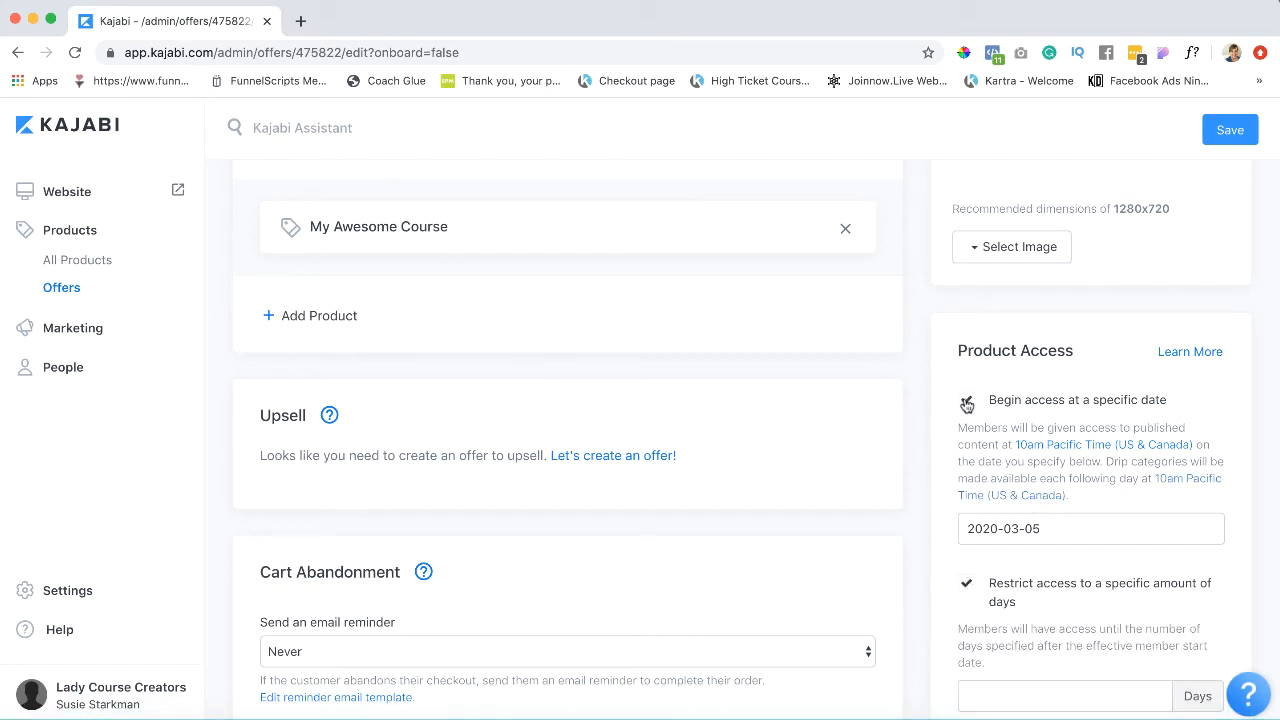
click(966, 400)
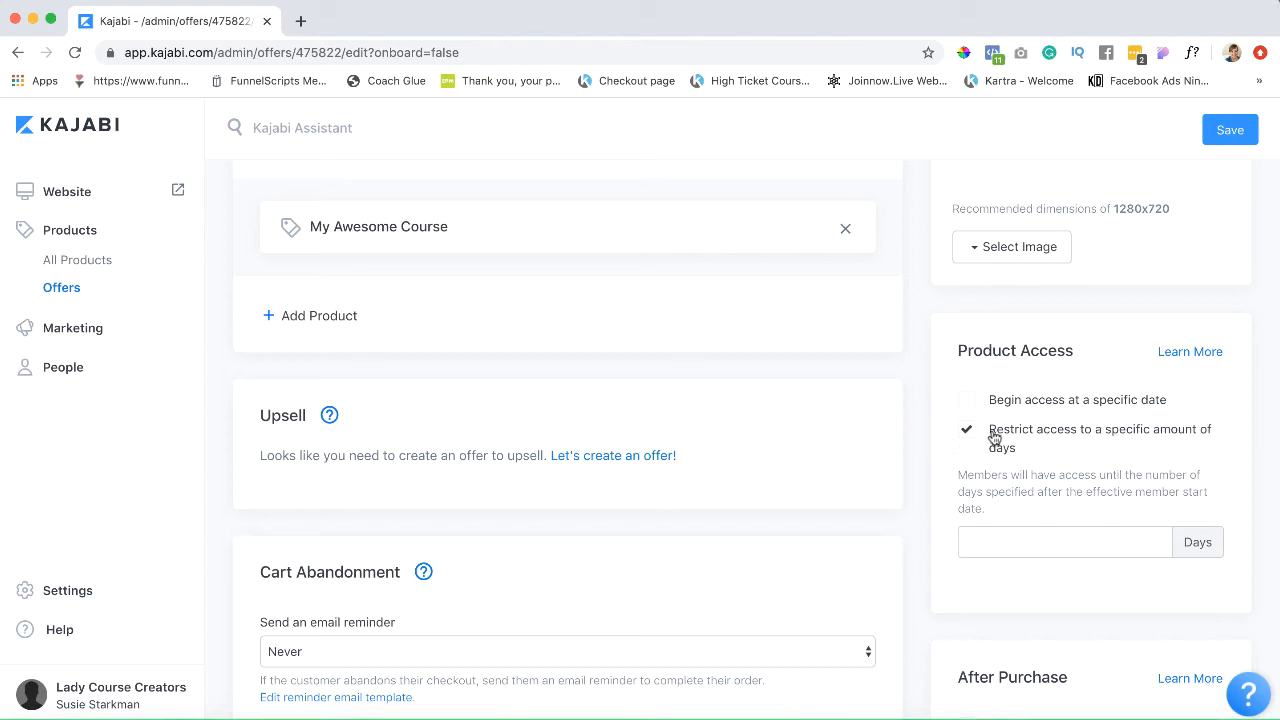
mouse_move(1148, 440)
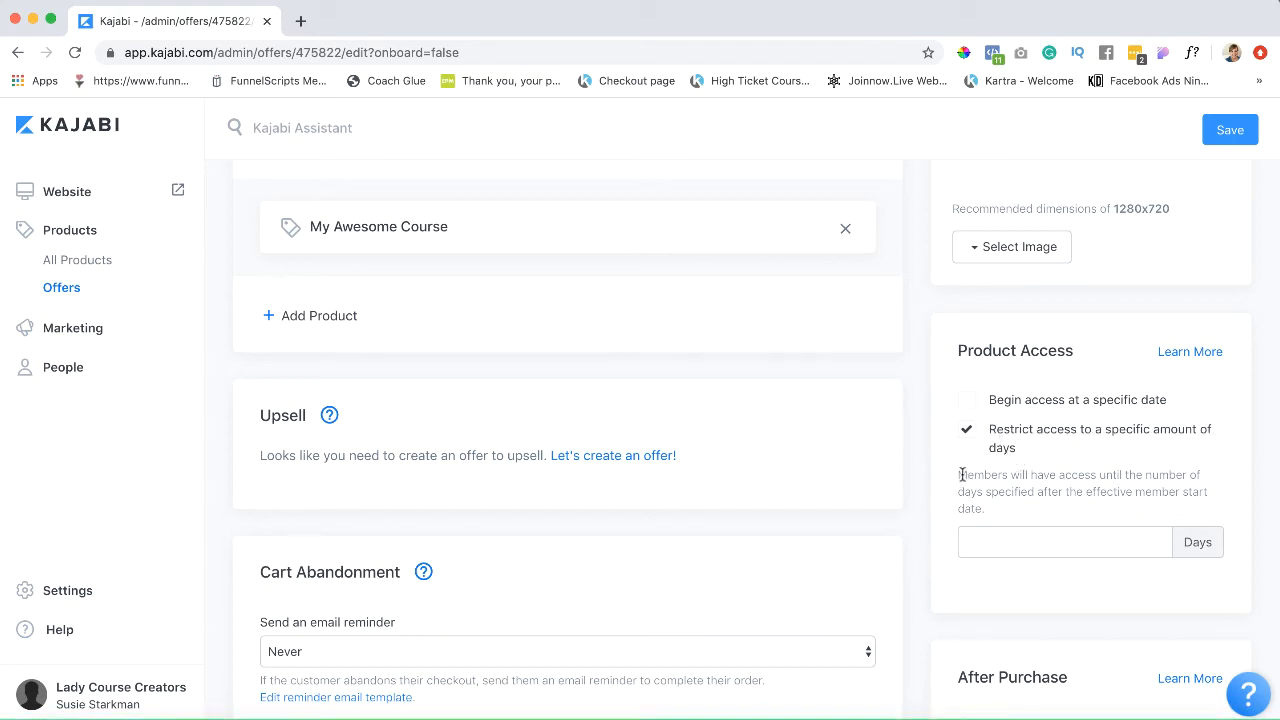
text(1)
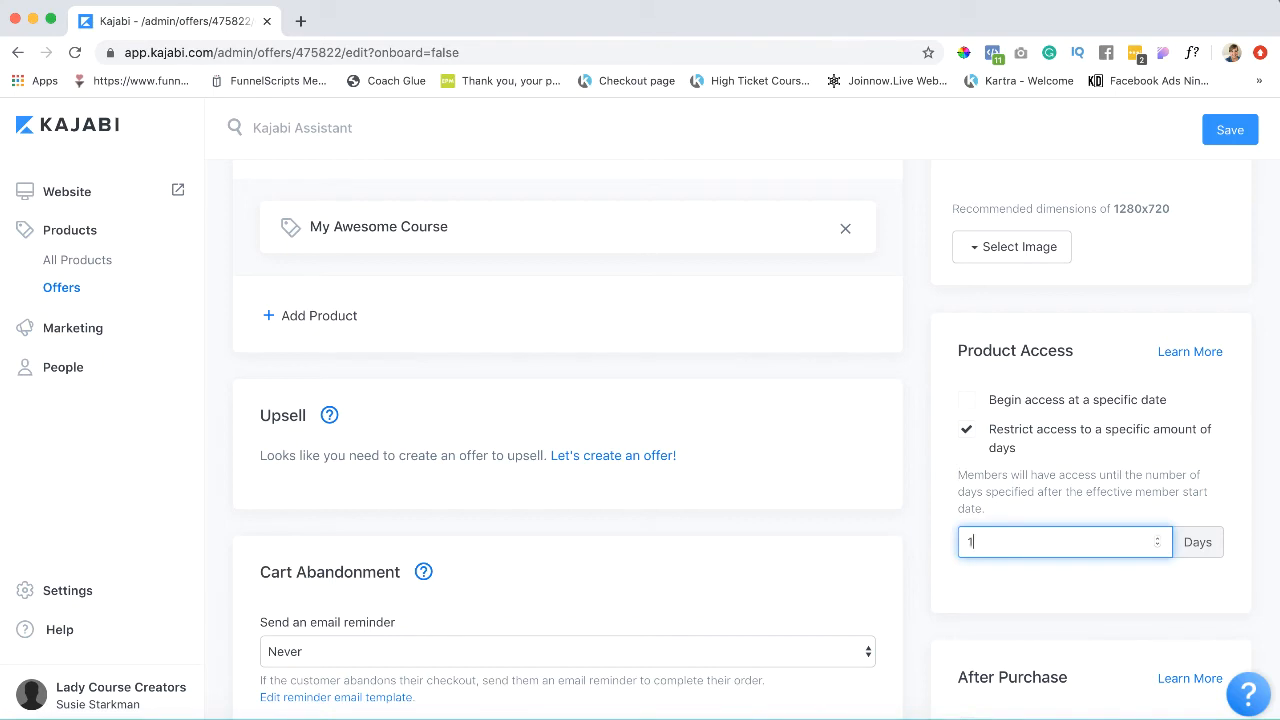
text(4)
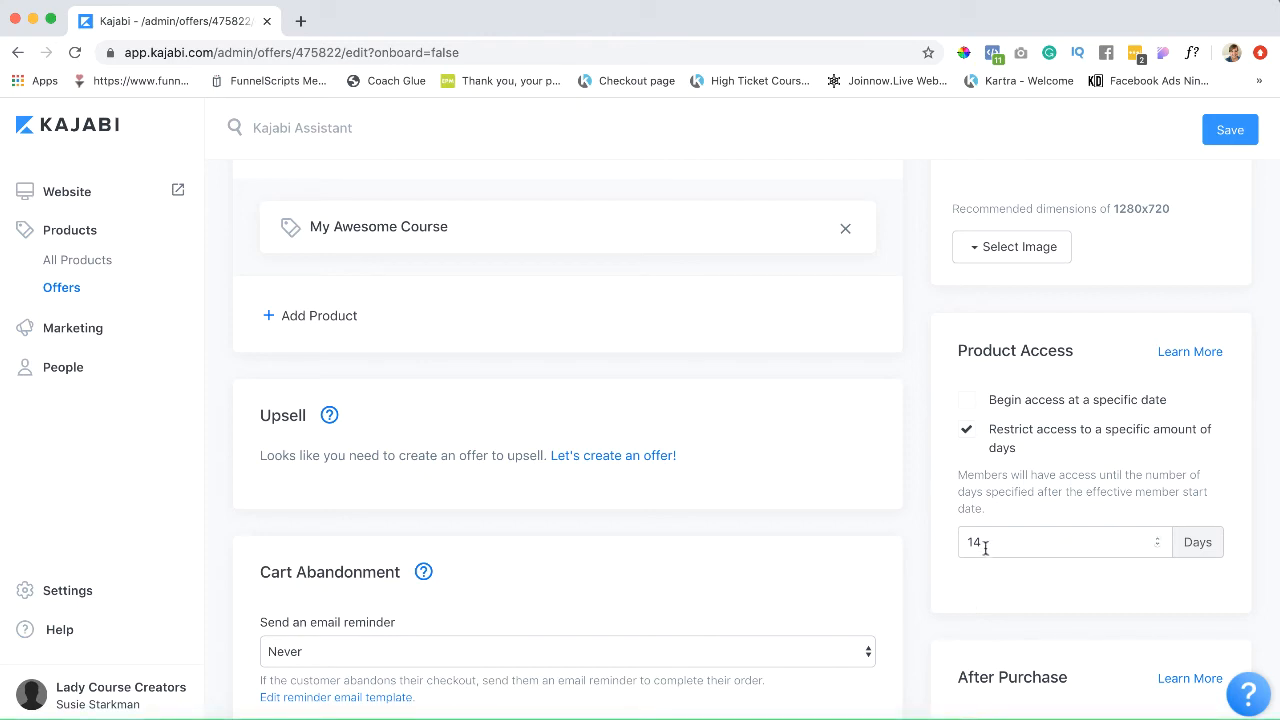
mouse_move(964, 400)
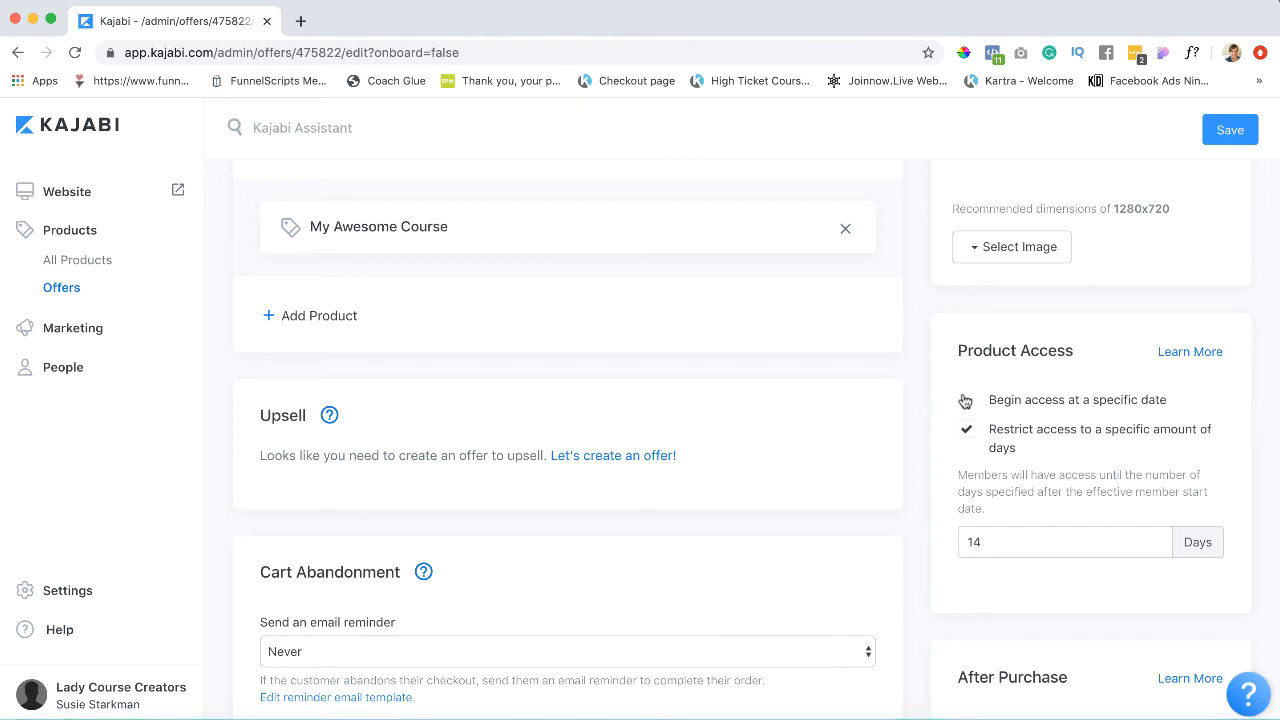
scroll(down, 3)
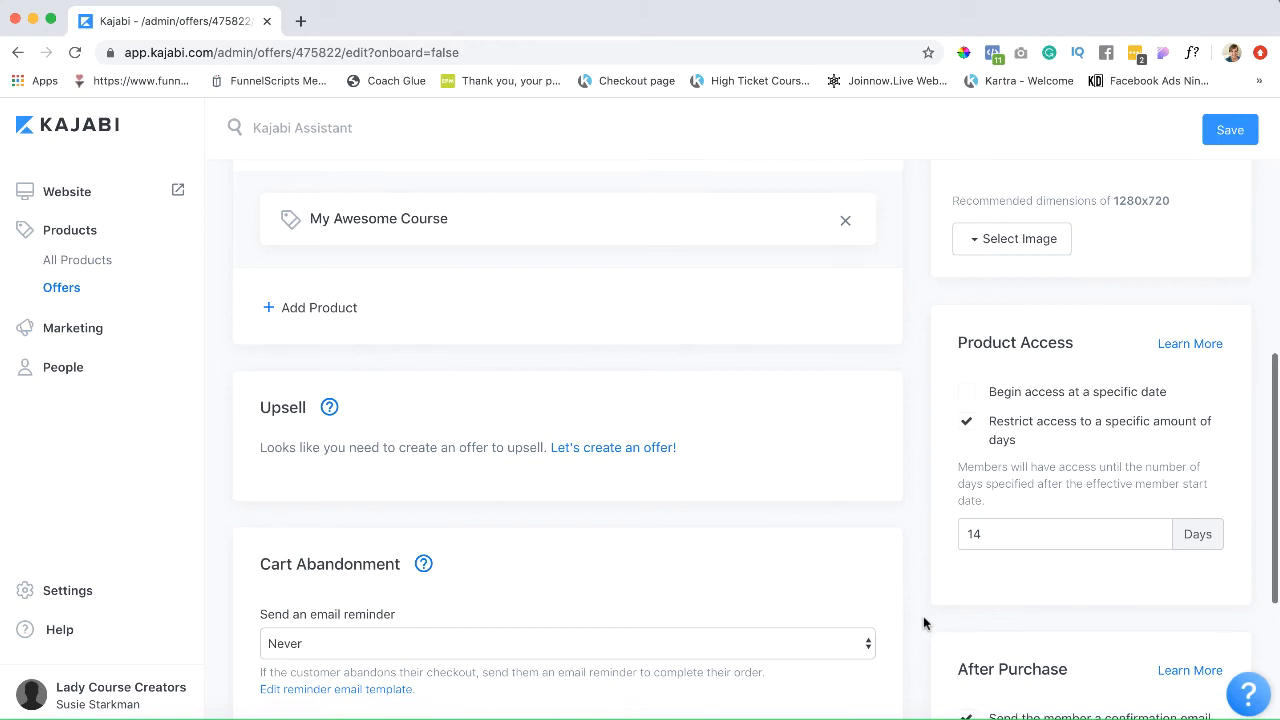
scroll(down, 3)
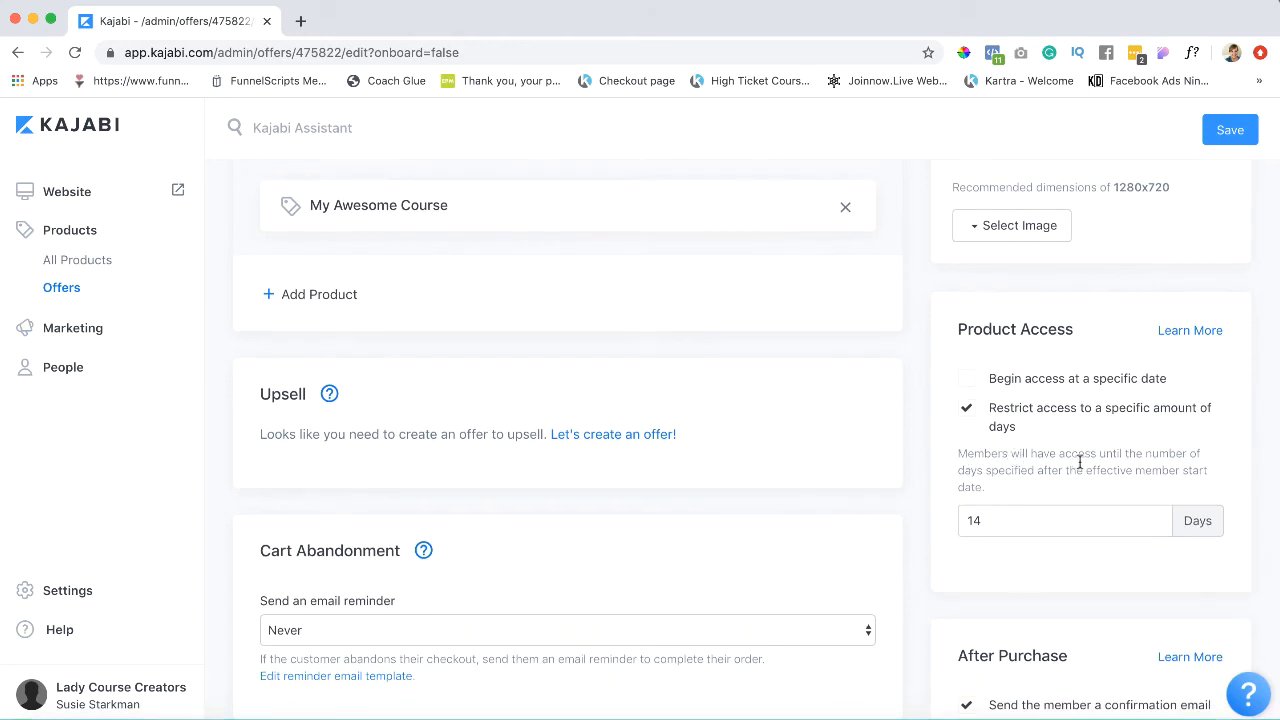
mouse_move(1000, 476)
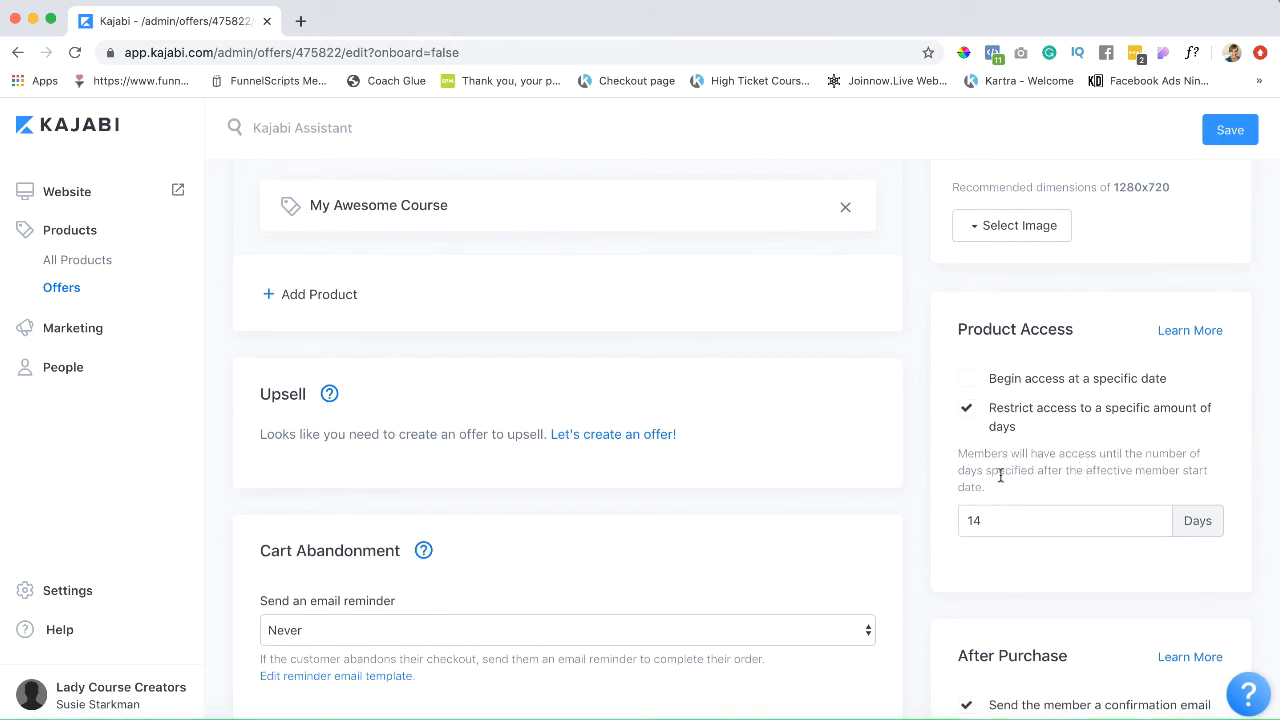
mouse_move(1044, 488)
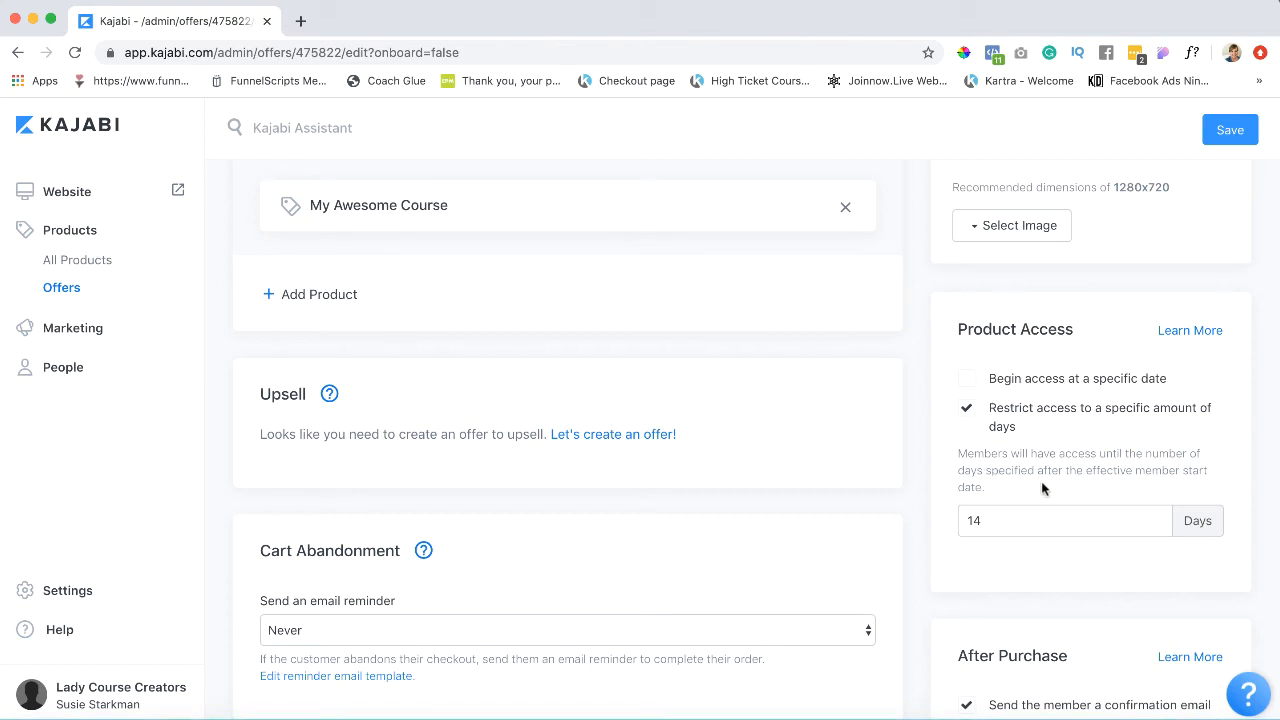
Tick 'Begin access at a specific date' briefly, then leave it unchecked.
click(966, 378)
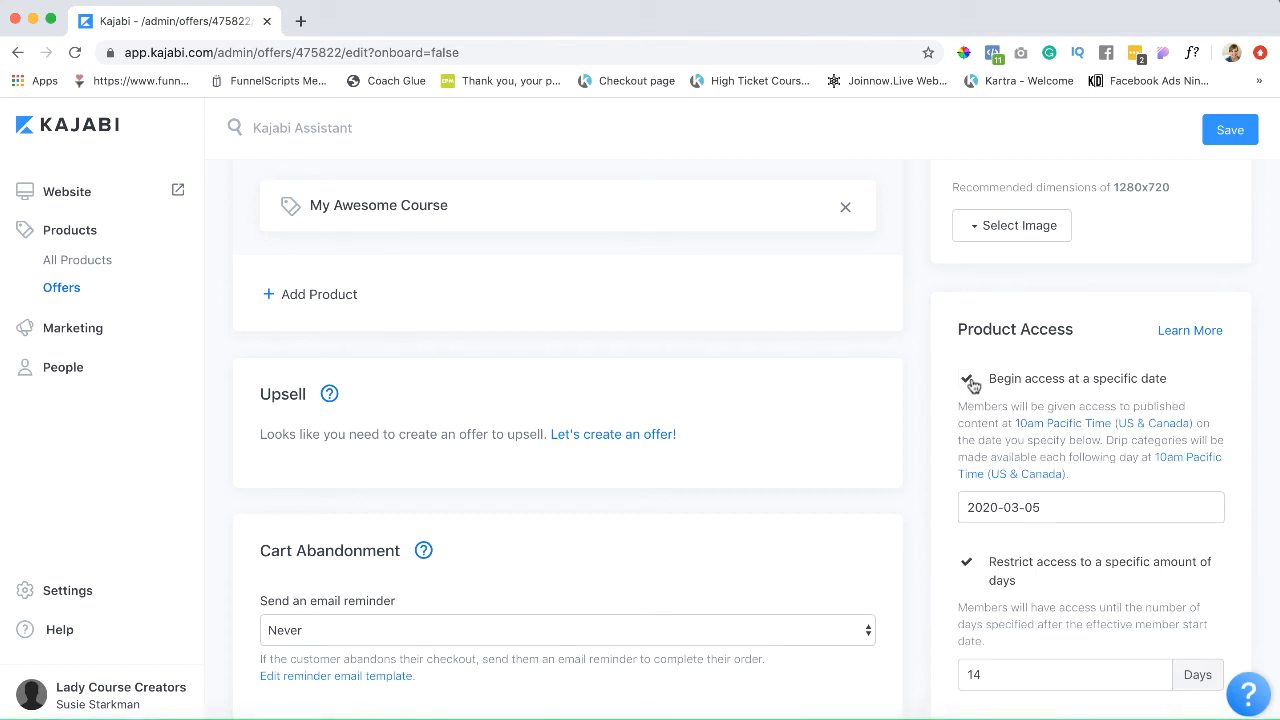
scroll(down, 3)
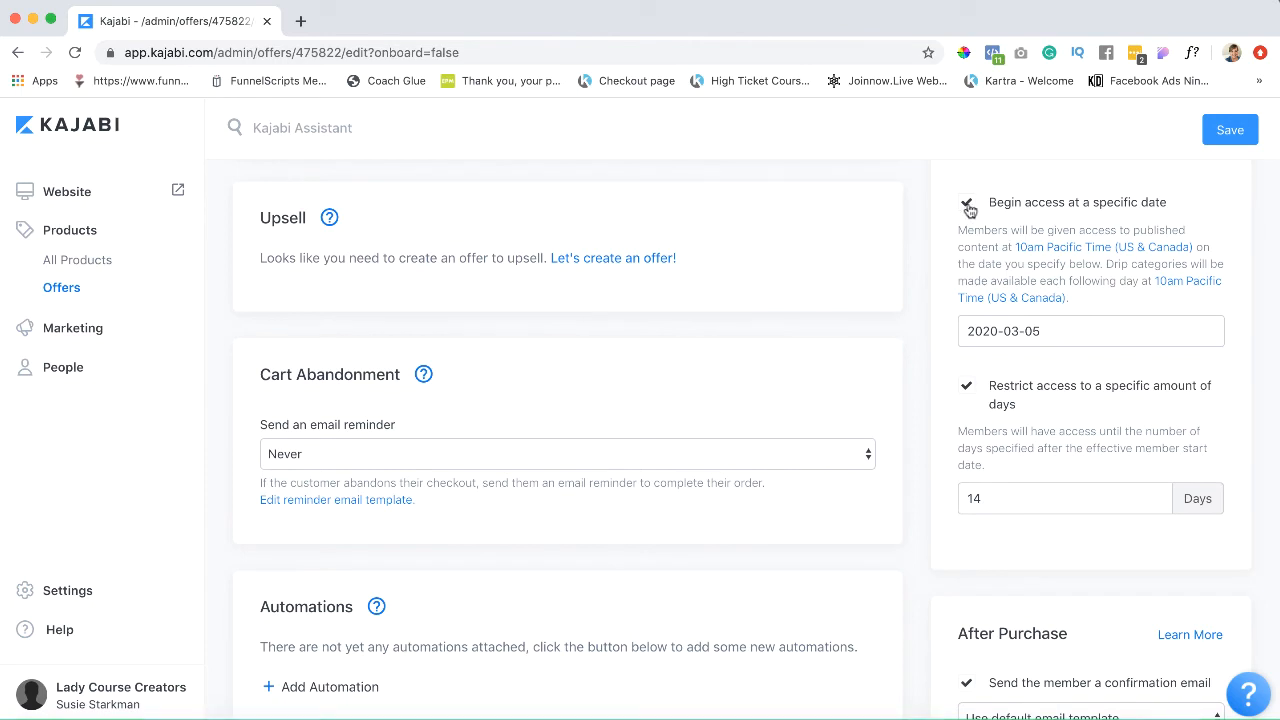
click(968, 202)
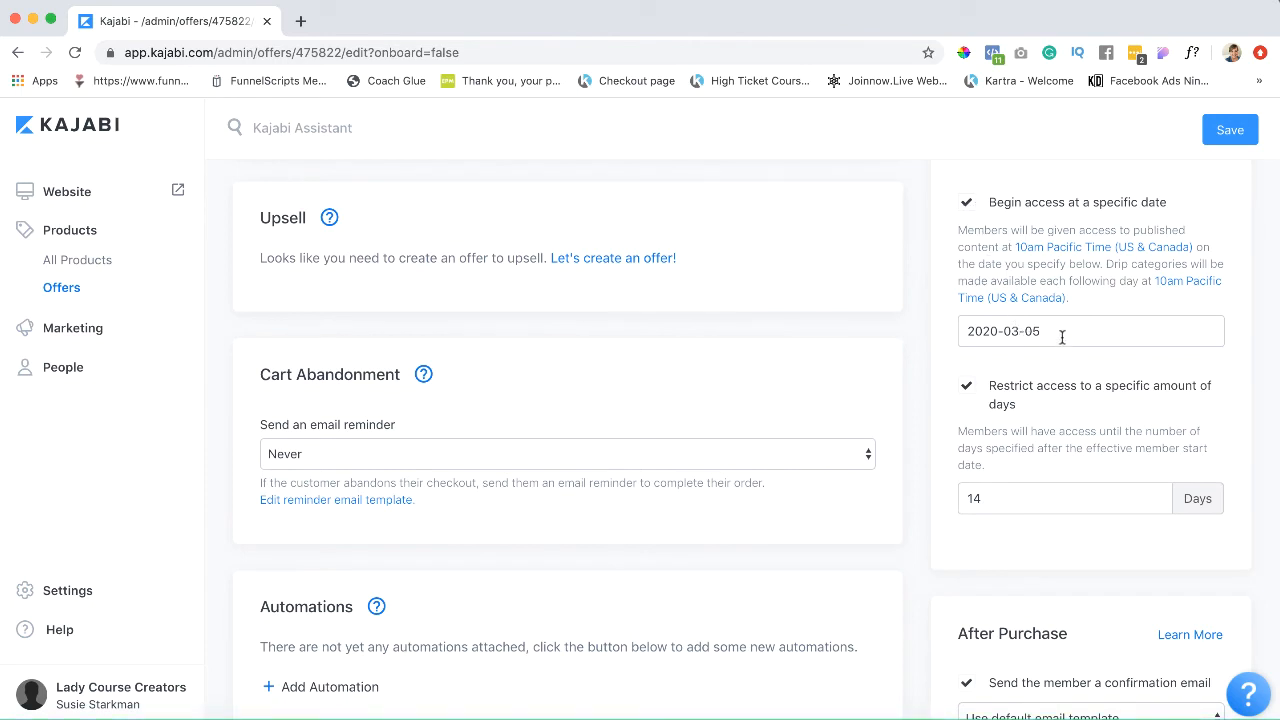
click(966, 202)
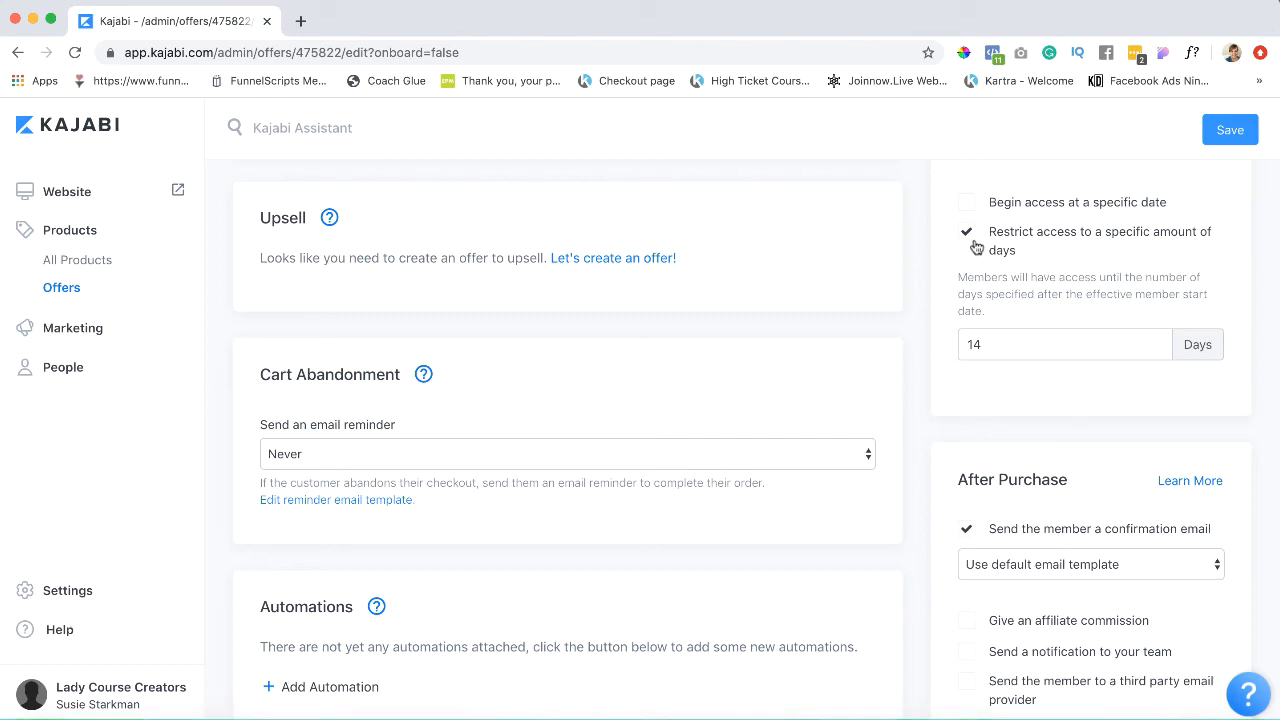
scroll(down, 3)
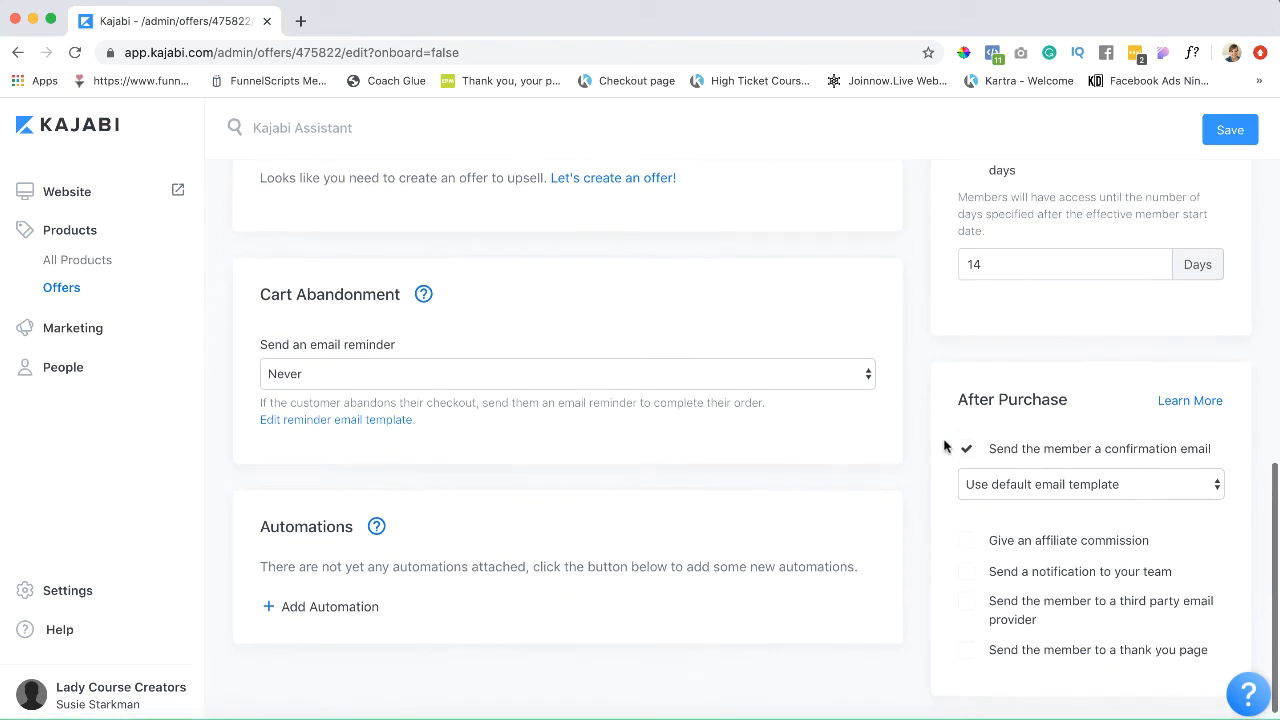
scroll(down, 3)
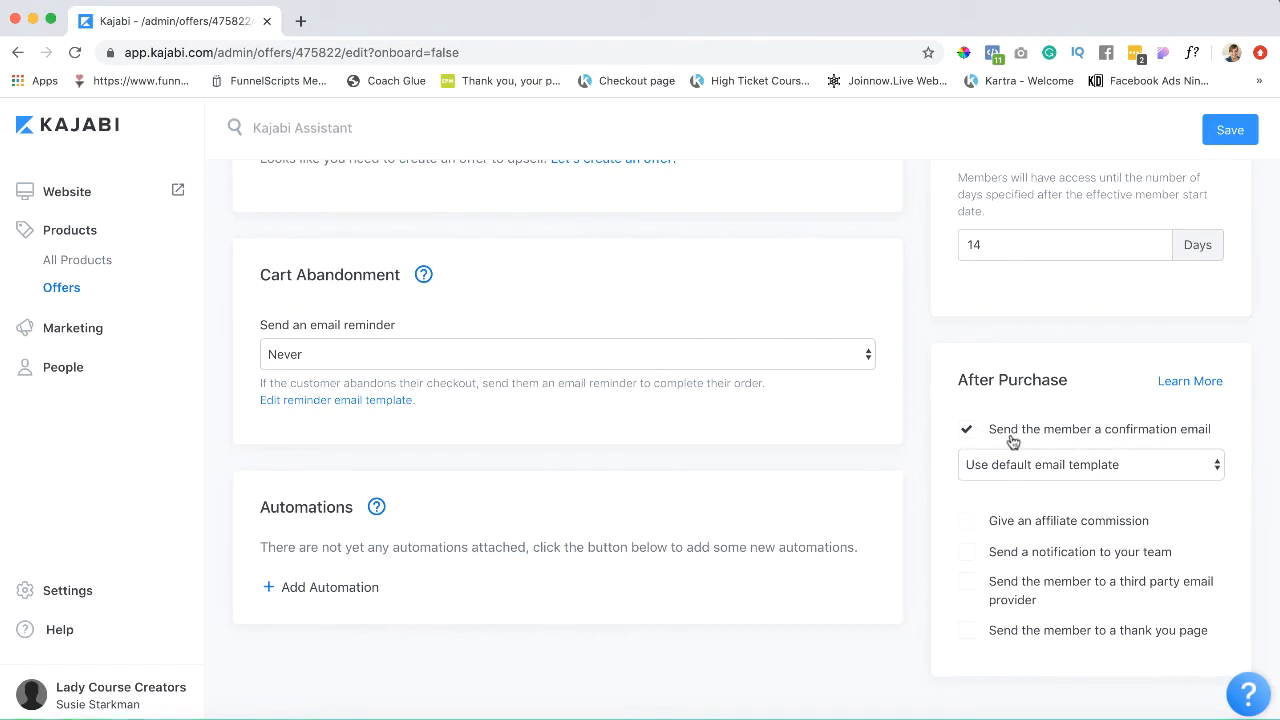
mouse_move(1176, 494)
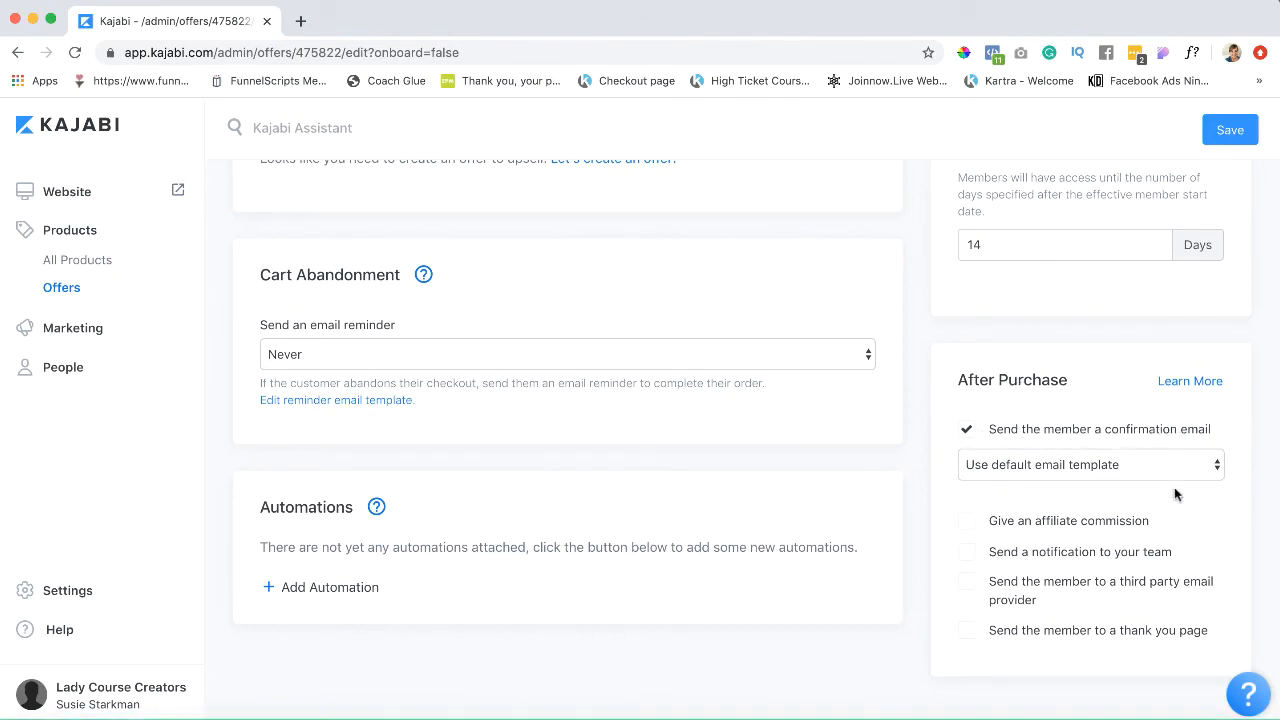
click(1090, 464)
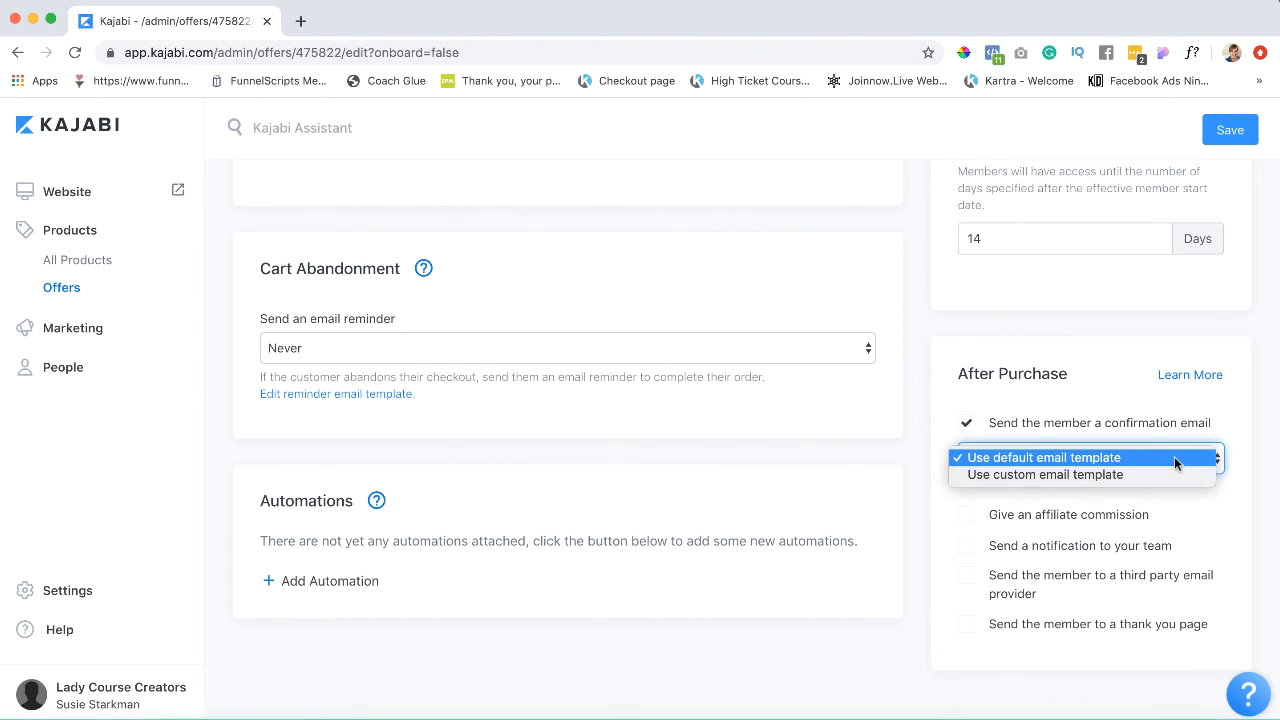
click(1044, 474)
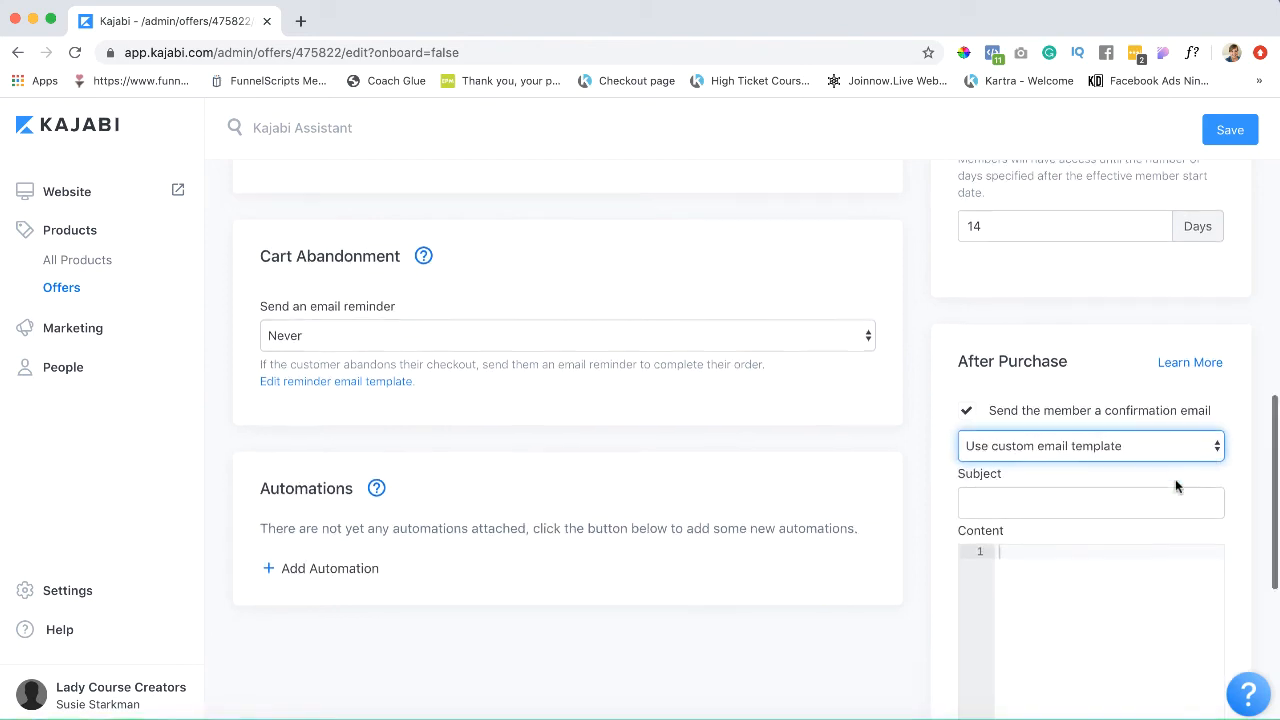
scroll(down, 3)
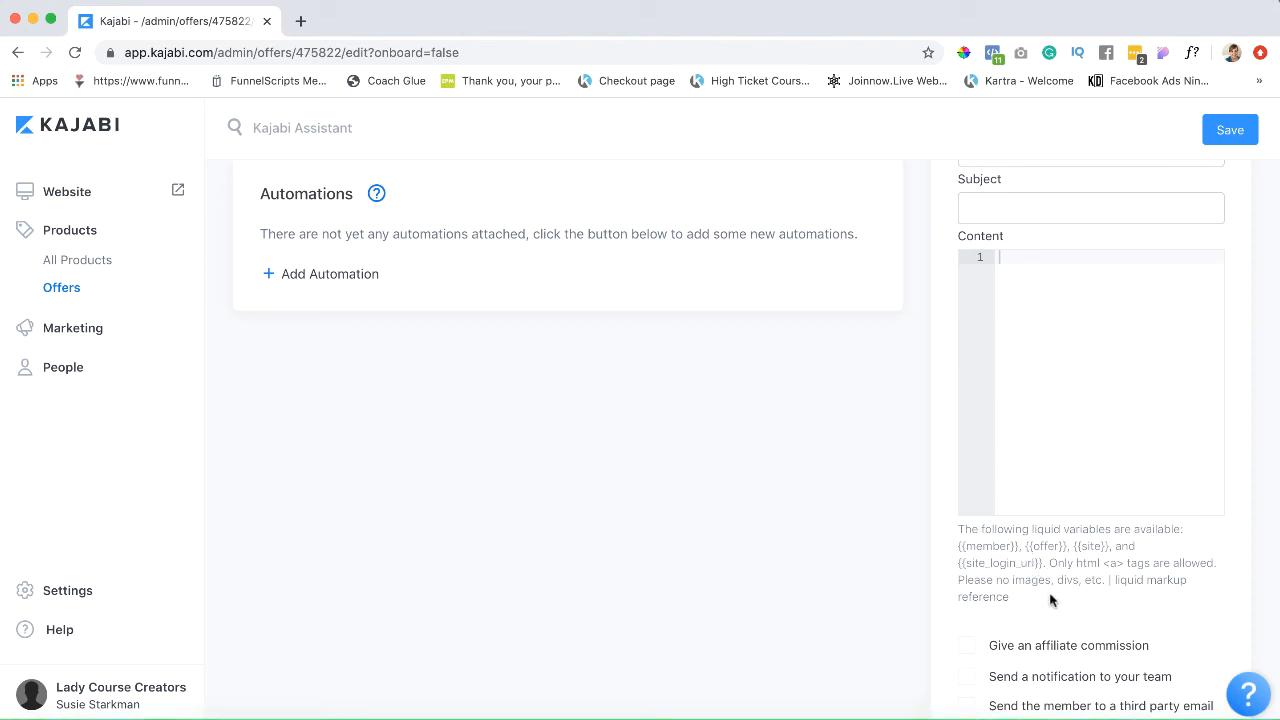
scroll(up, 3)
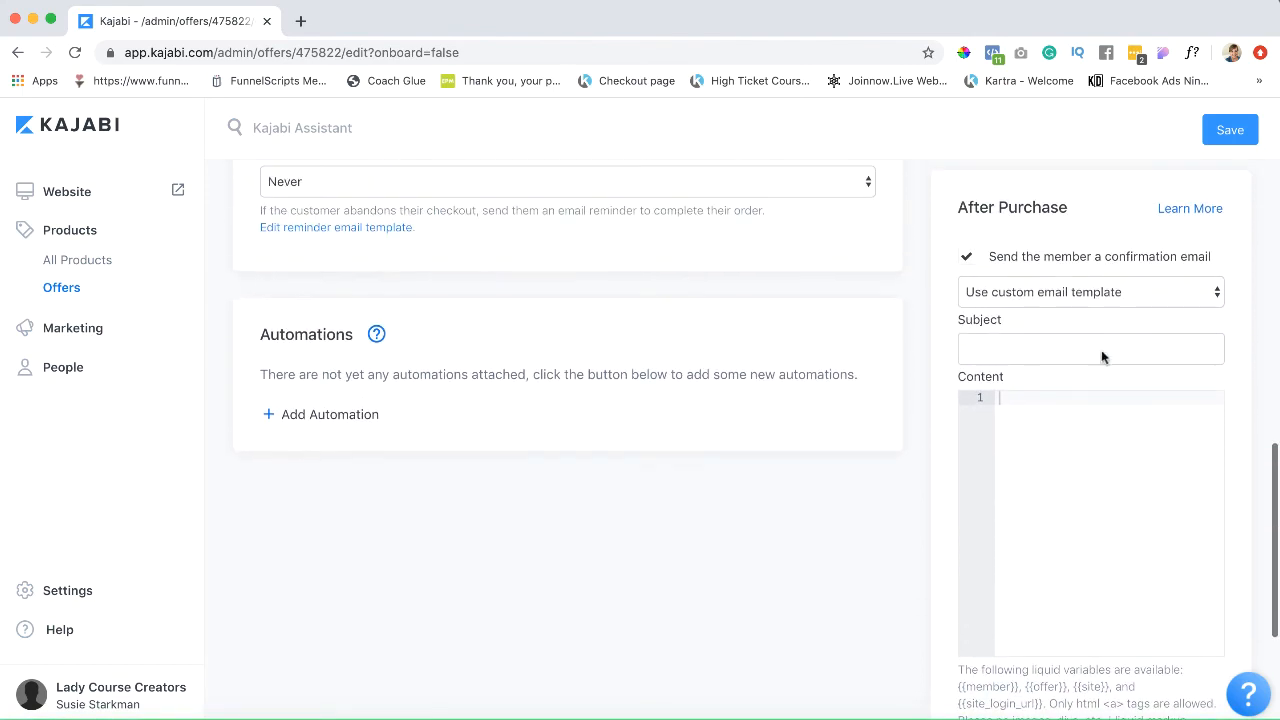
click(1090, 292)
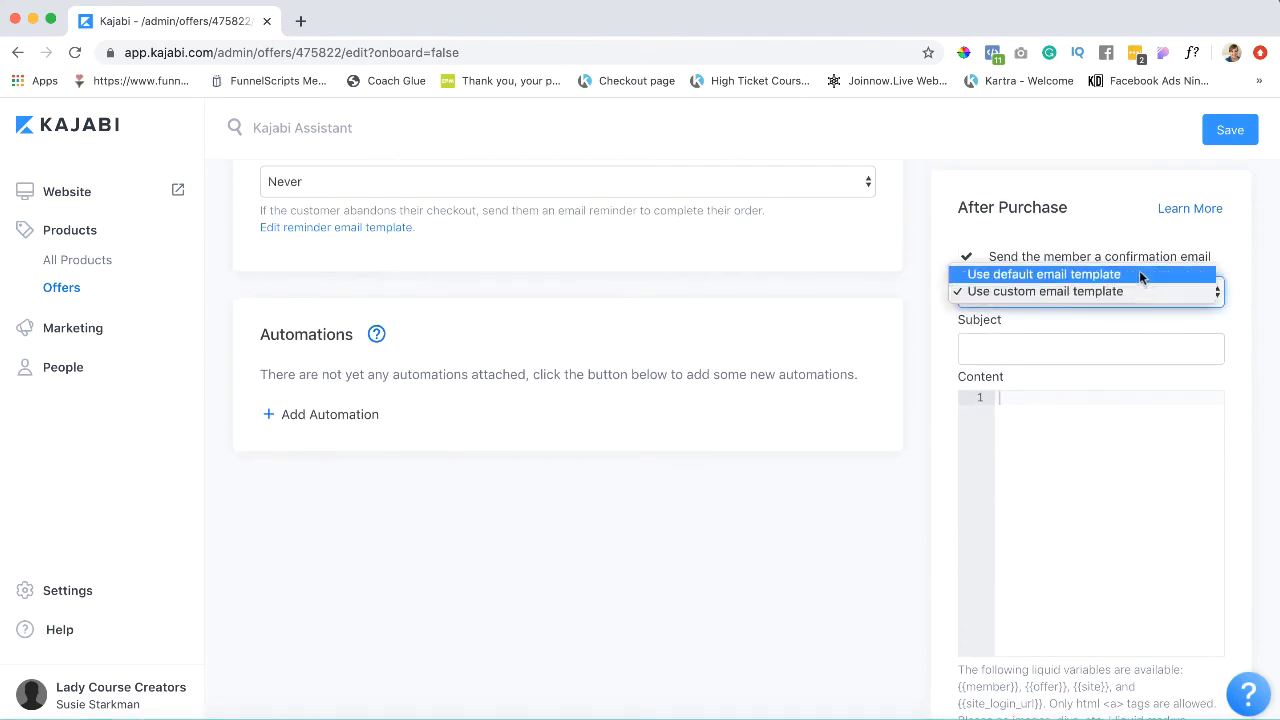
click(1042, 274)
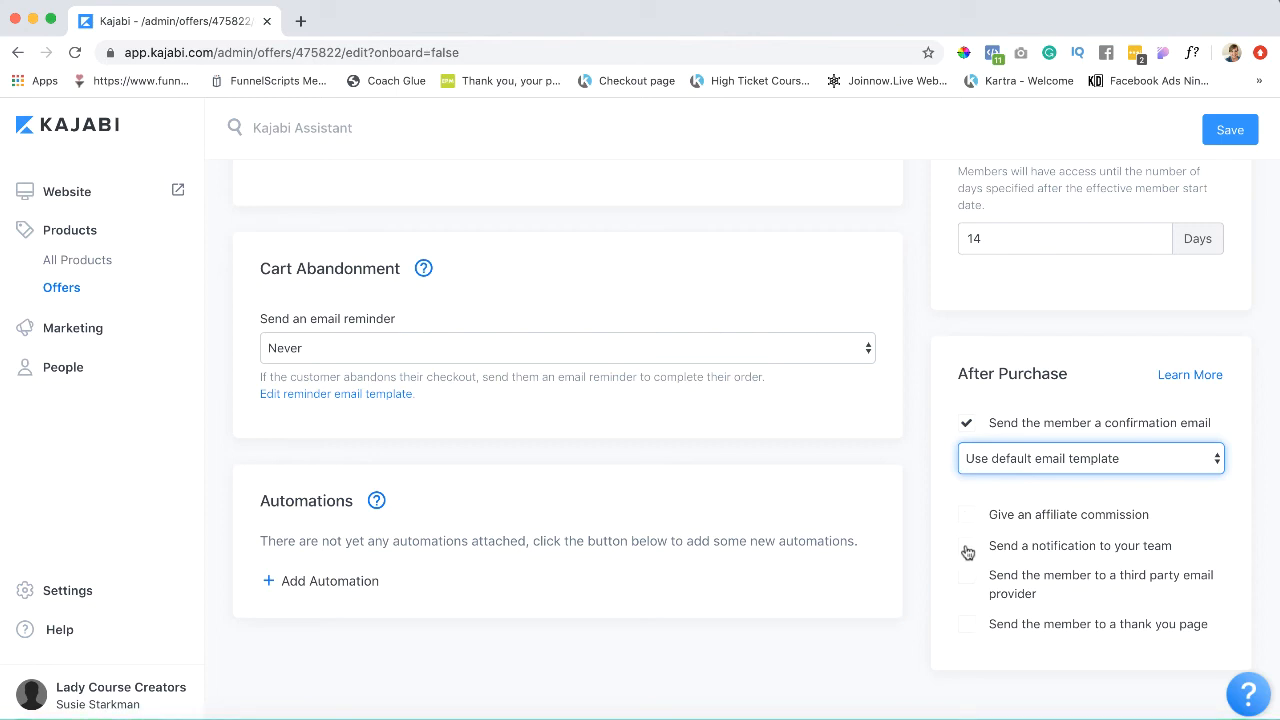
Enable the confirmation email and third-party email provider, glancing at Integrations before returning.
click(968, 544)
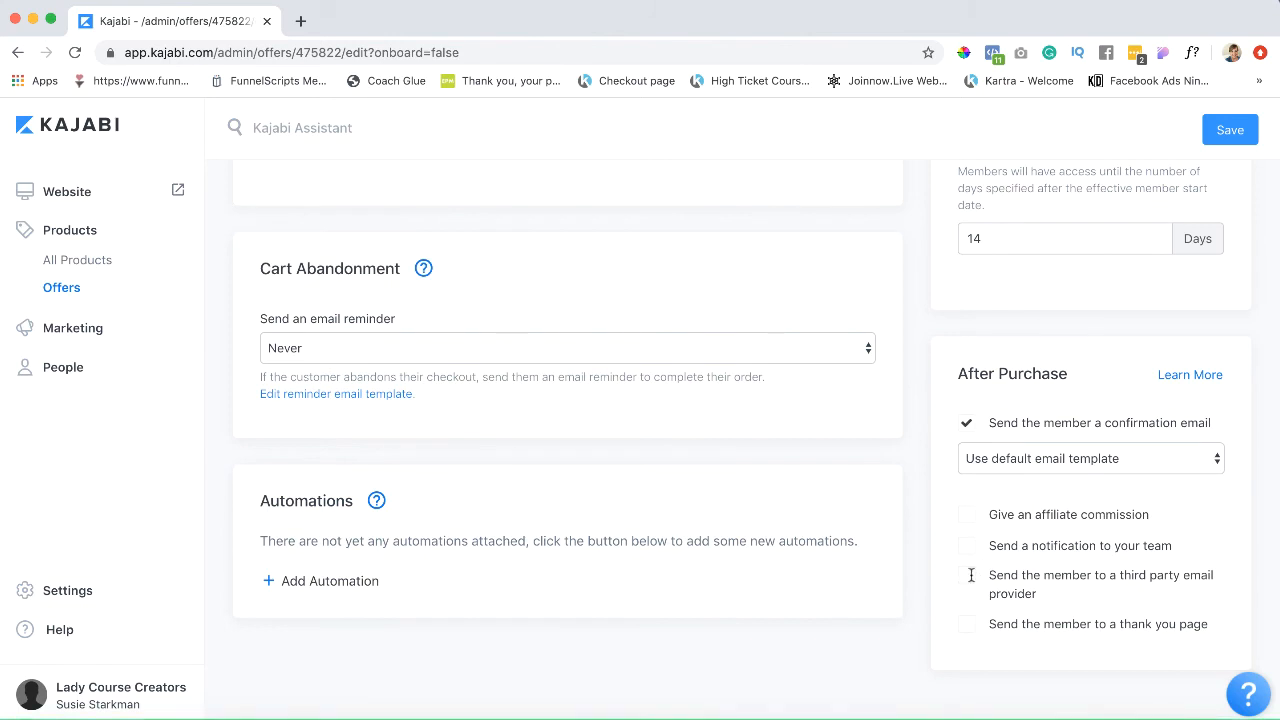
click(966, 520)
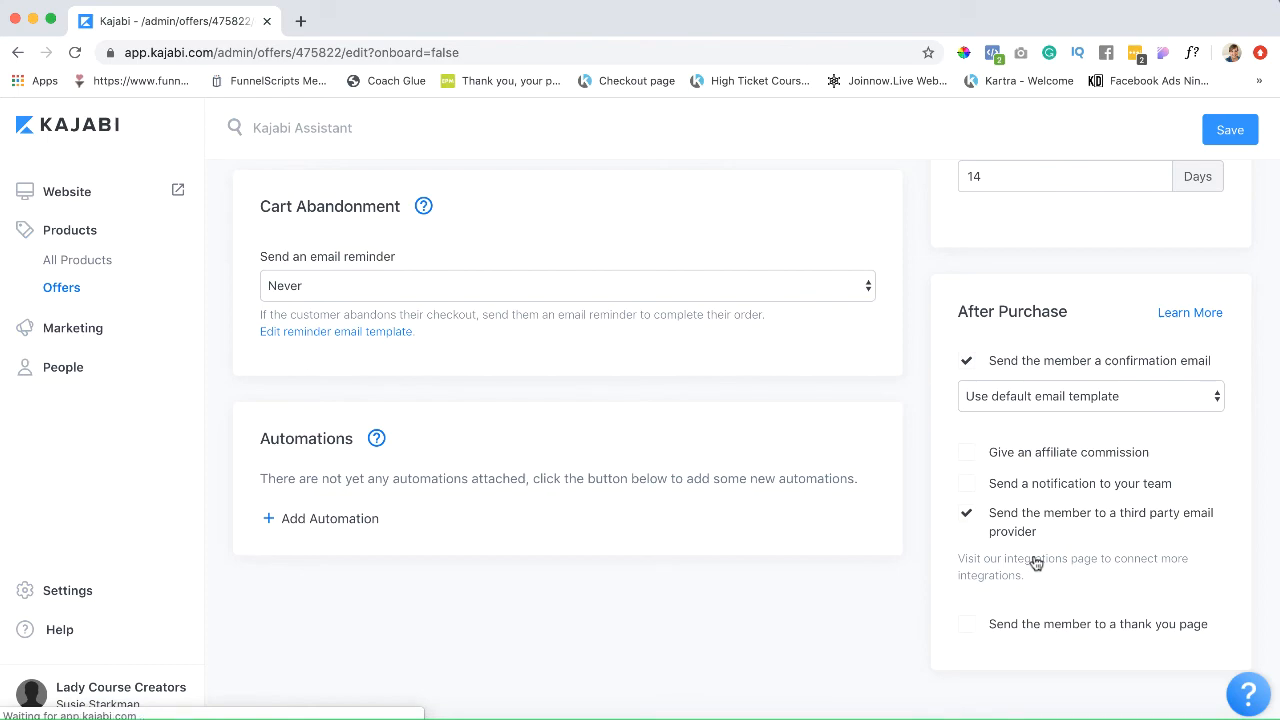
click(1012, 558)
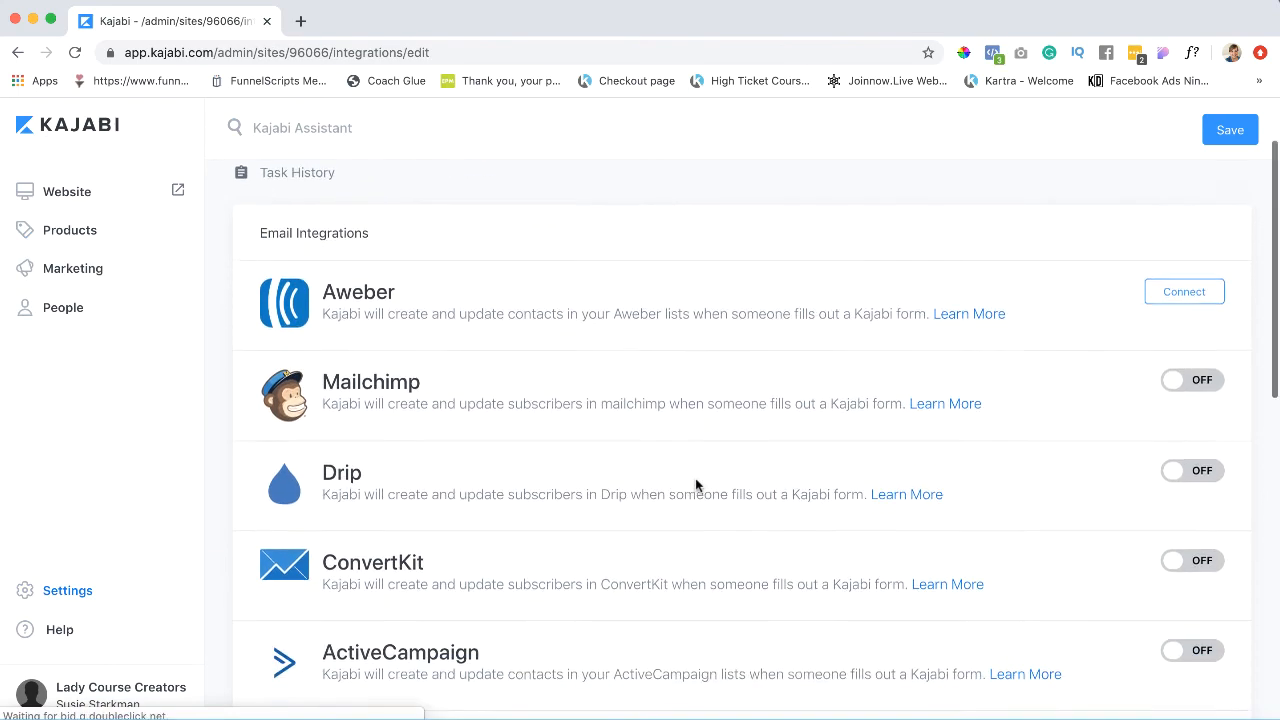
scroll(down, 3)
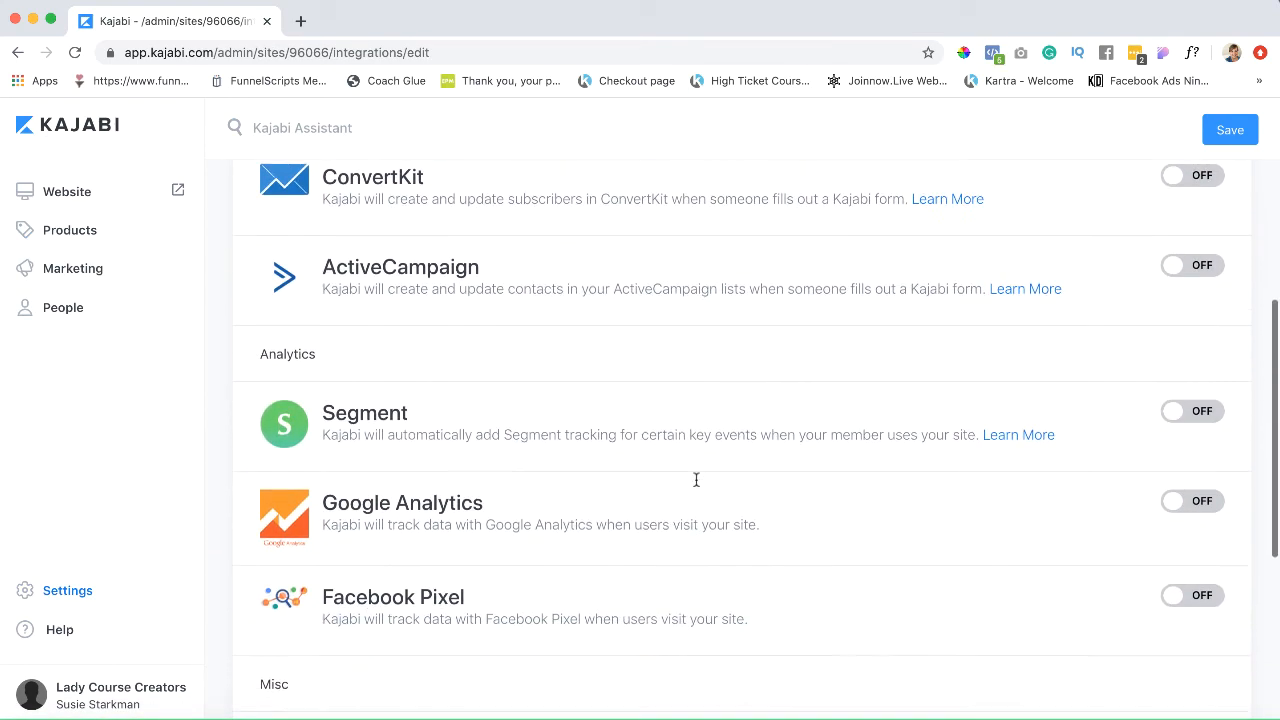
scroll(down, 3)
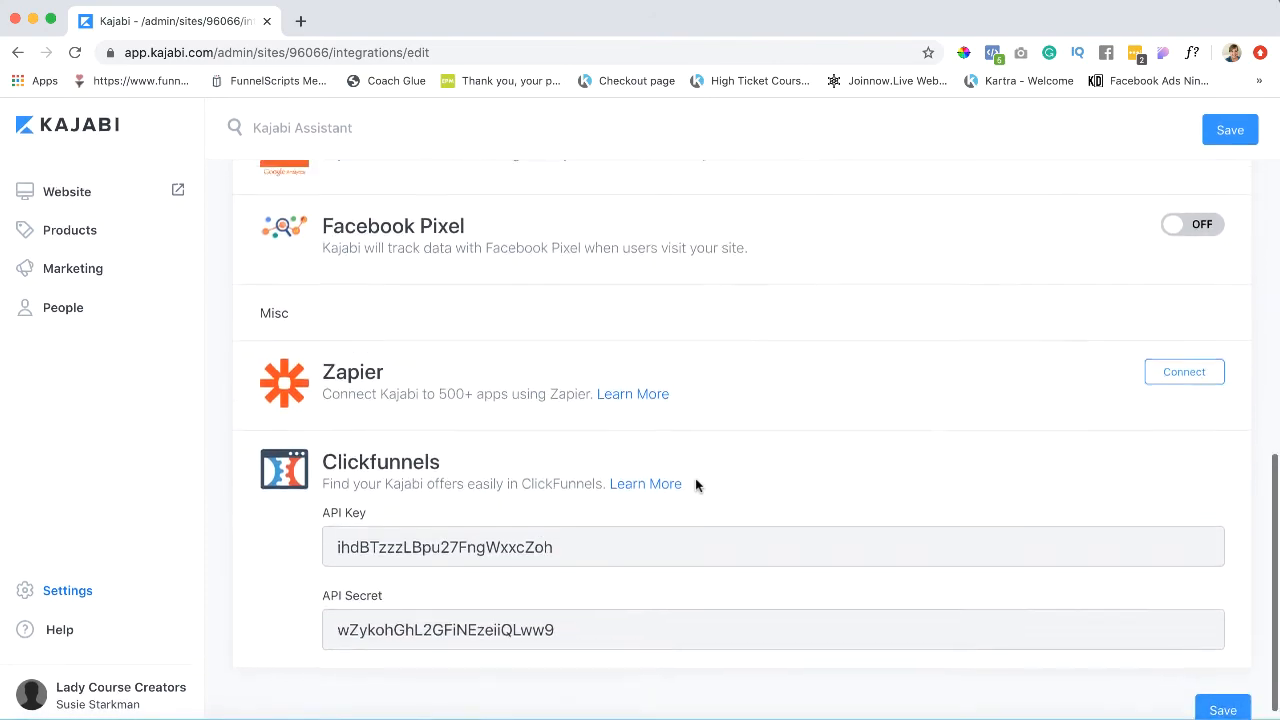
click(16, 52)
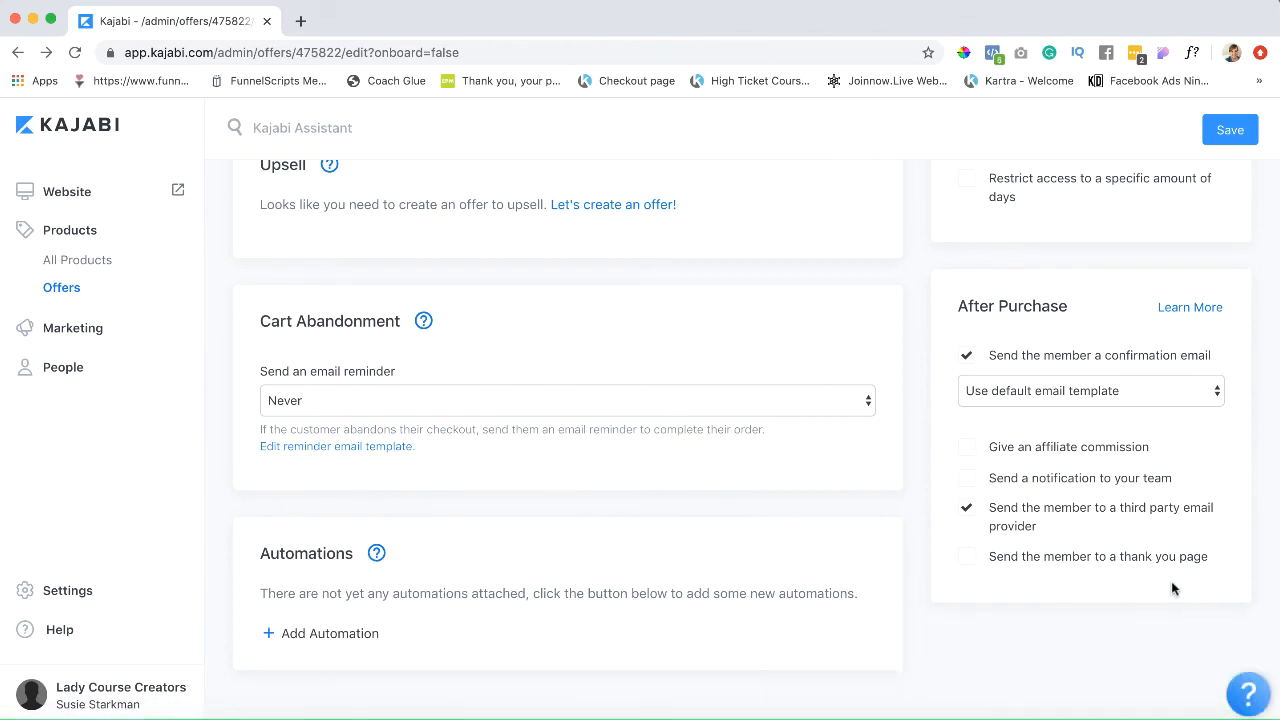
Send members to a thank you page after purchase, choosing 'Go to a Thank You Page'.
click(968, 556)
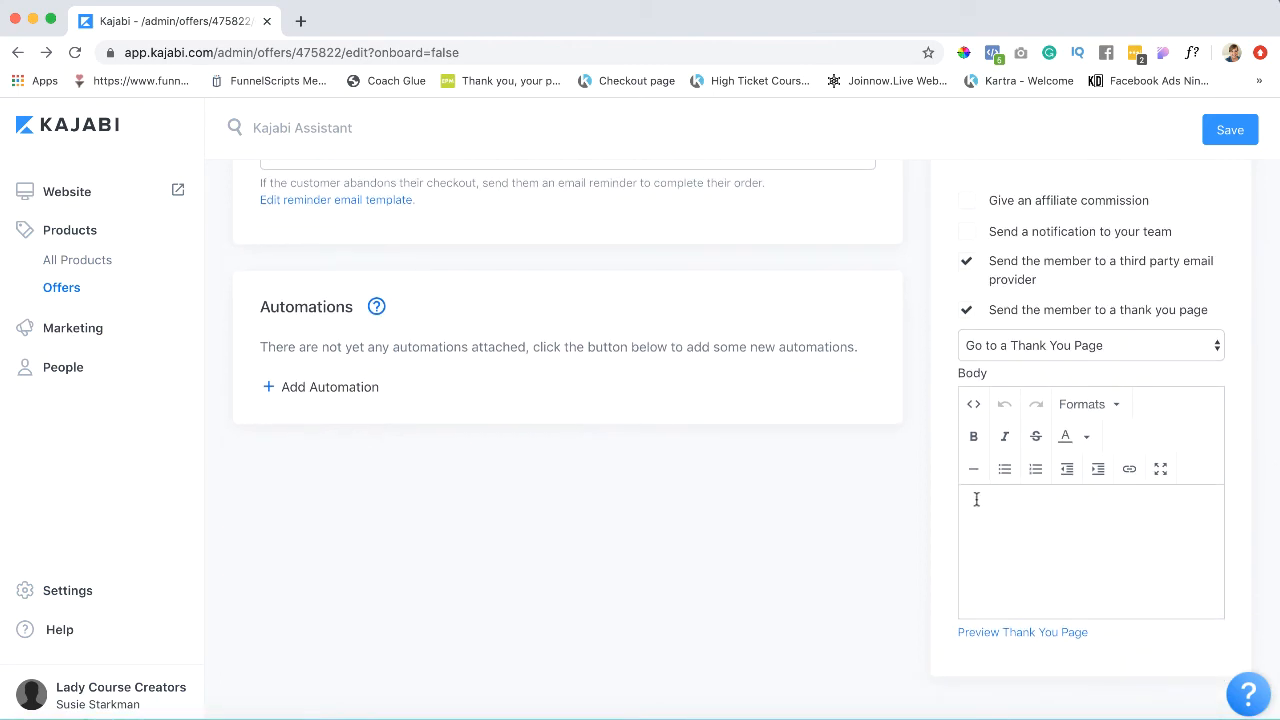
mouse_move(1172, 394)
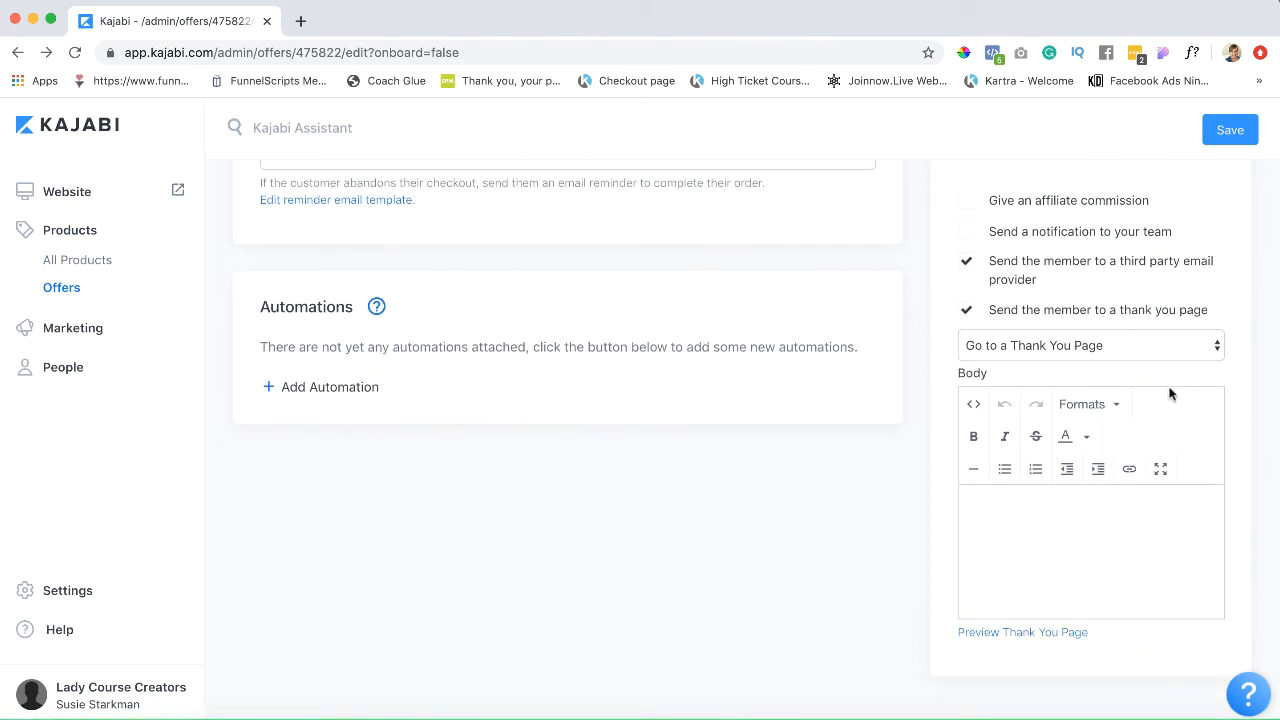
click(1090, 344)
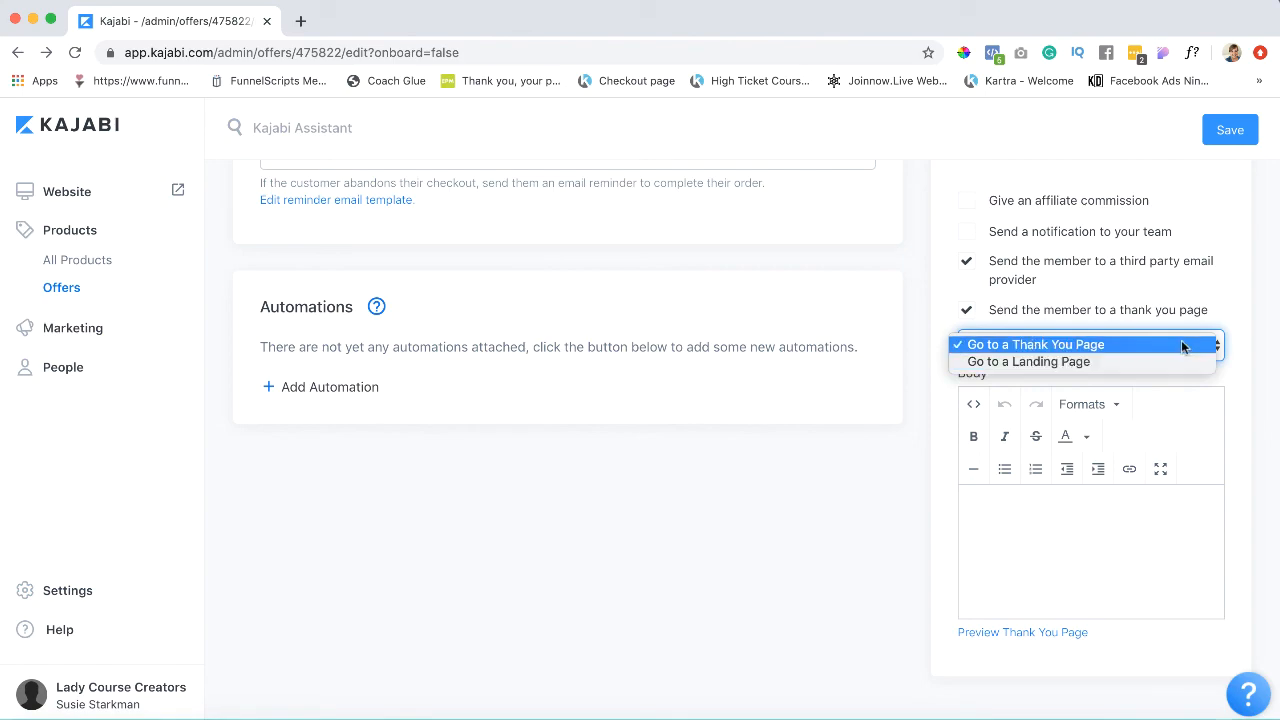
click(1036, 344)
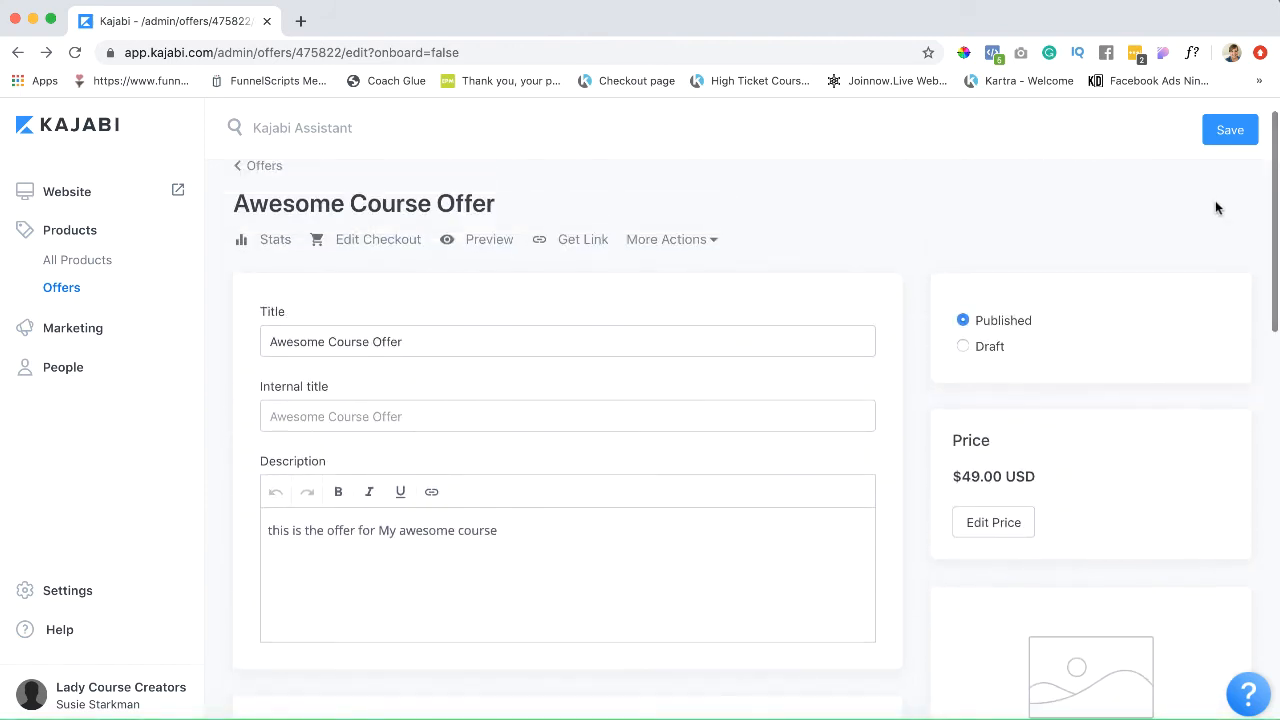
Save the Awesome Course Offer with its updated after-purchase settings.
click(1230, 130)
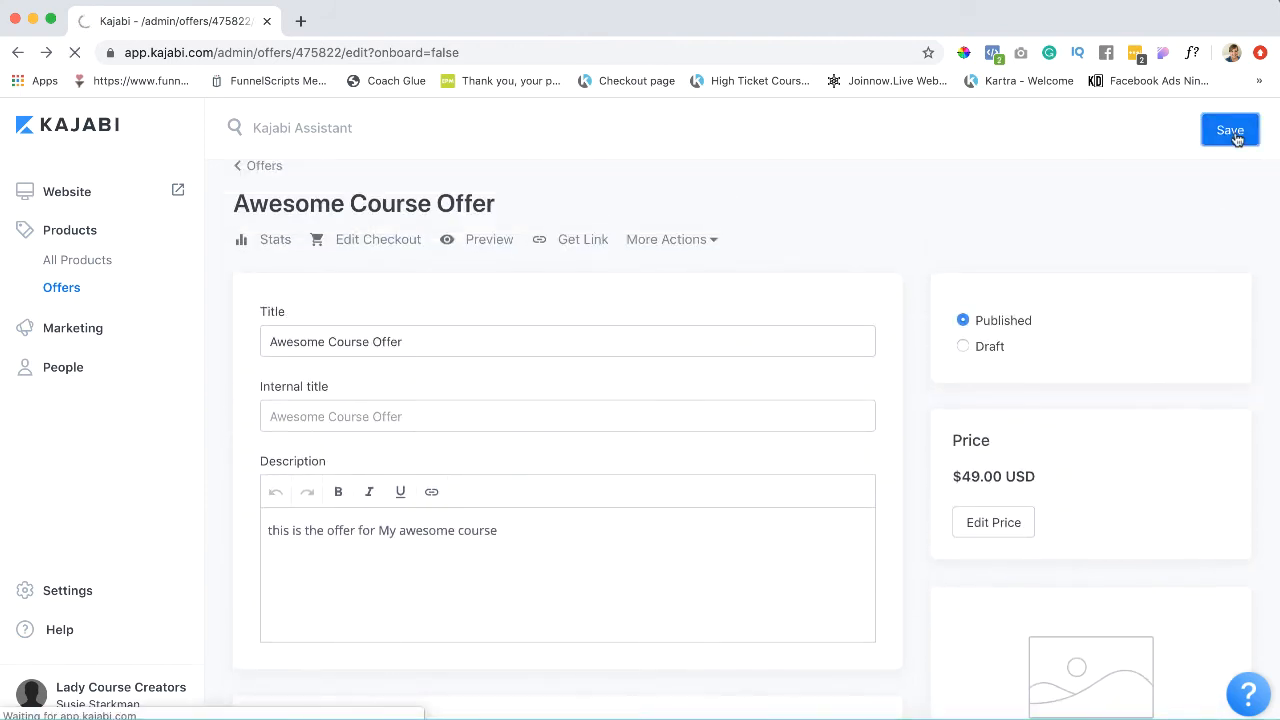
click(1230, 128)
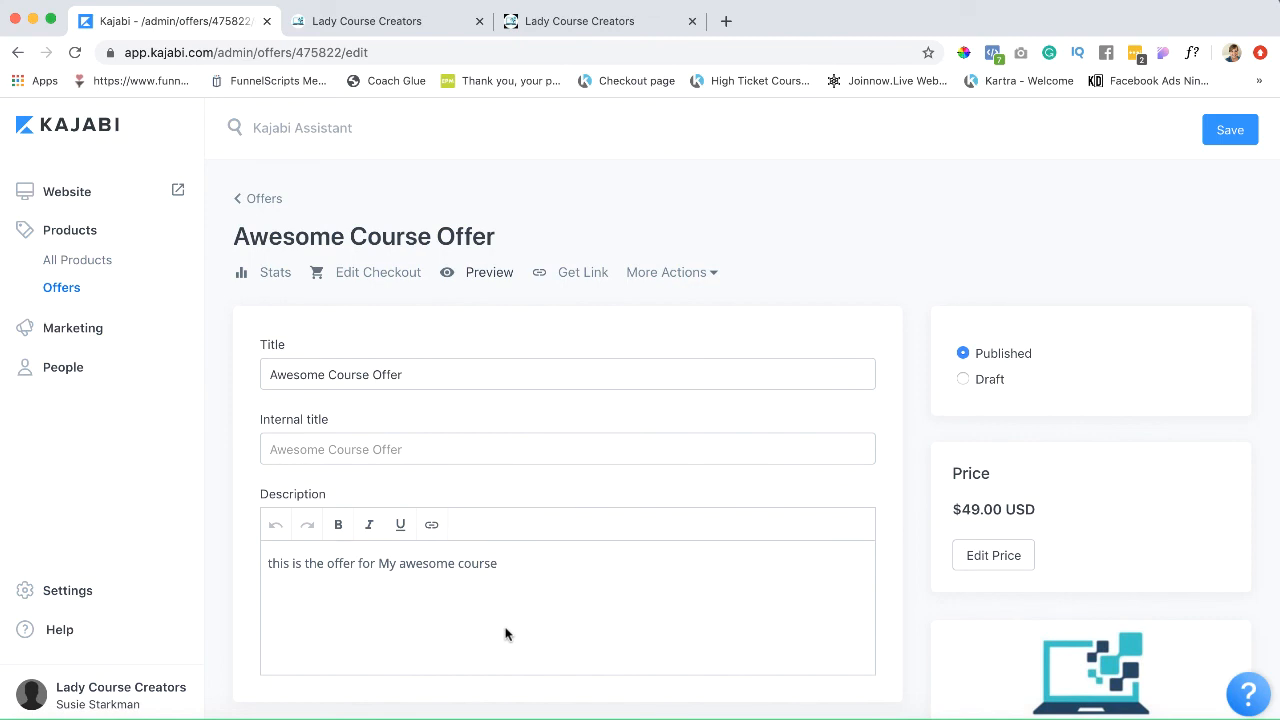
mouse_move(508, 366)
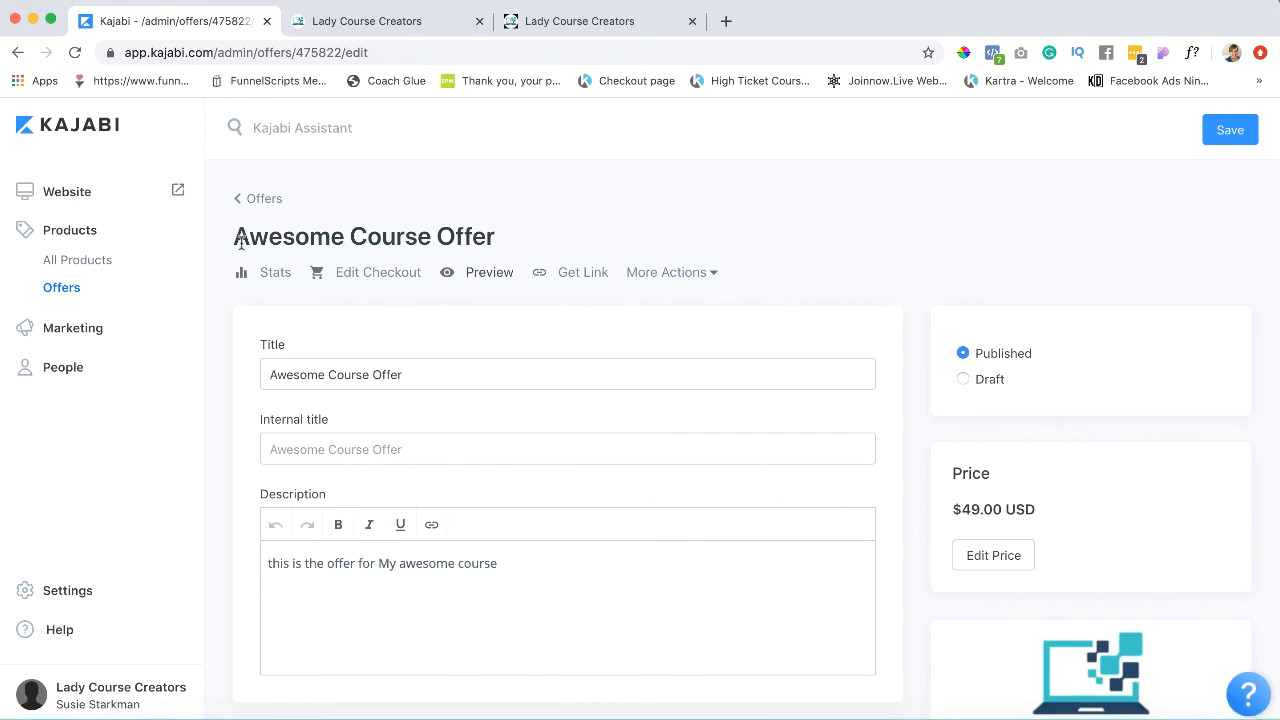
mouse_move(488, 272)
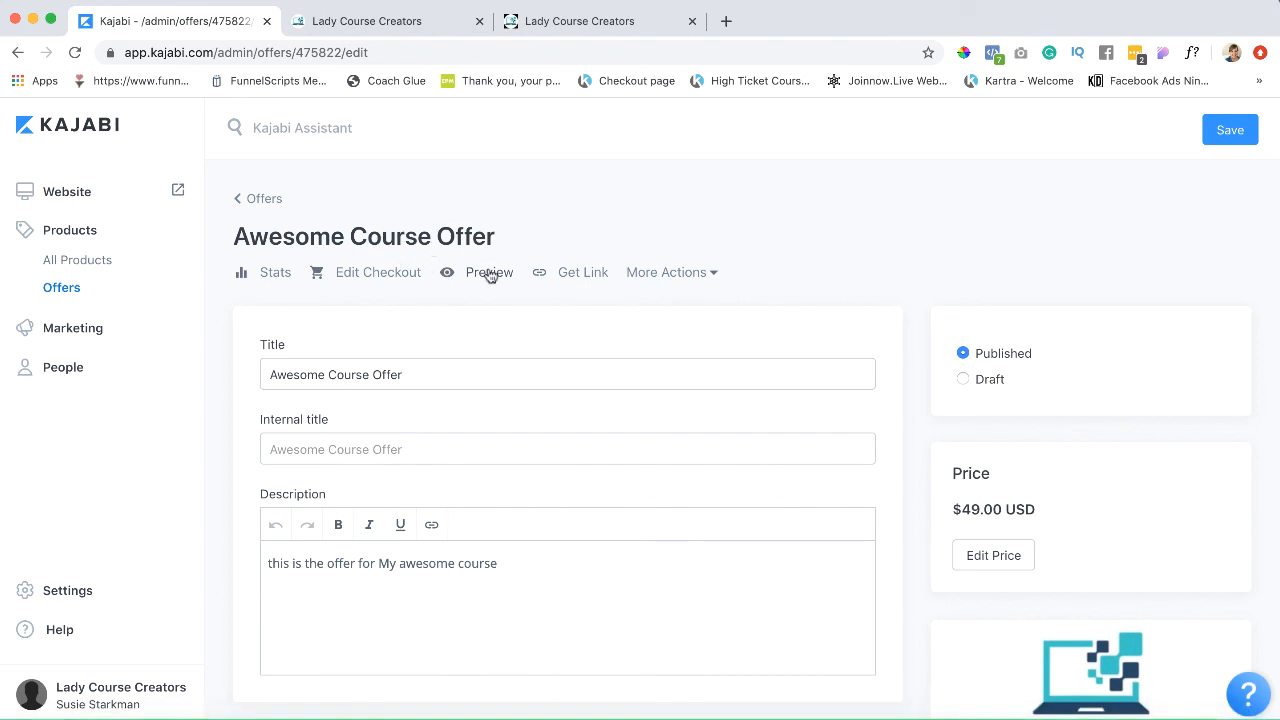
Preview the live checkout page showing the logo, $49.00 USD price and purchase form.
click(488, 272)
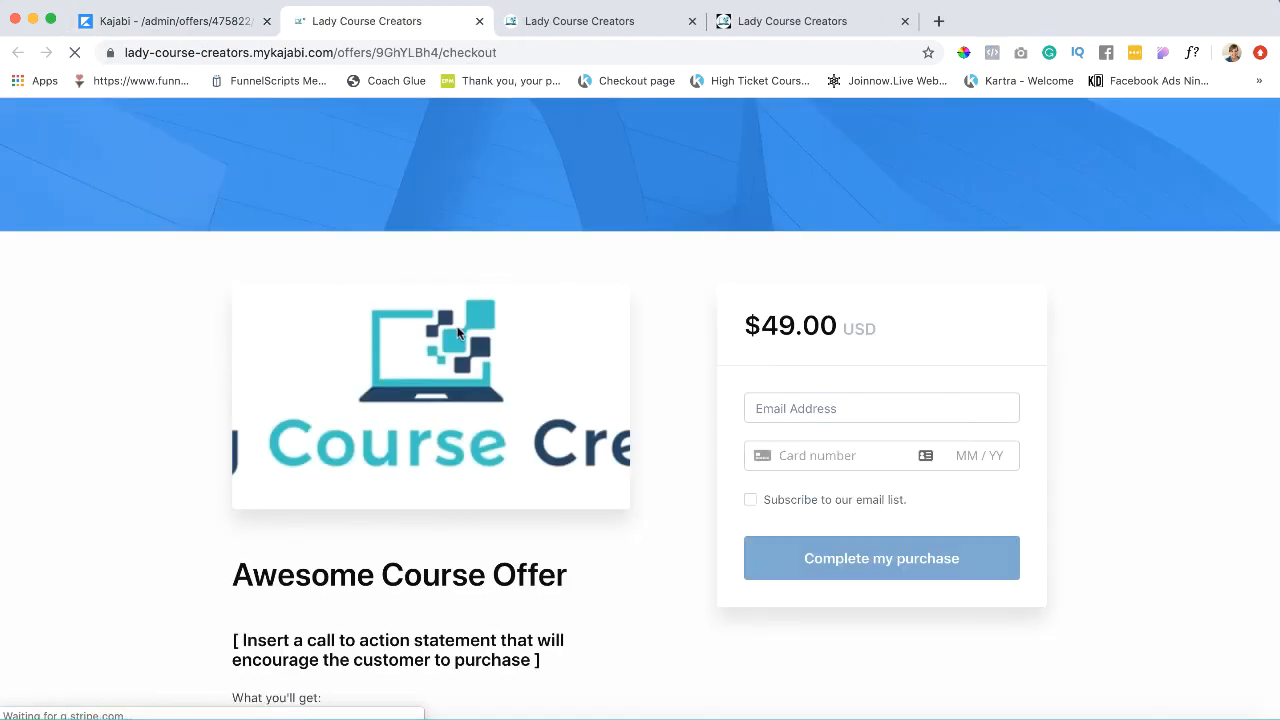
scroll(down, 3)
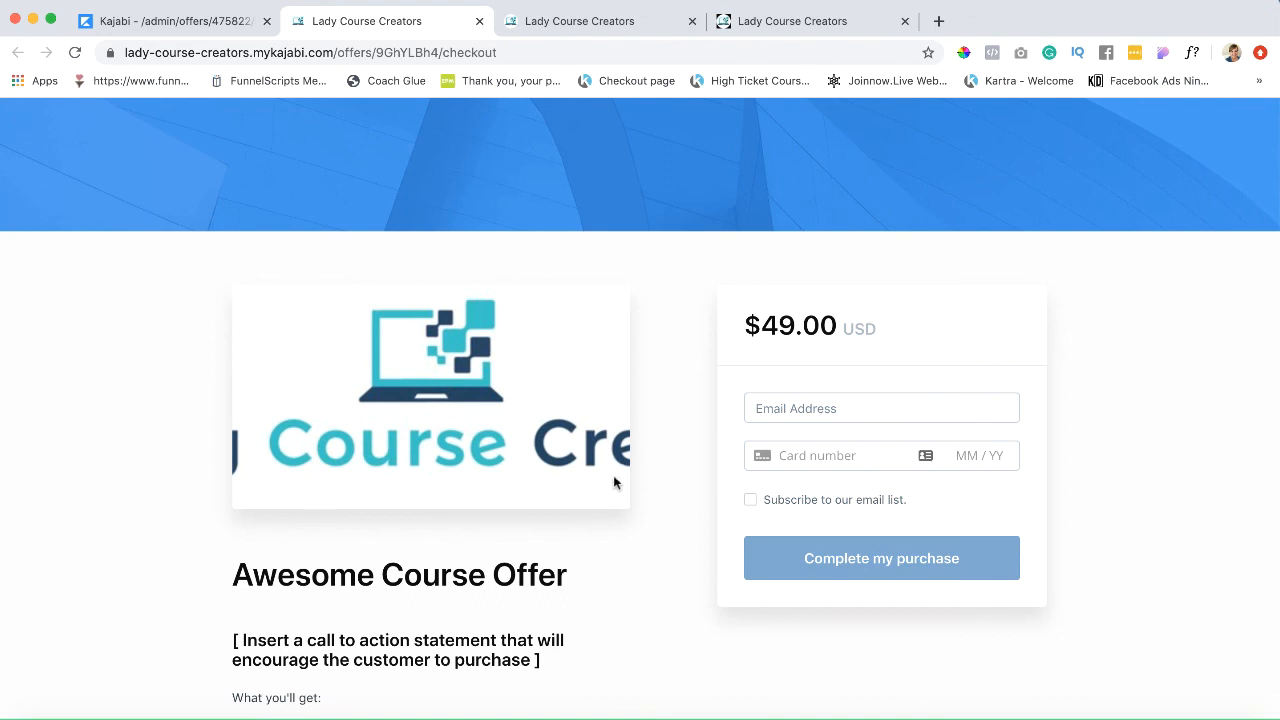
mouse_move(620, 396)
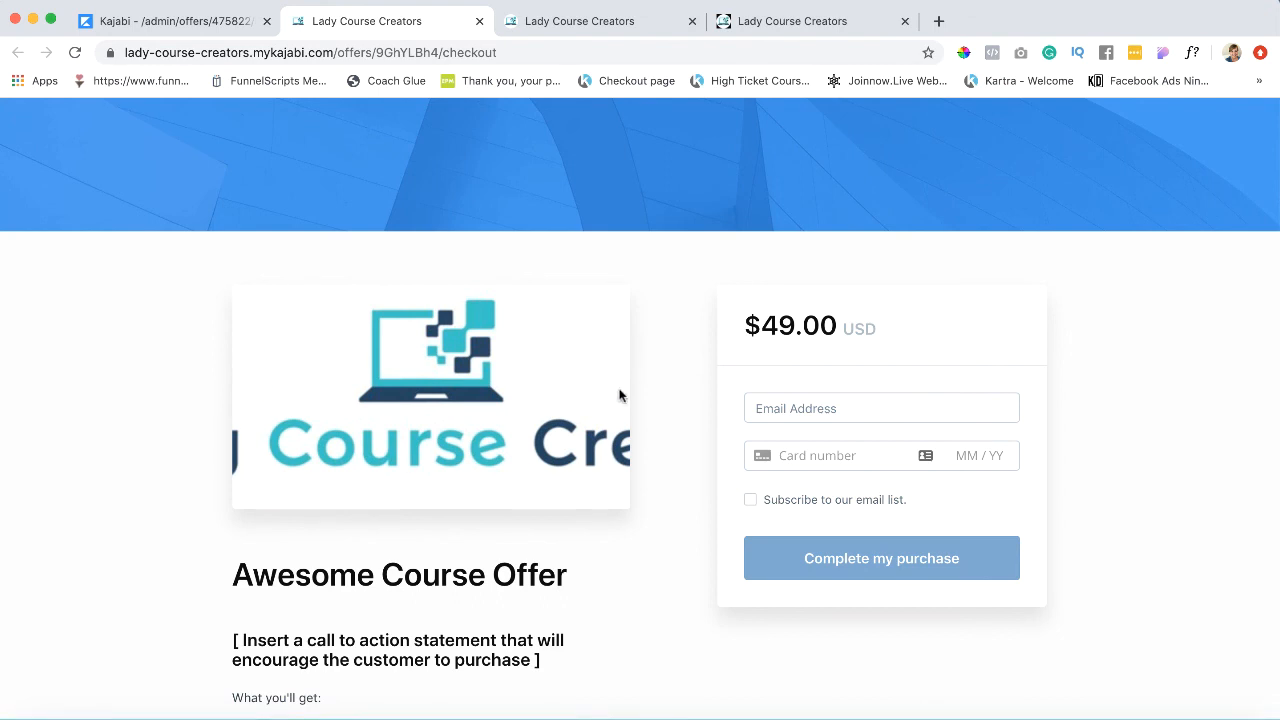
mouse_move(604, 312)
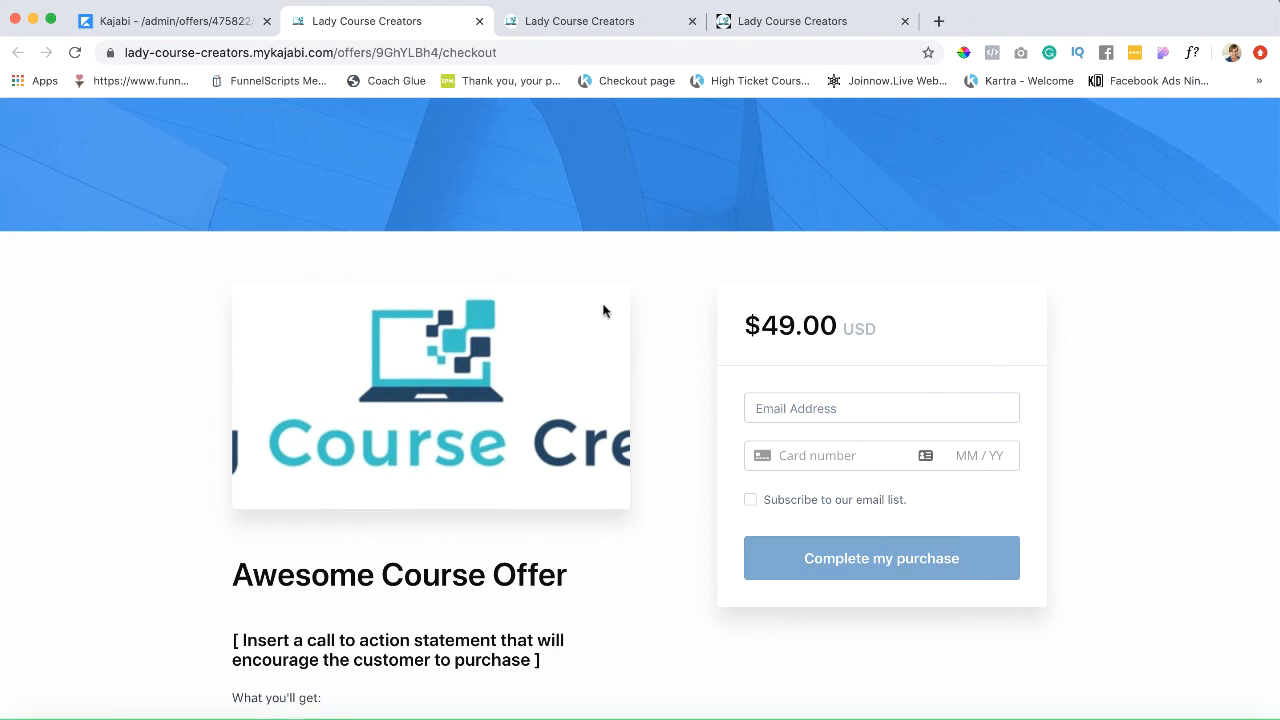
mouse_move(332, 472)
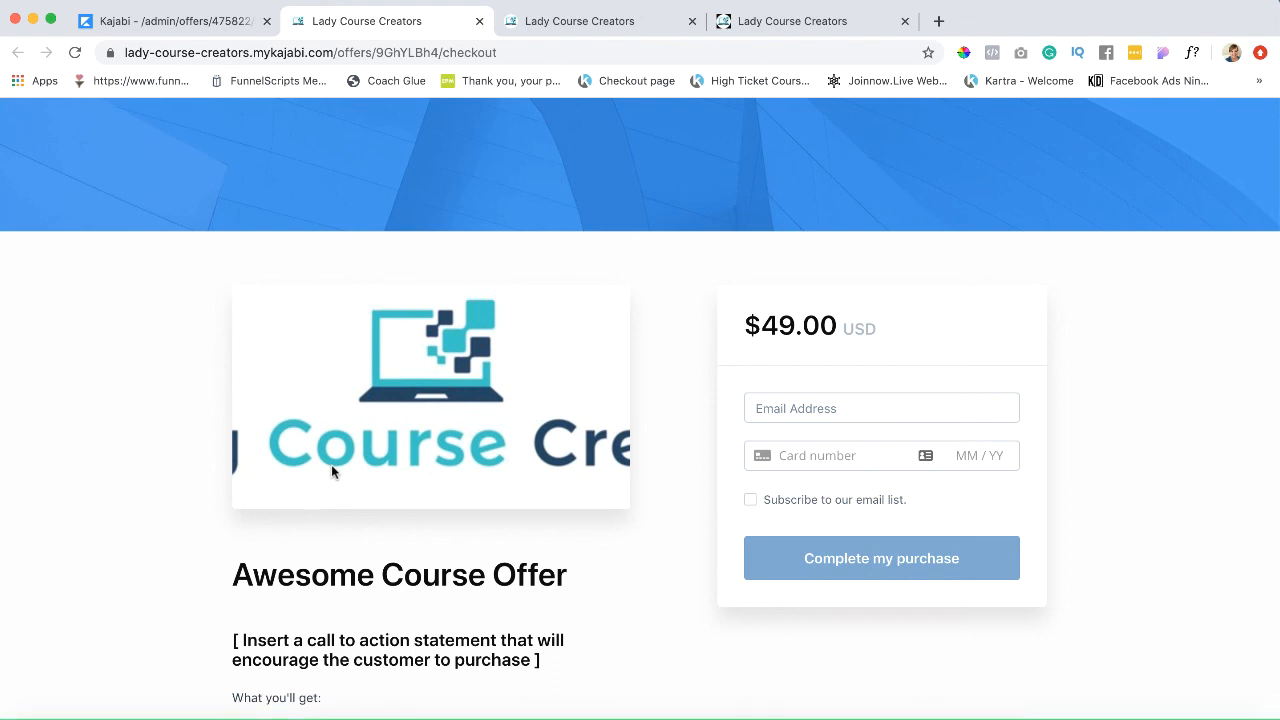
mouse_move(576, 364)
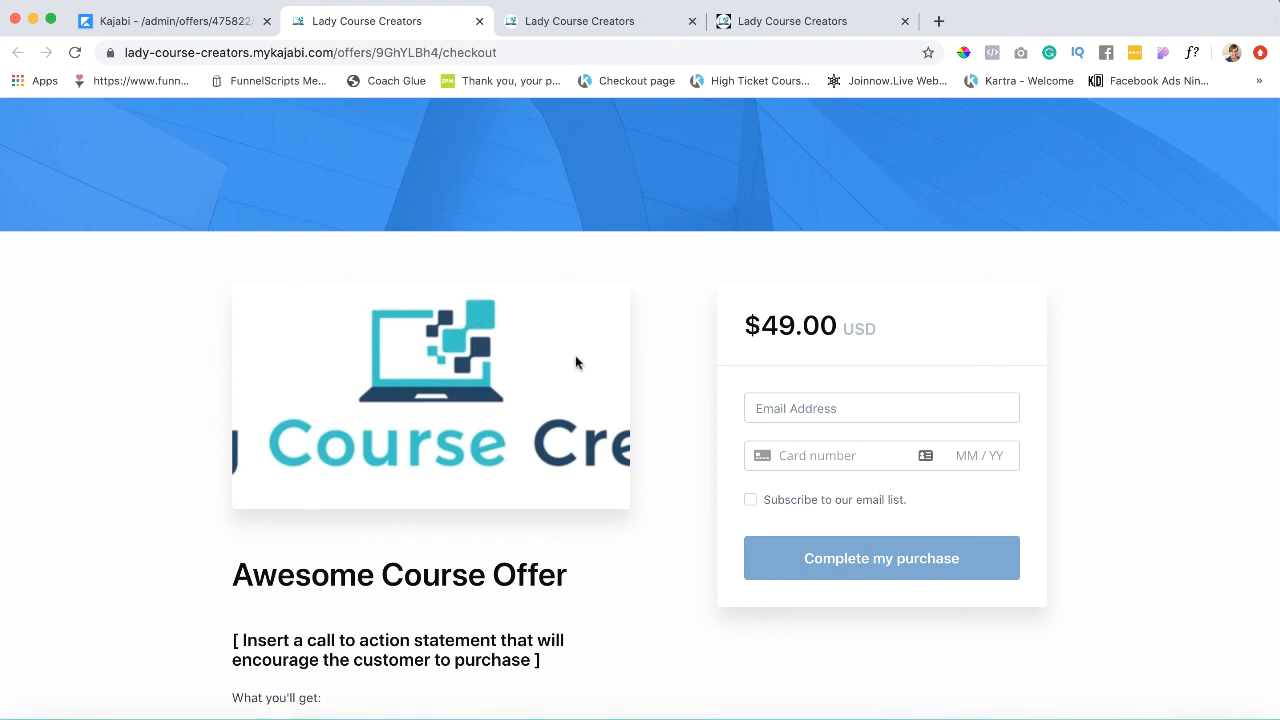
mouse_move(568, 356)
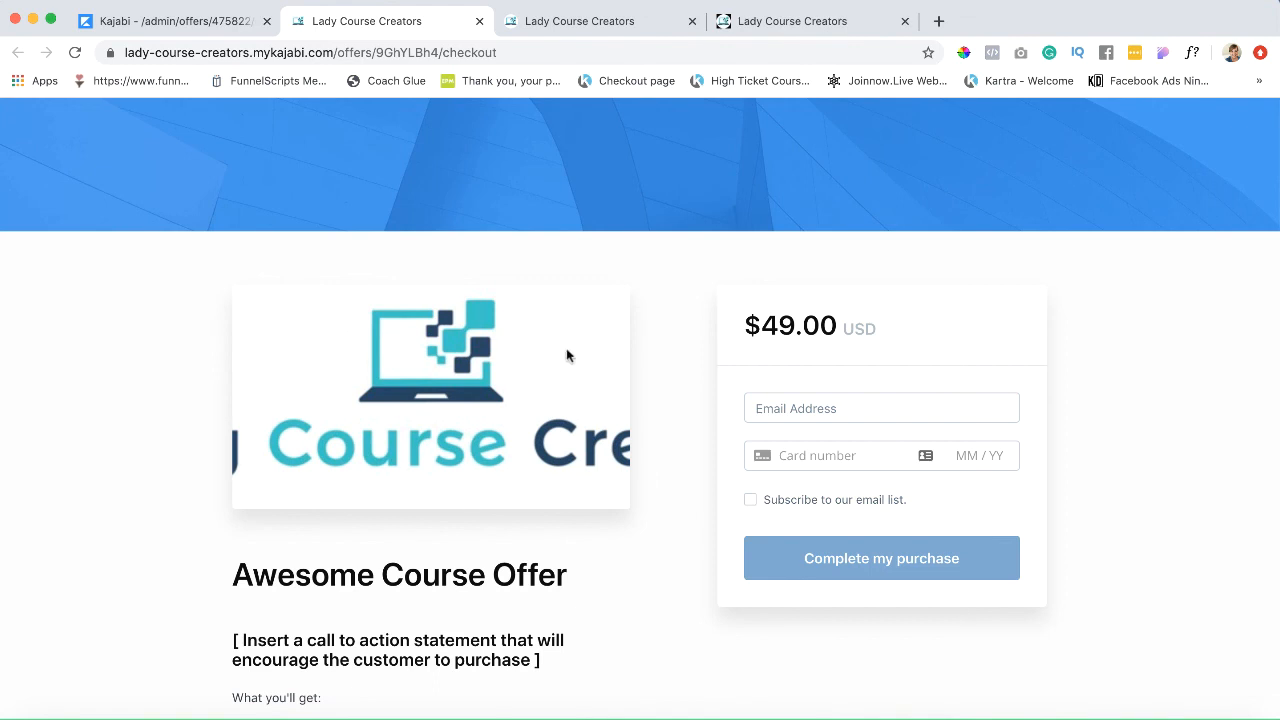
scroll(down, 3)
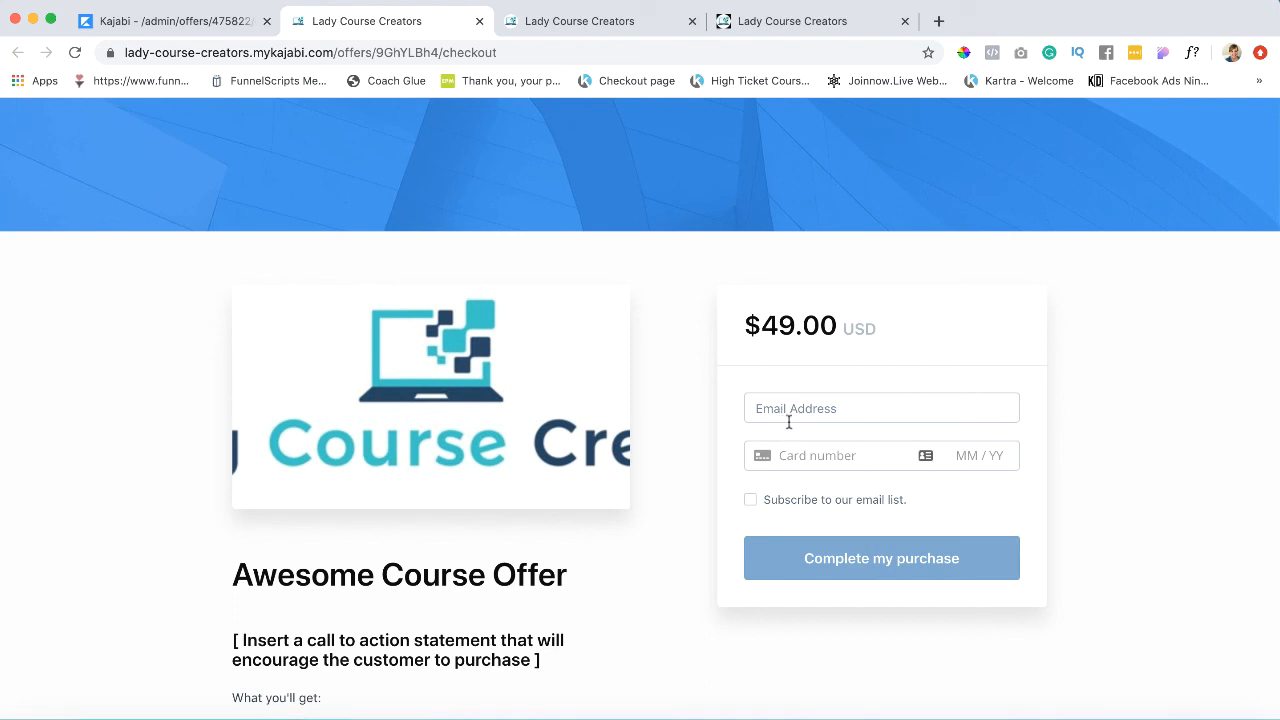
mouse_move(952, 470)
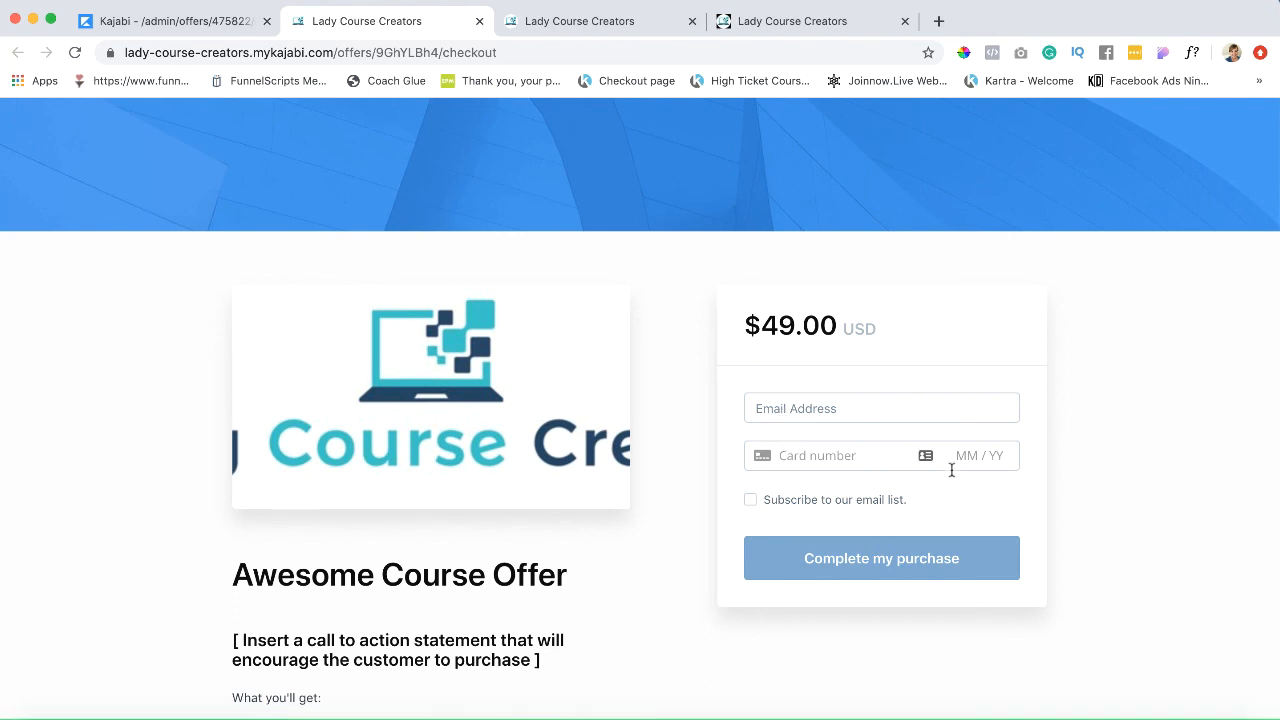
scroll(down, 3)
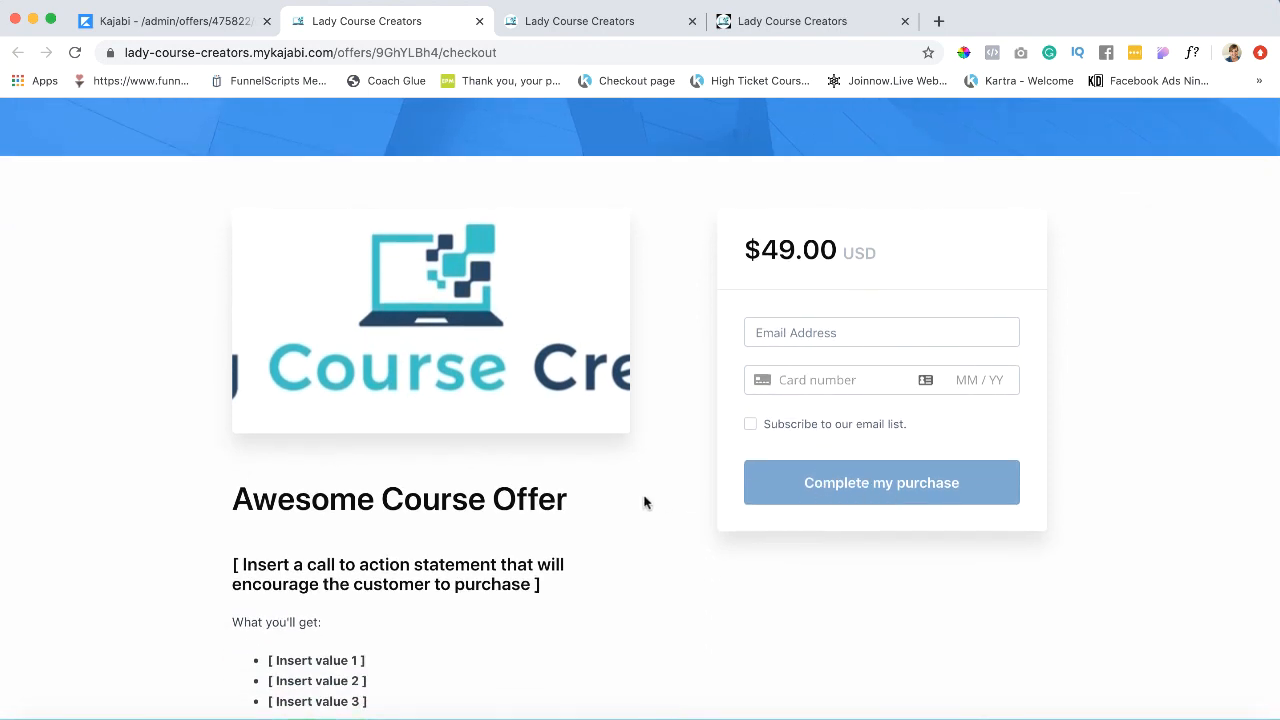
scroll(down, 3)
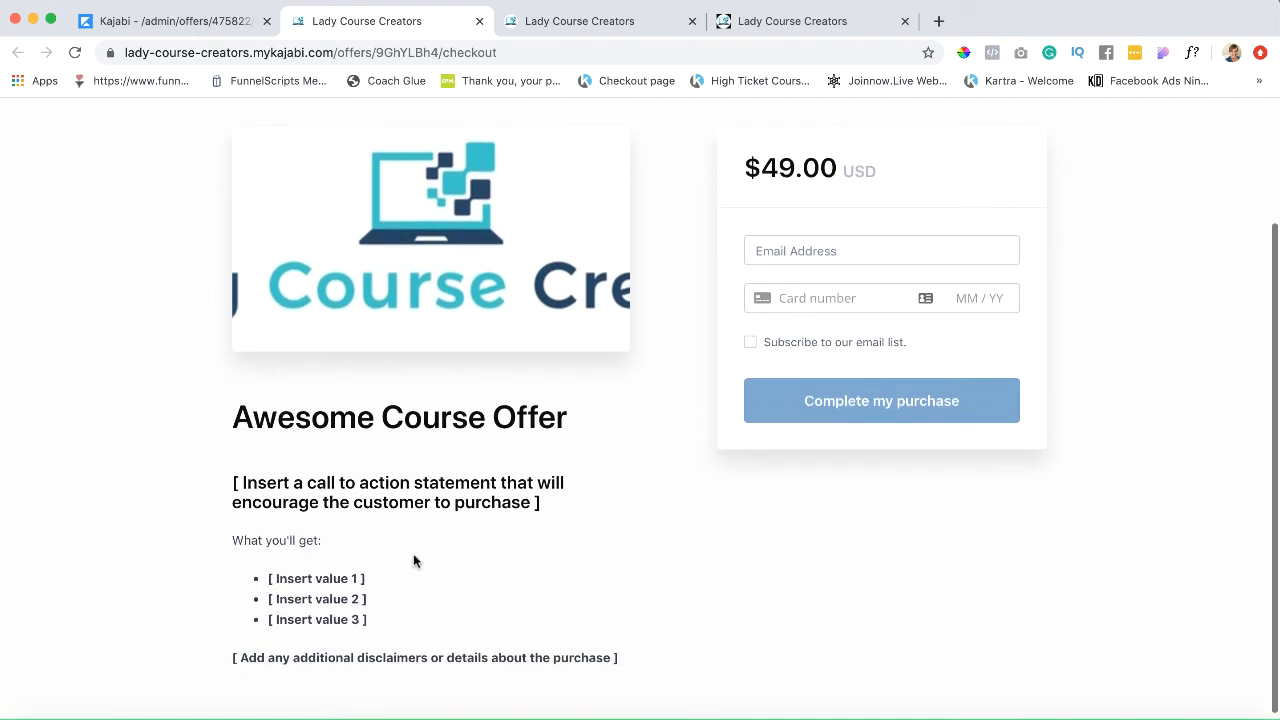
scroll(down, 3)
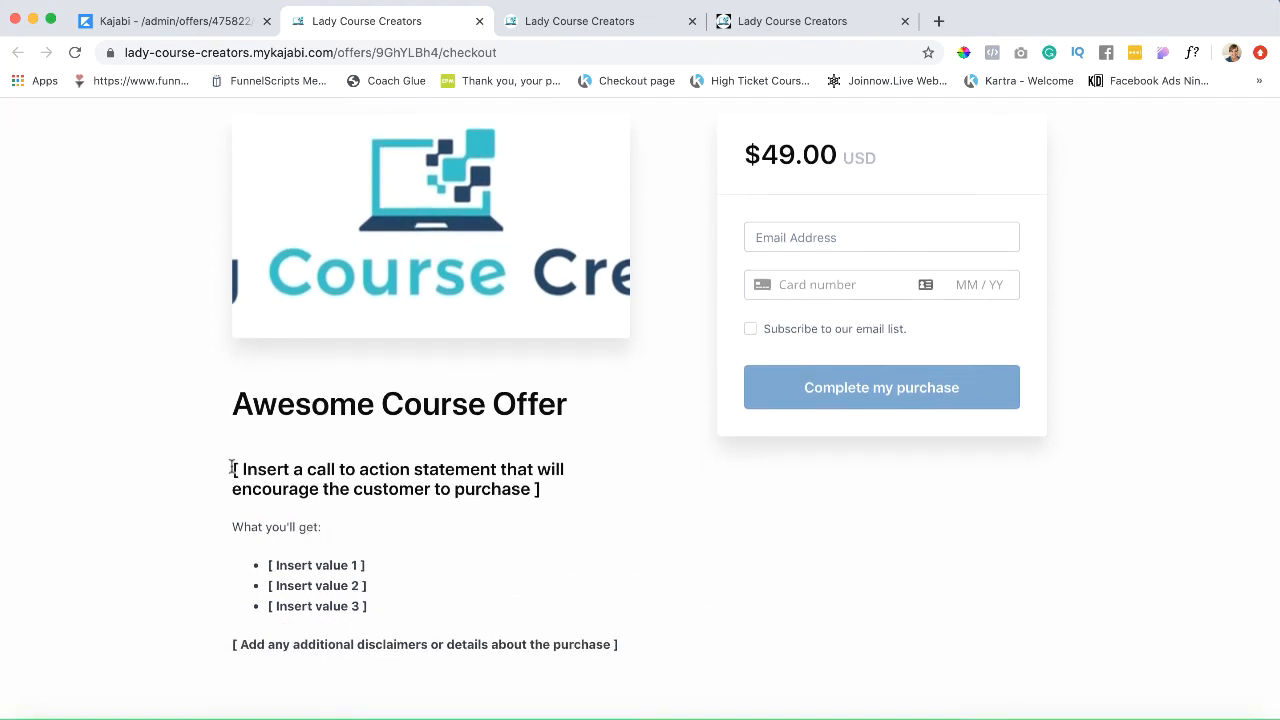
scroll(down, 3)
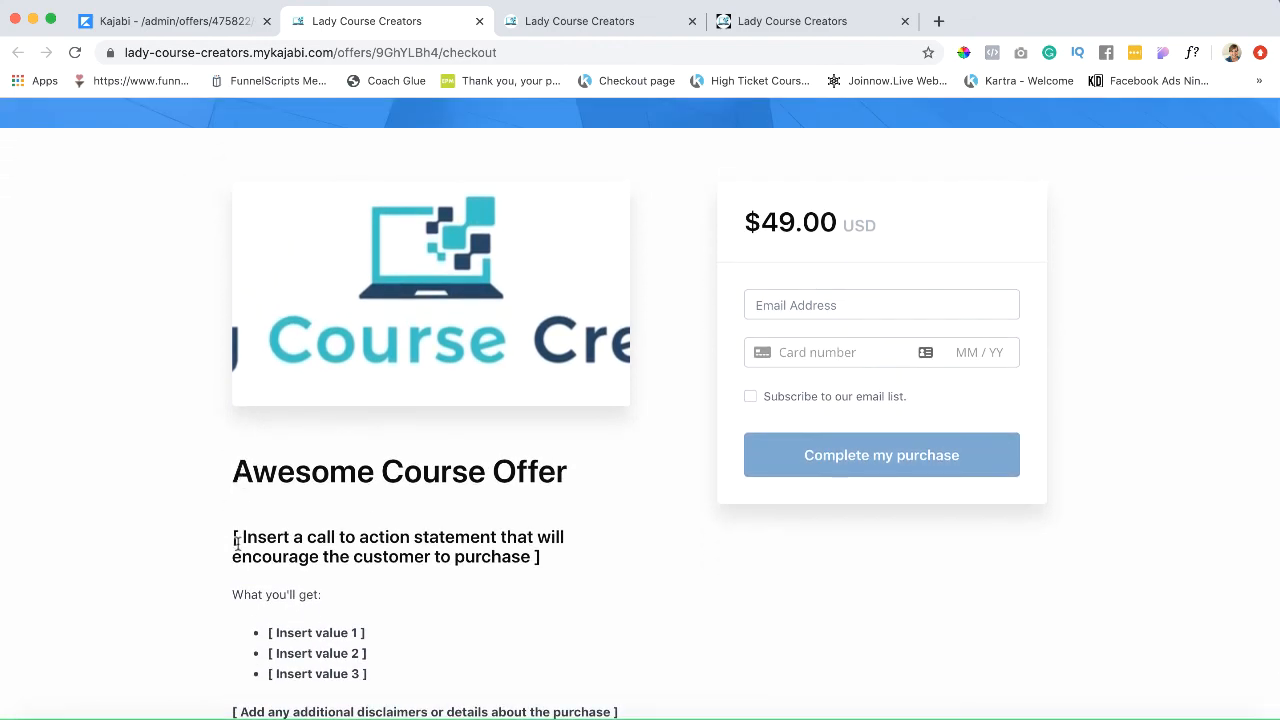
scroll(down, 3)
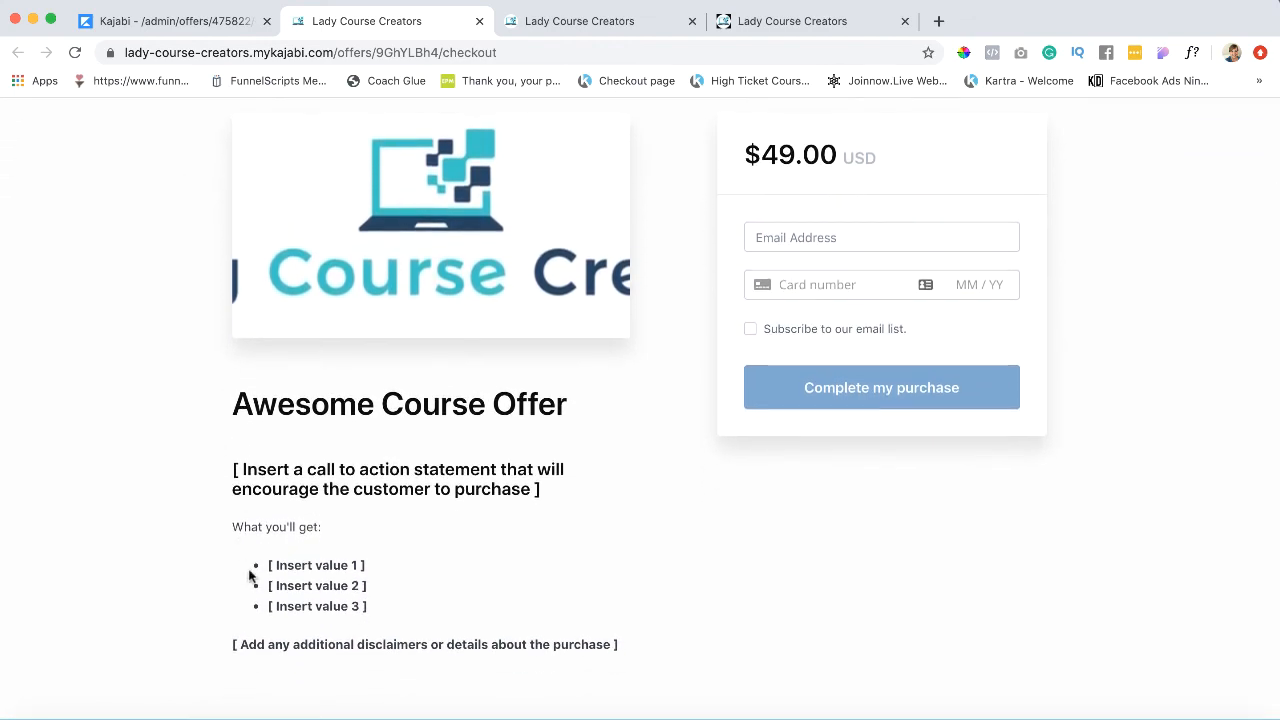
scroll(down, 3)
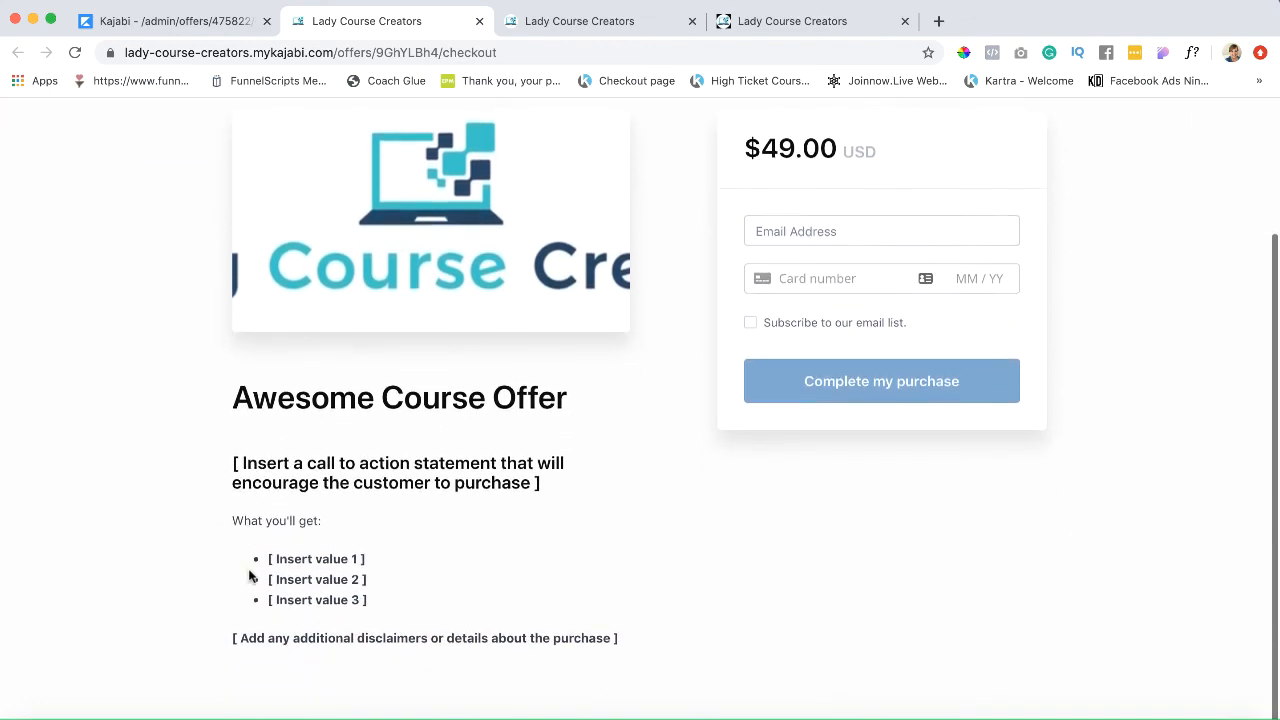
scroll(down, 3)
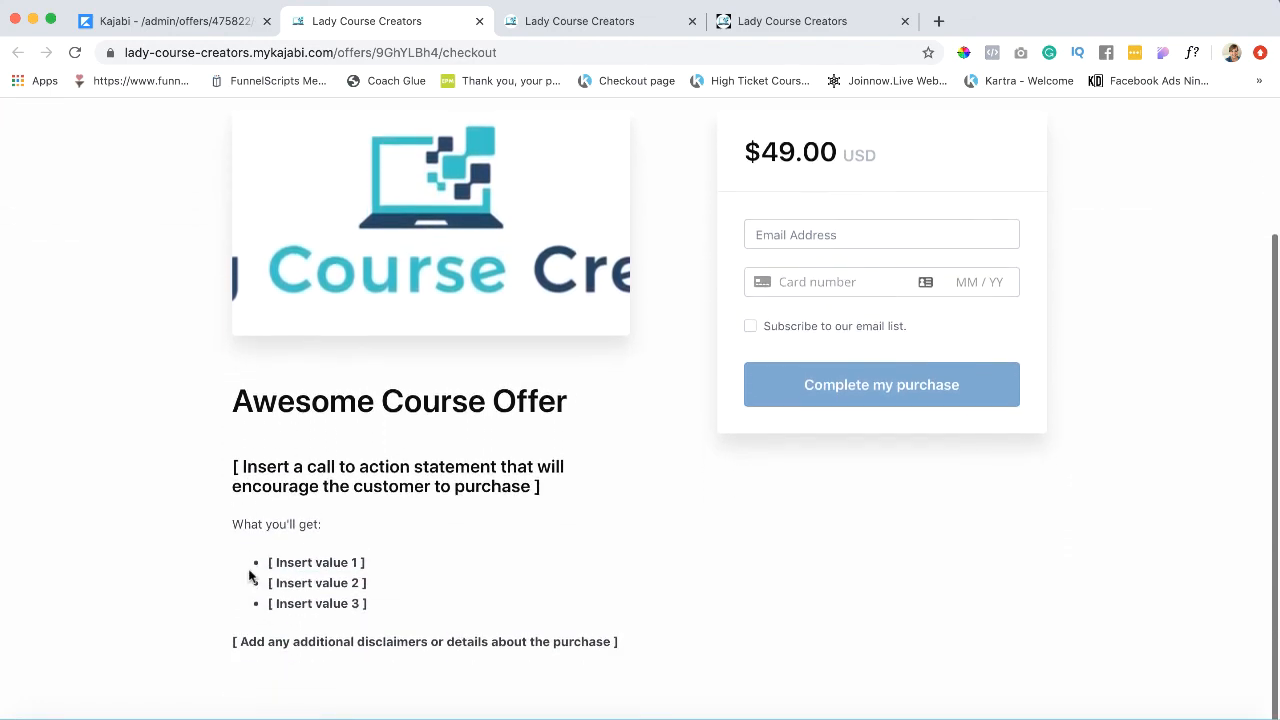